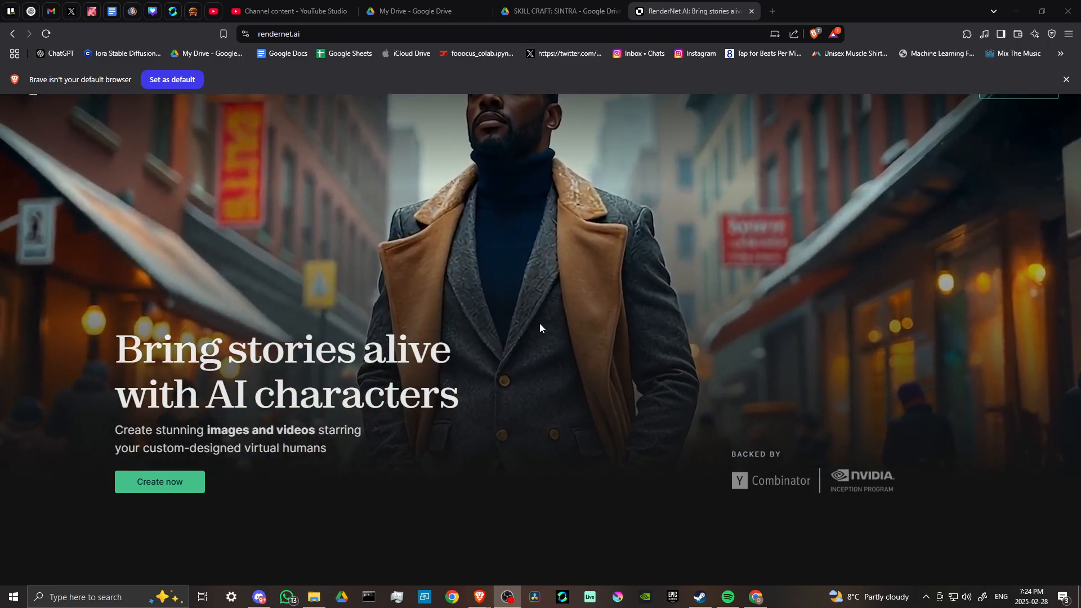
Browse down the homepage past the character showcase to the influencer, filmmaking, ads and music-video cards.
scroll("down", 3)
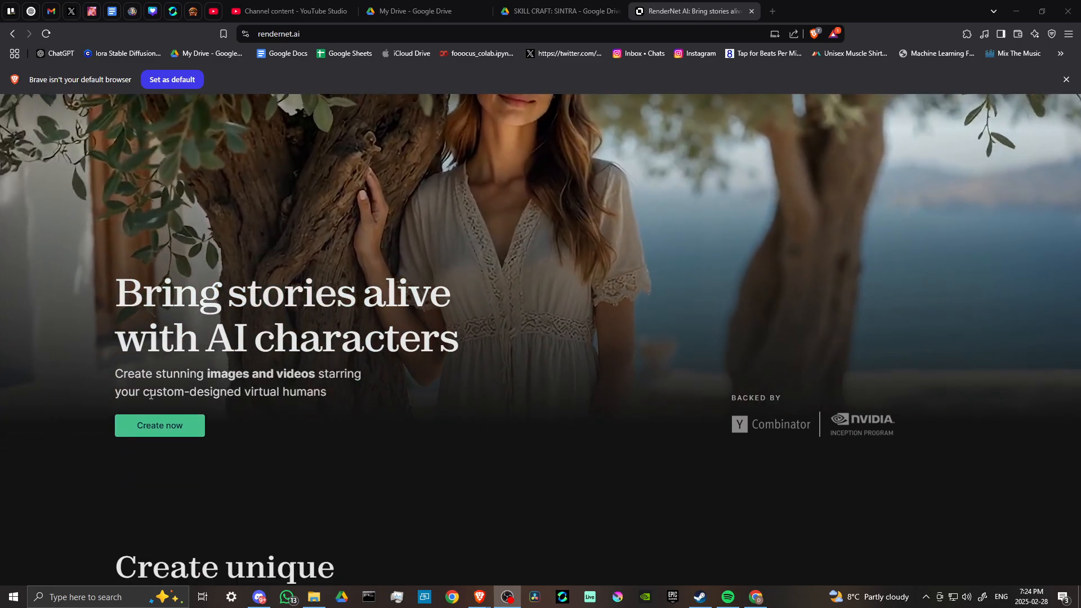
scroll("down", 3)
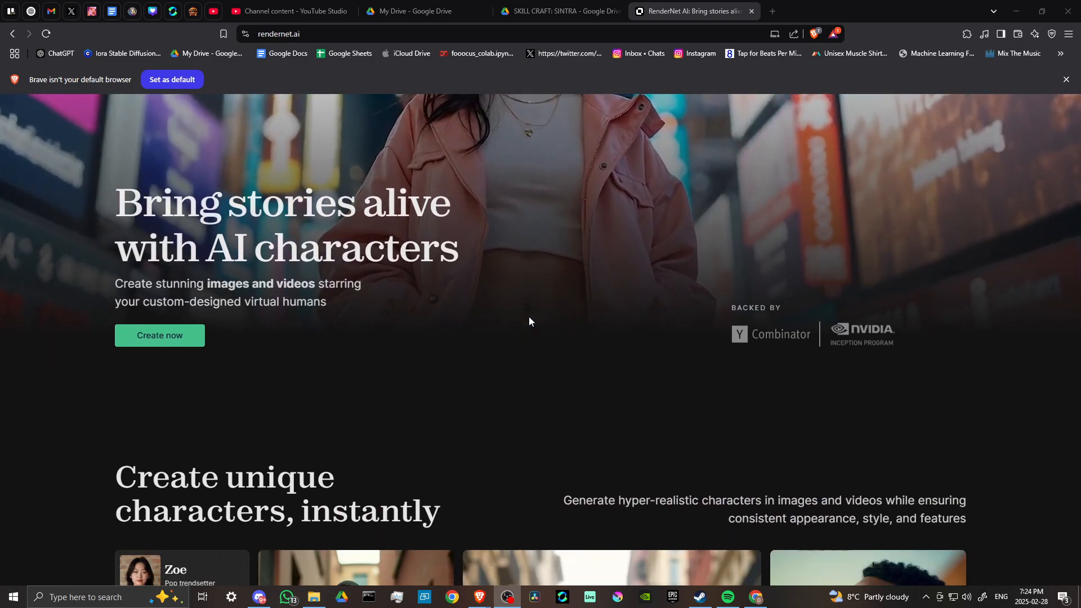
scroll("down", 3)
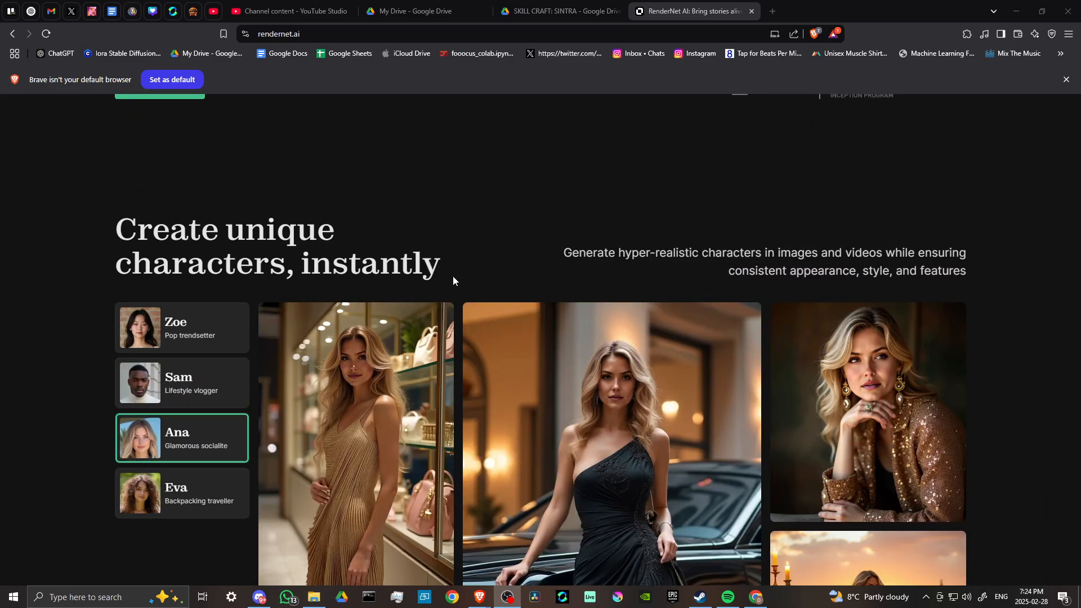
left_click(182, 492)
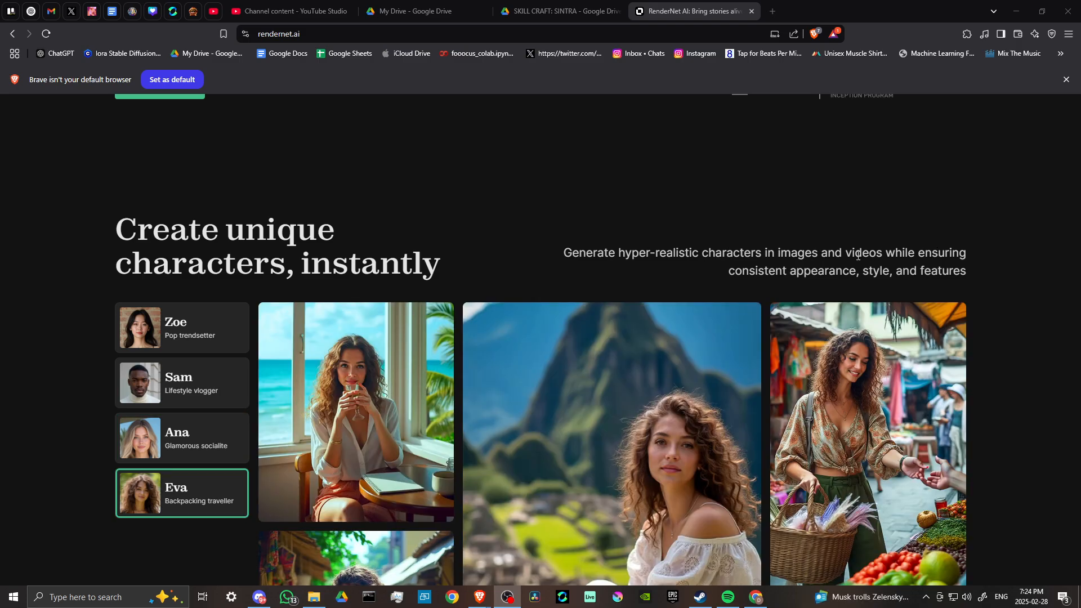
left_click(181, 327)
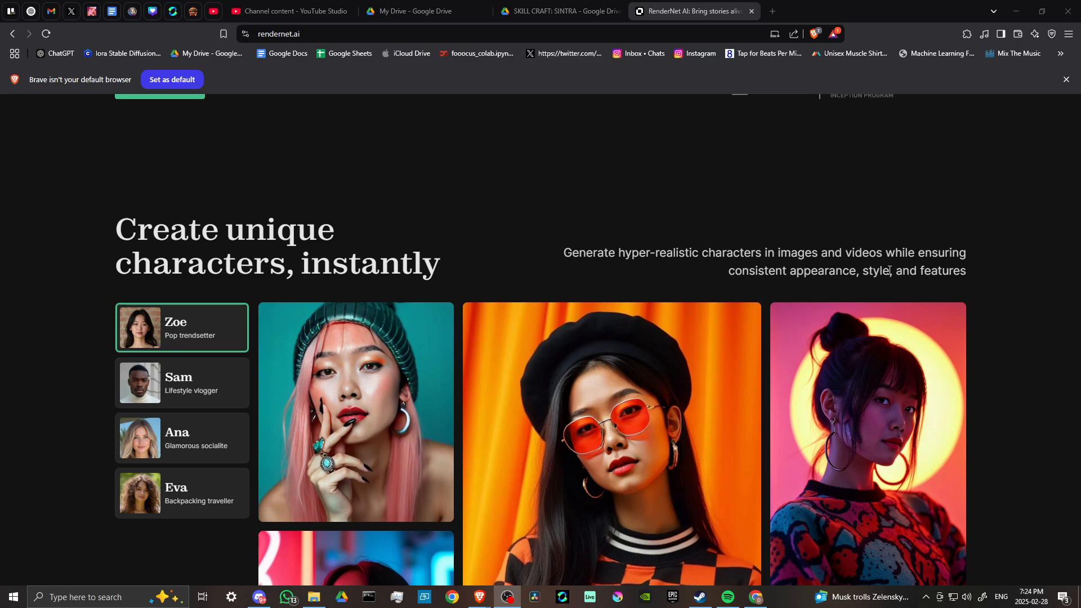
scroll("down", 3)
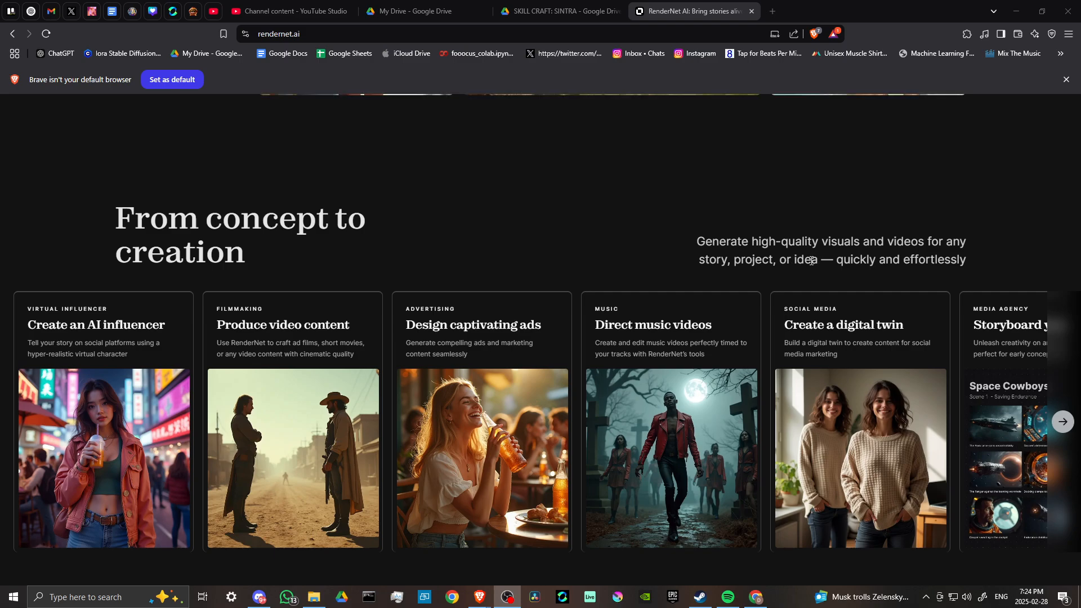
Browse through Character Labs, Pose Control, Character Video and Narrator down to the True Touch skin section.
scroll("down", 3)
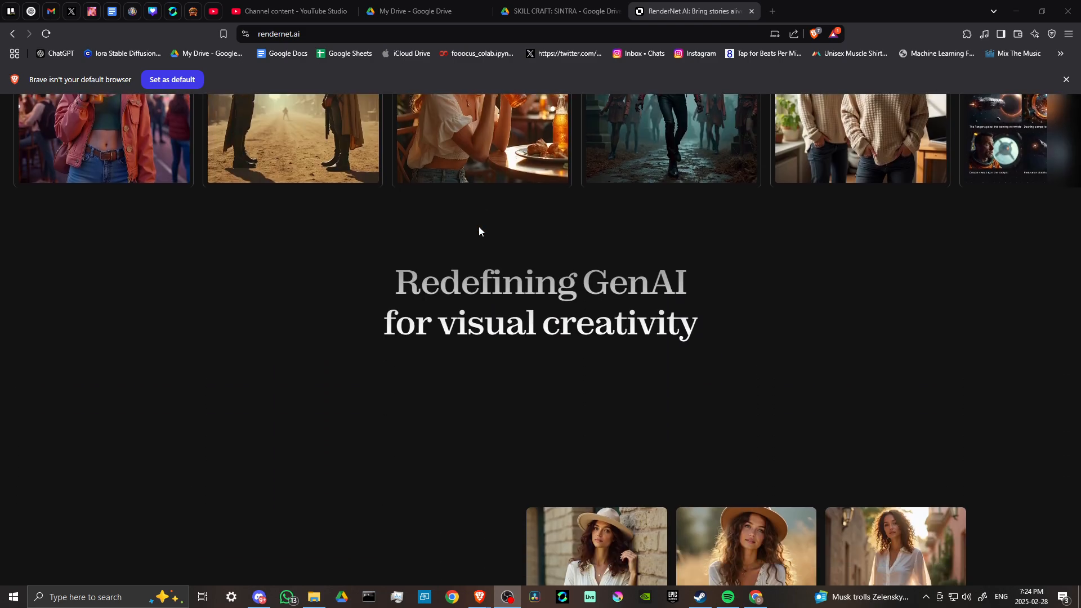
scroll("down", 3)
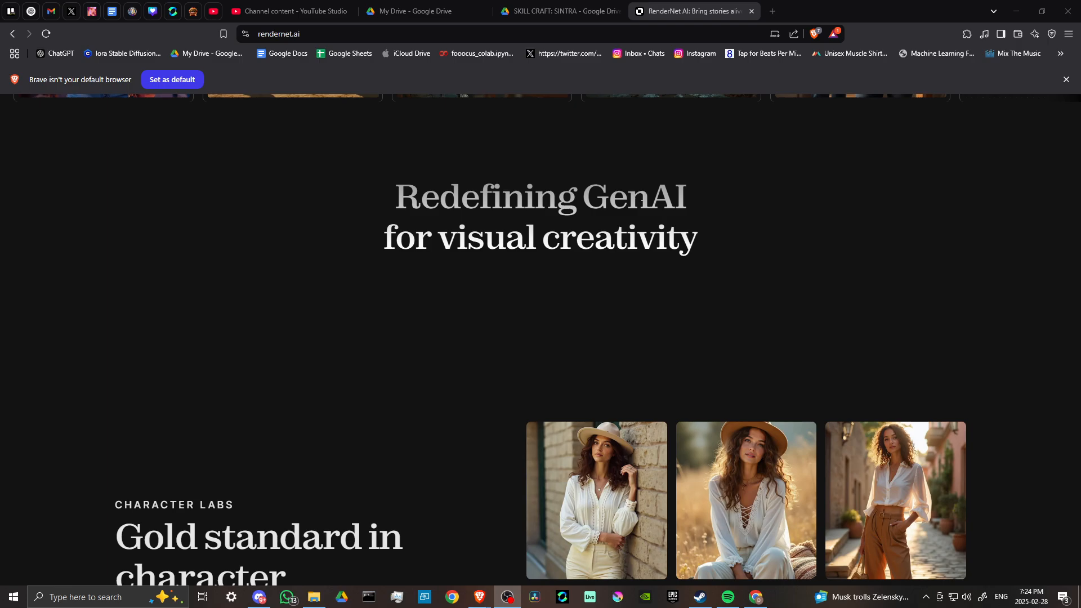
scroll("down", 3)
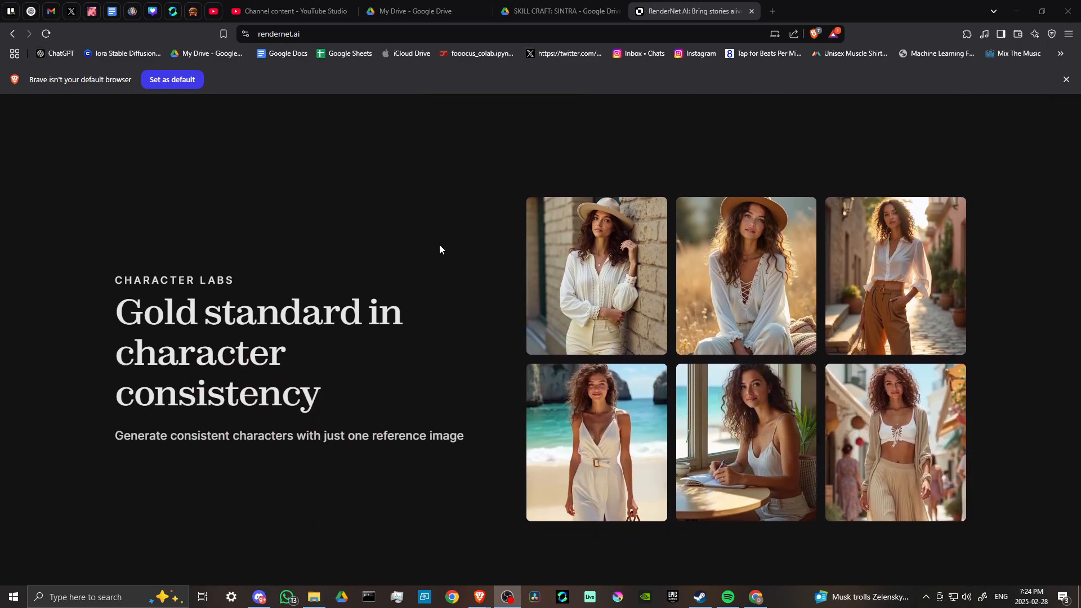
scroll("down", 3)
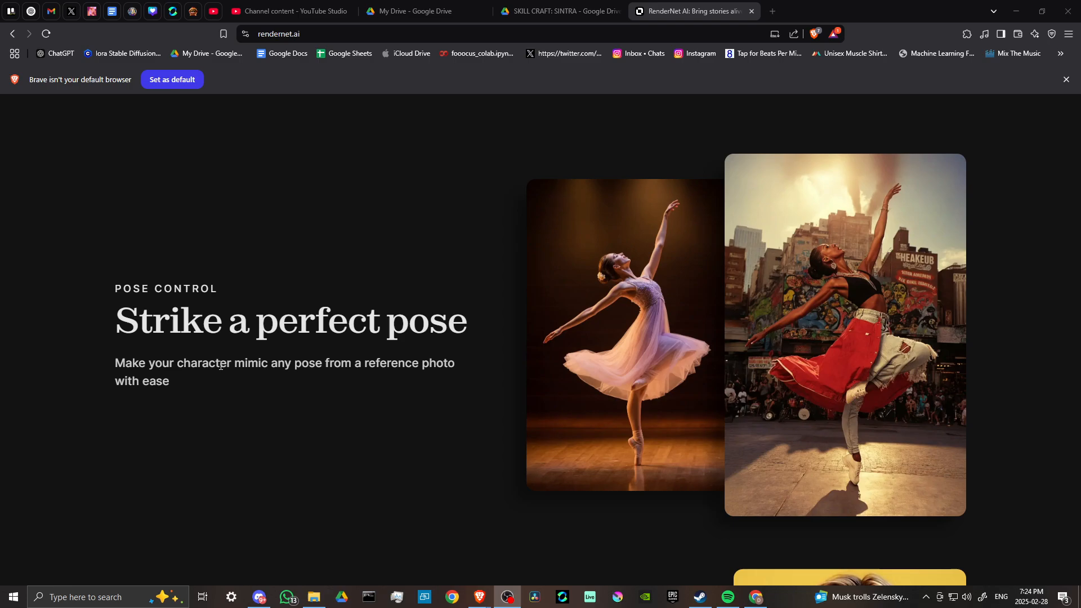
scroll("down", 3)
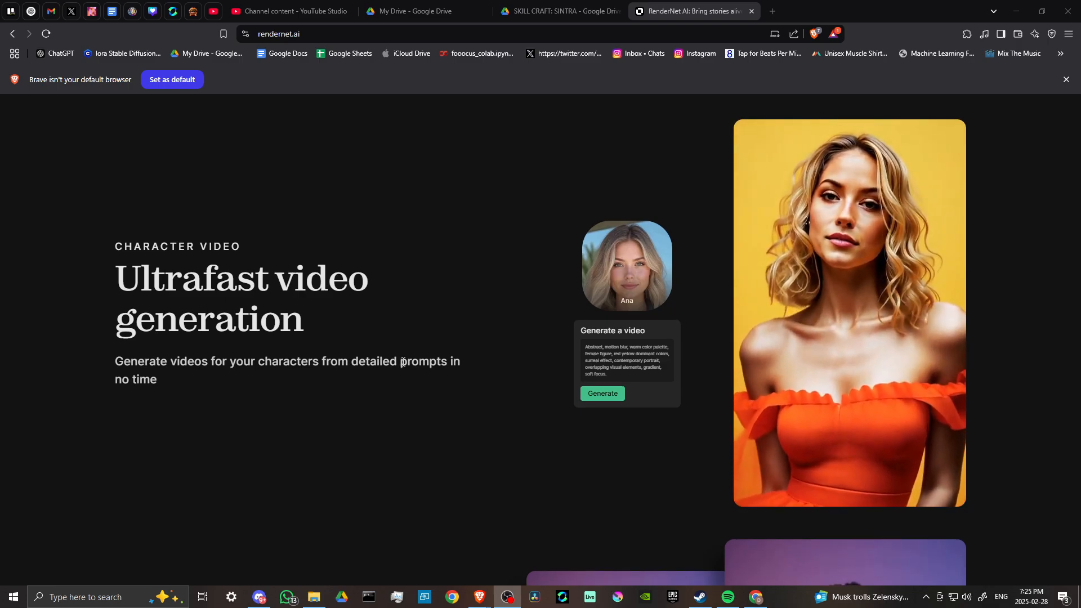
scroll("down", 3)
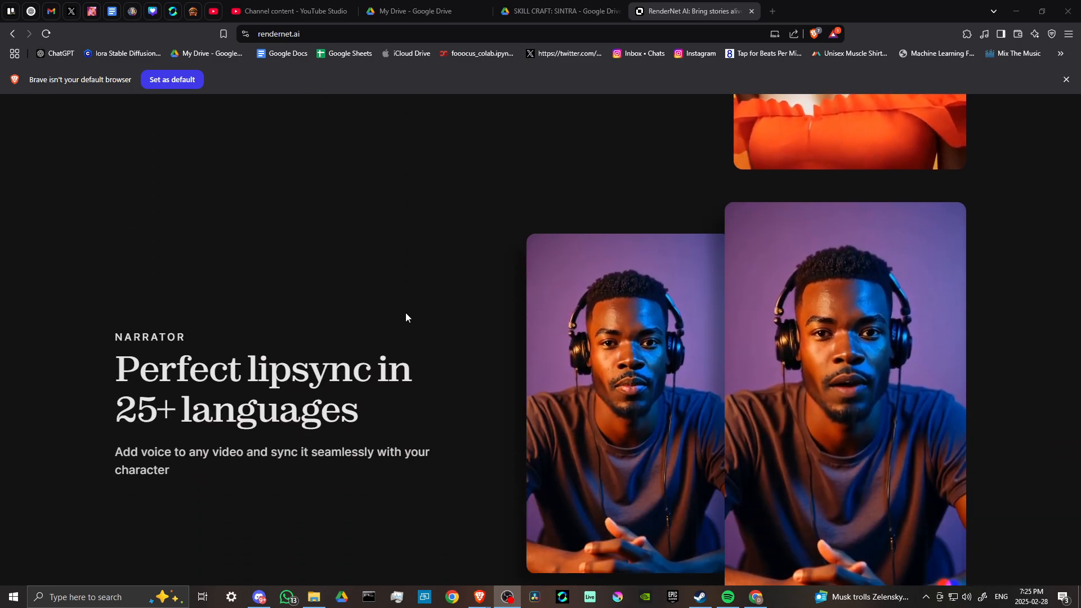
scroll("down", 3)
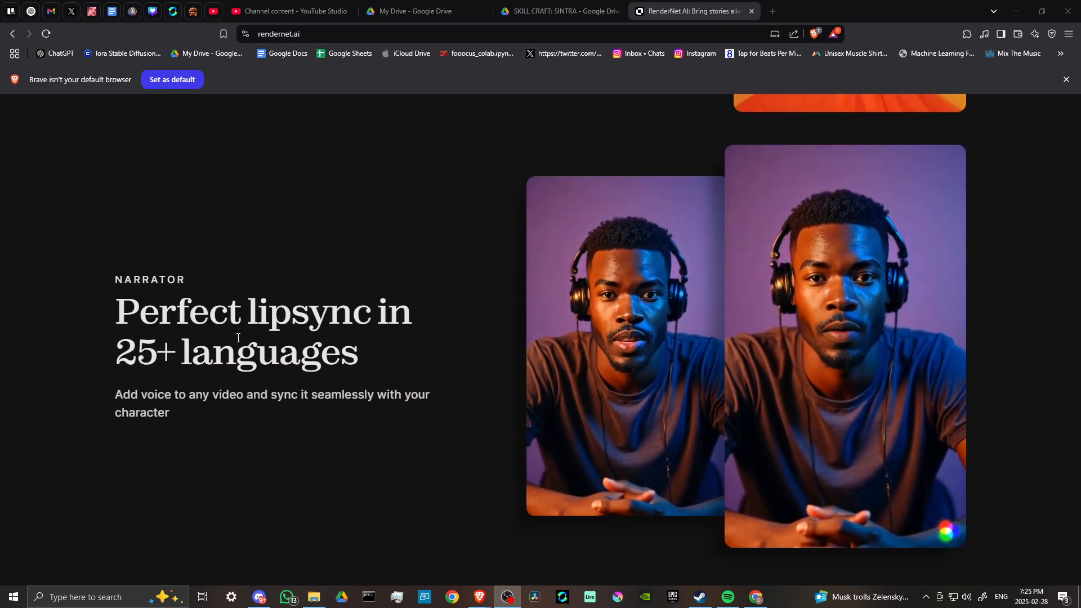
scroll("down", 3)
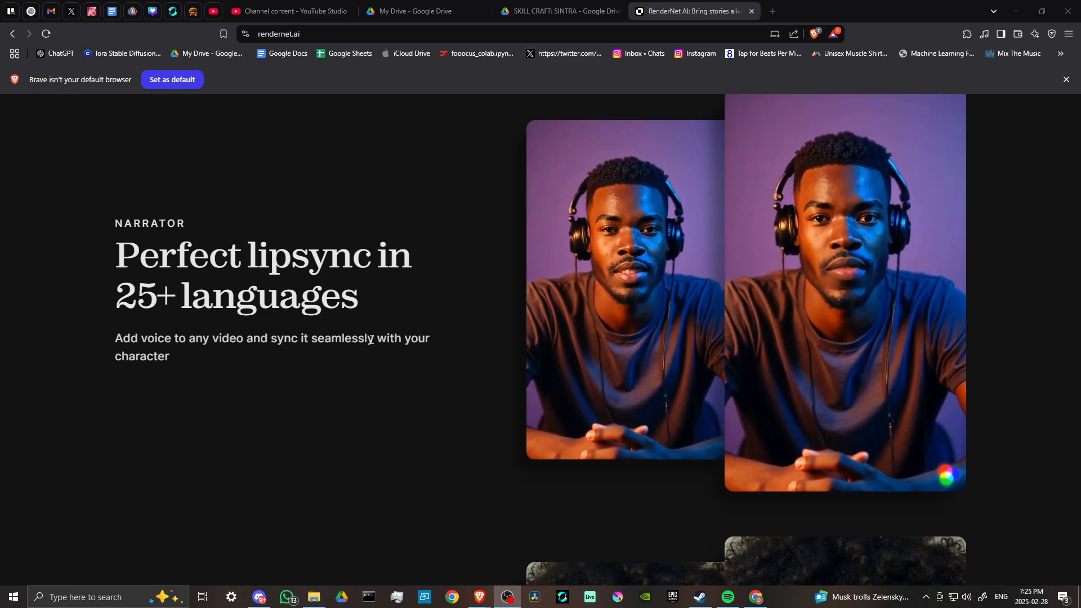
scroll("down", 3)
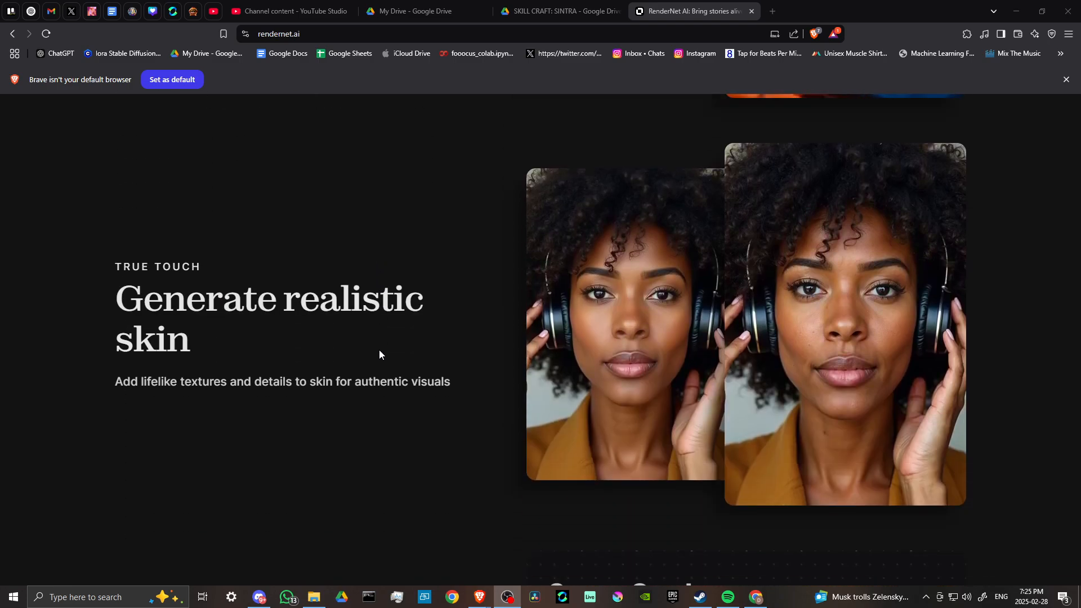
mouse_move(254, 336)
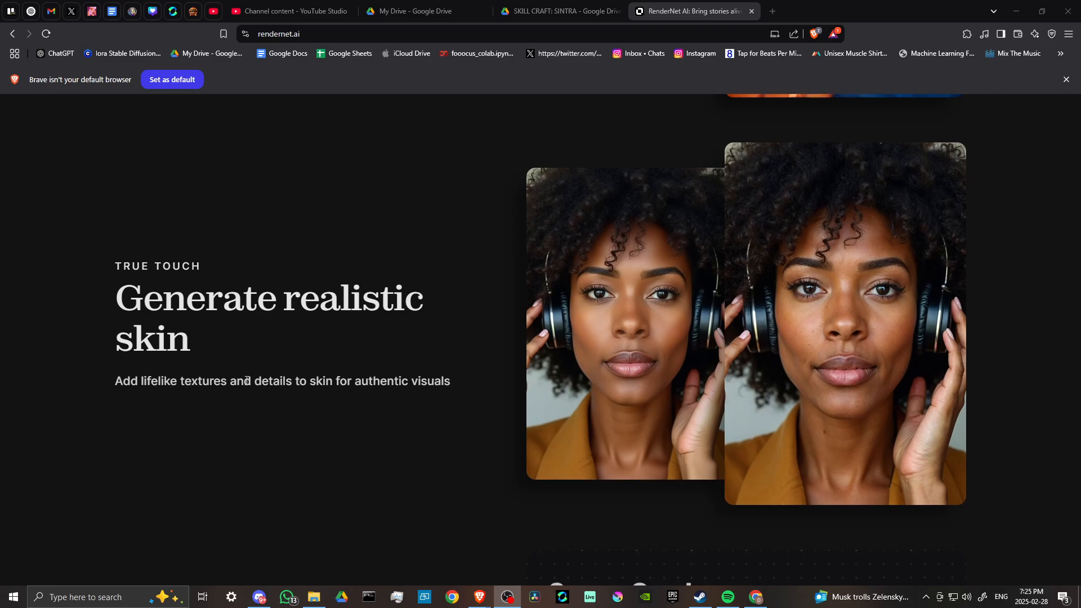
Browse through Infinite Canvas, the Discord community and FAQs, then return to the hero banner.
scroll("down", 3)
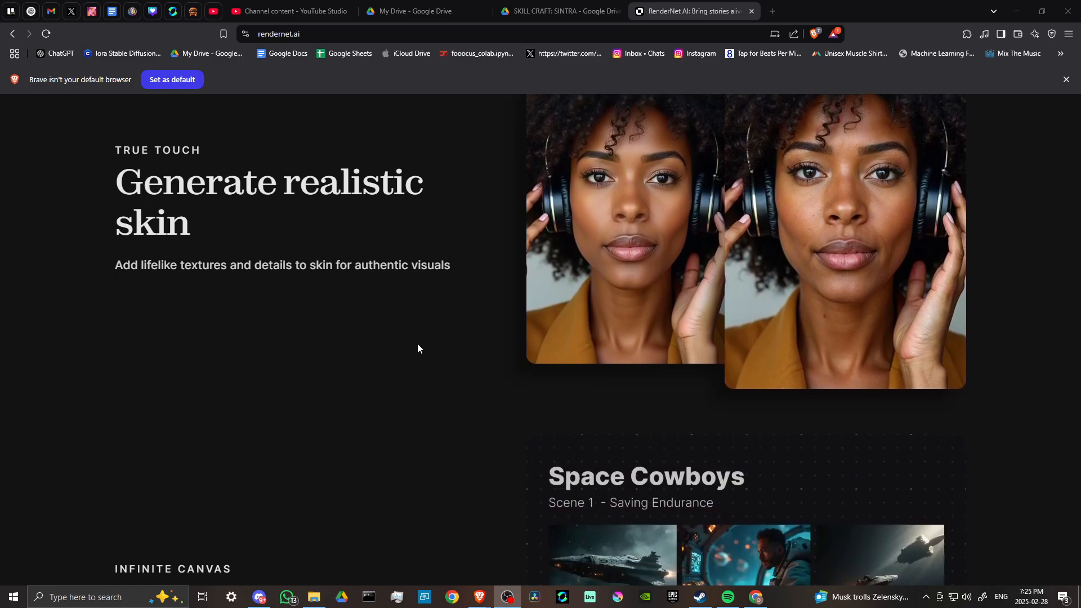
scroll("down", 3)
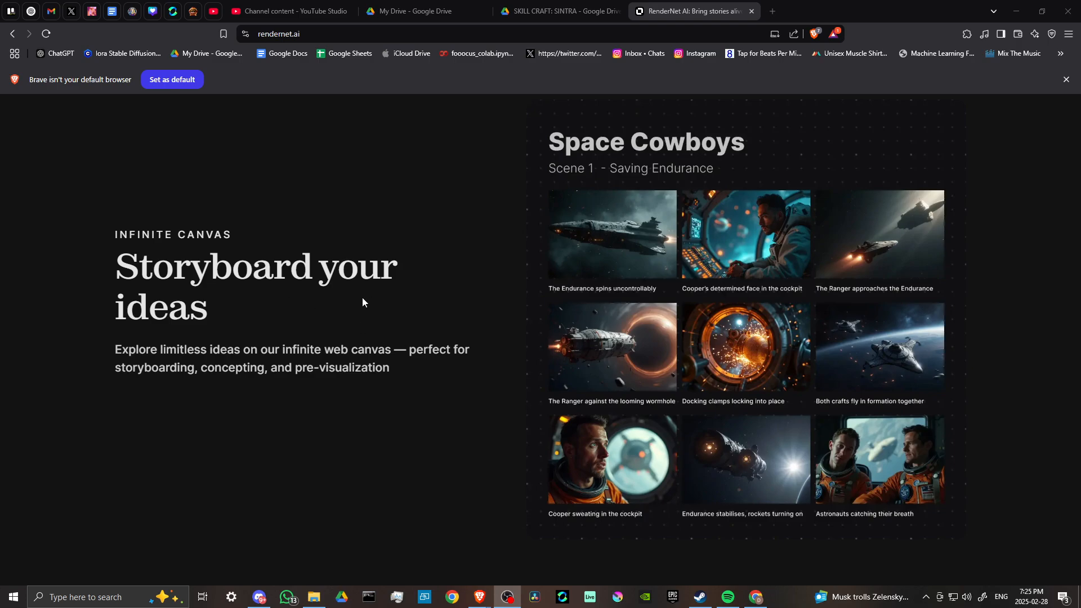
scroll("down", 3)
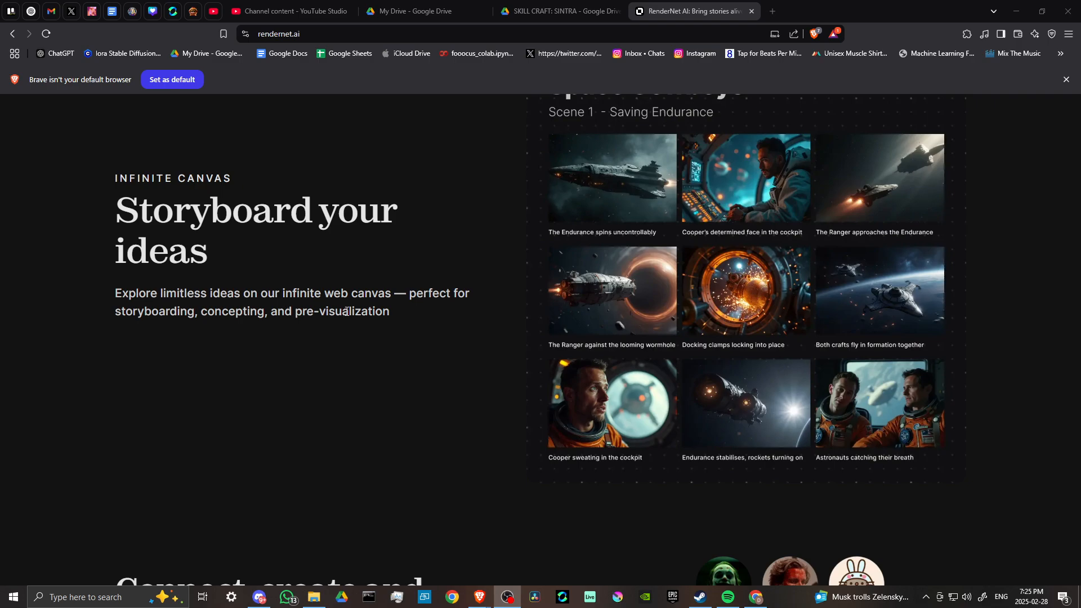
scroll("down", 3)
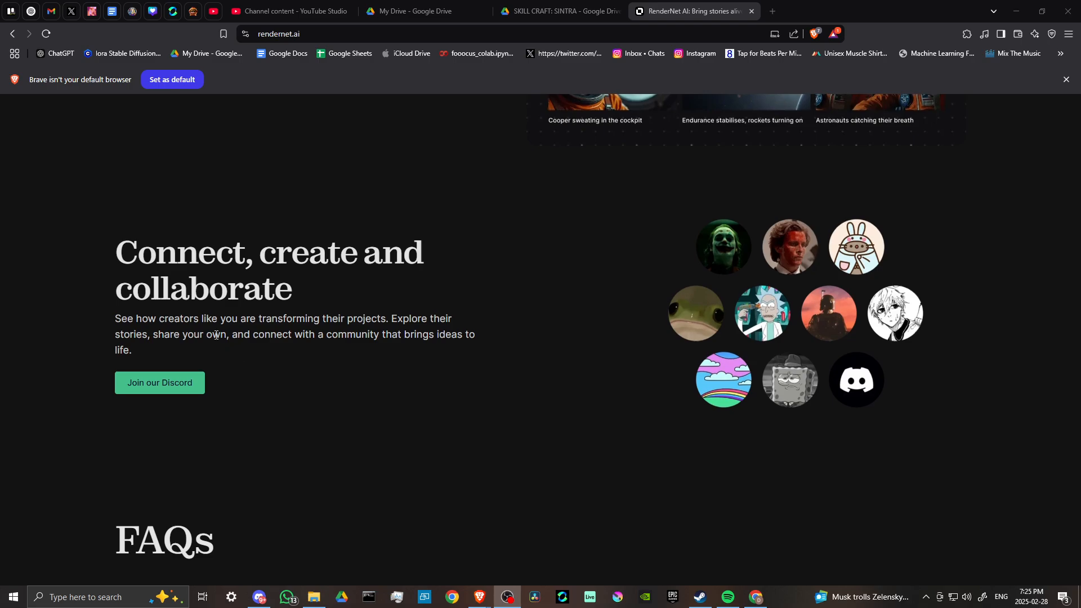
scroll("down", 3)
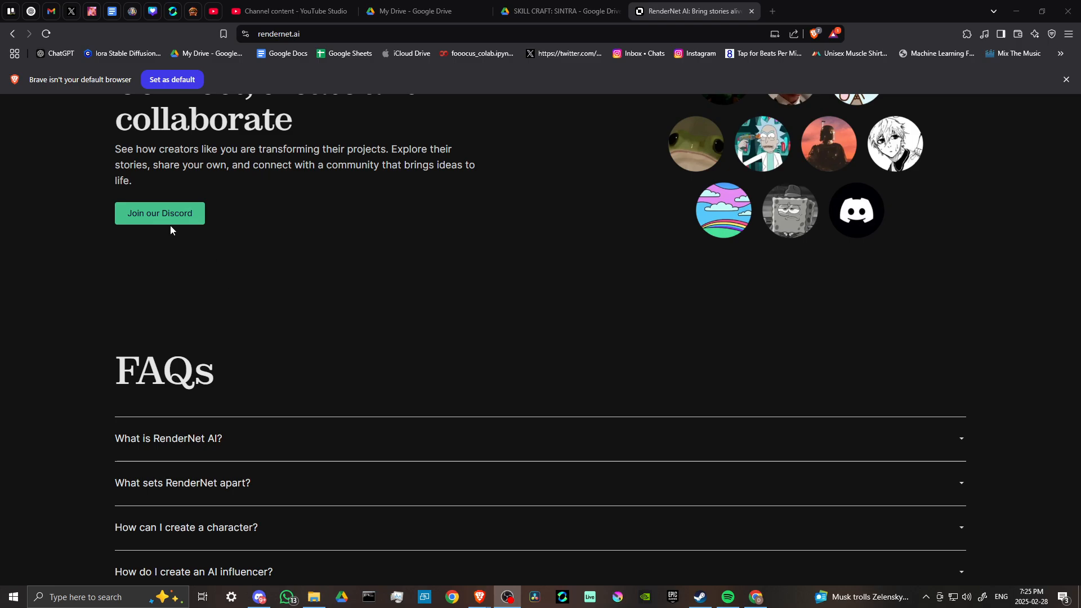
scroll("up", 3)
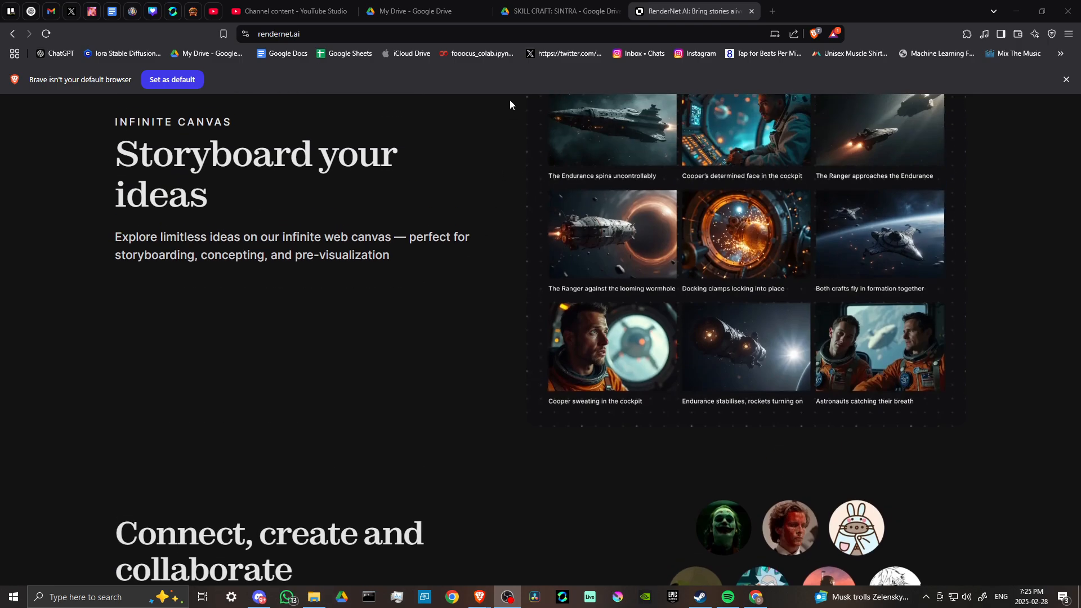
scroll("down", 3)
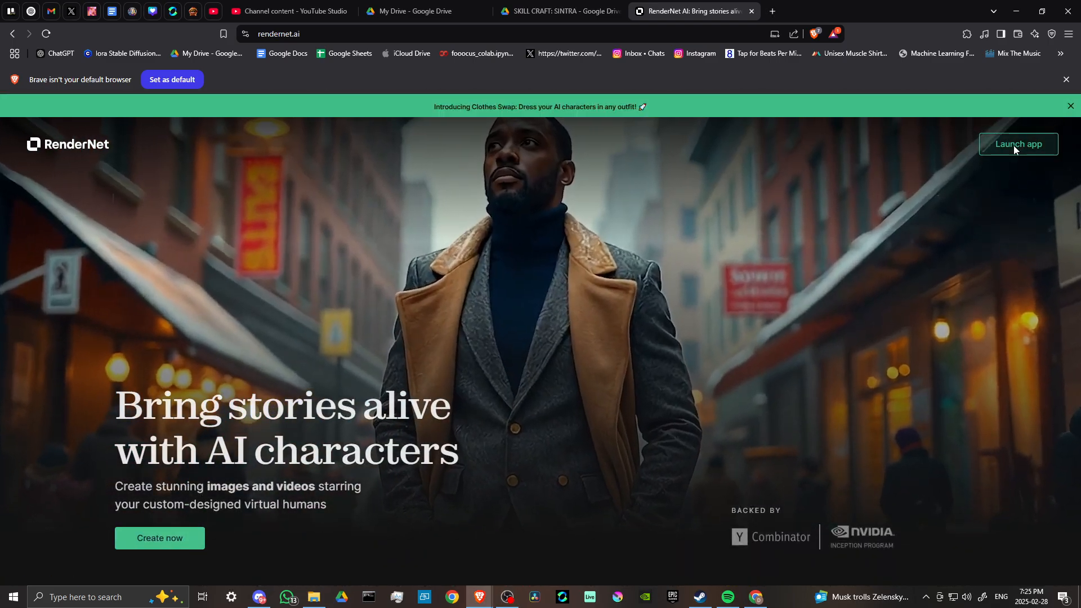
left_click(1018, 144)
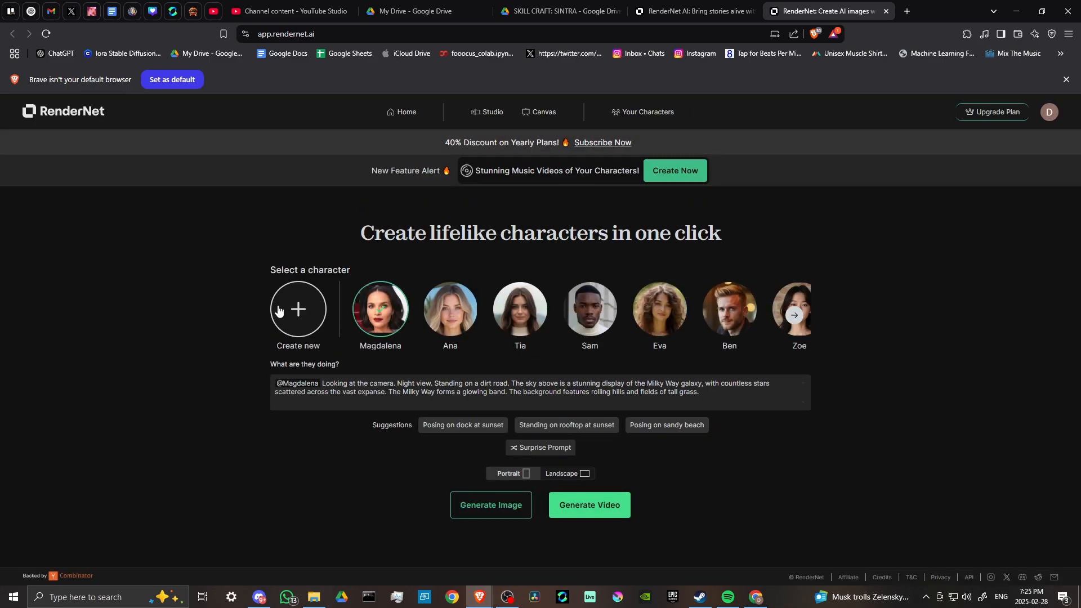
mouse_move(177, 282)
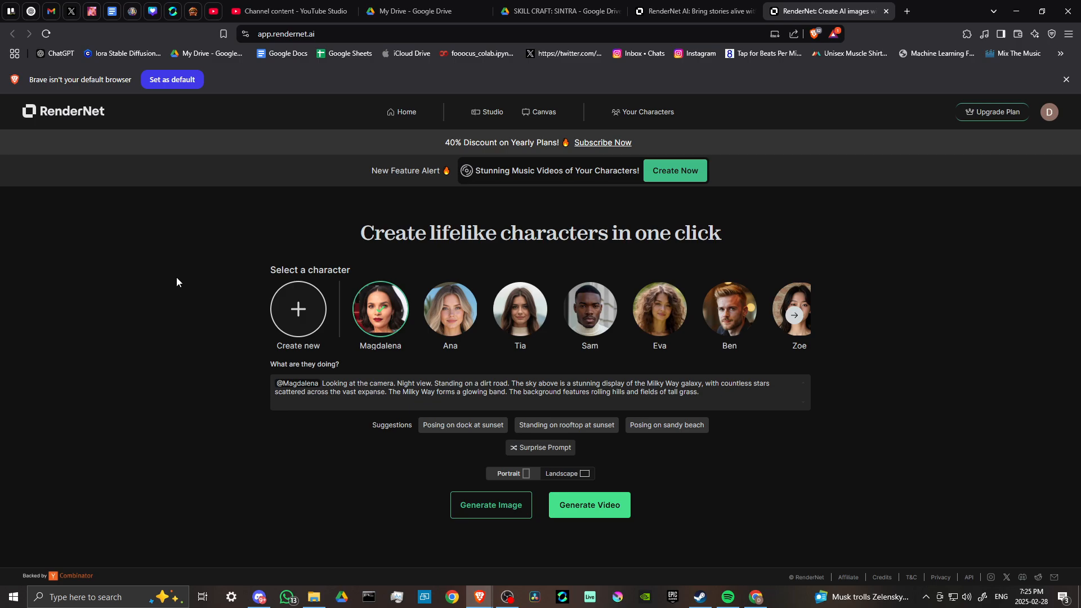
mouse_move(151, 292)
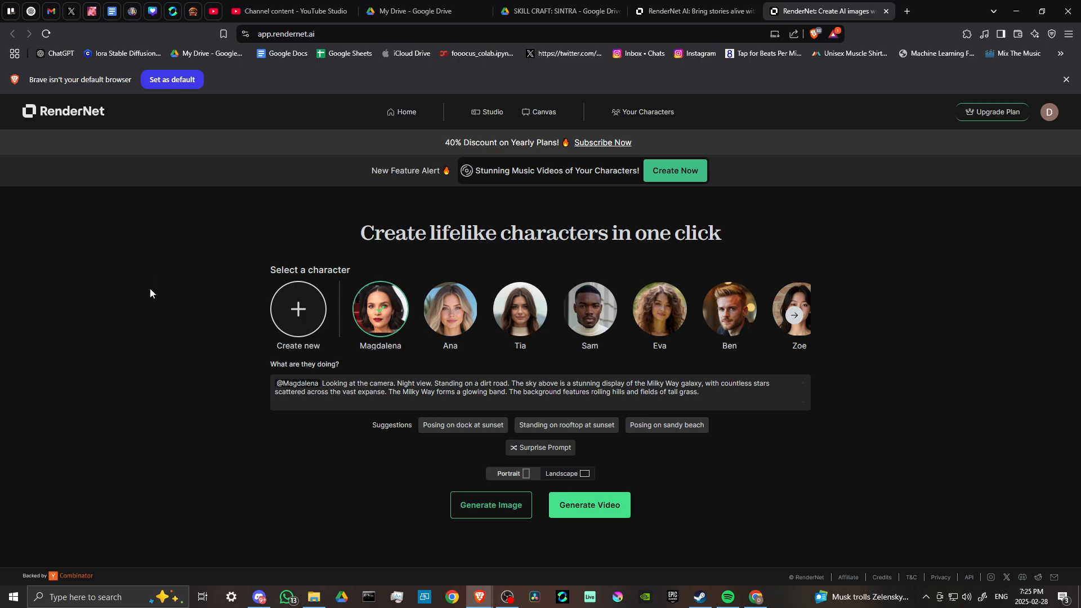
mouse_move(140, 289)
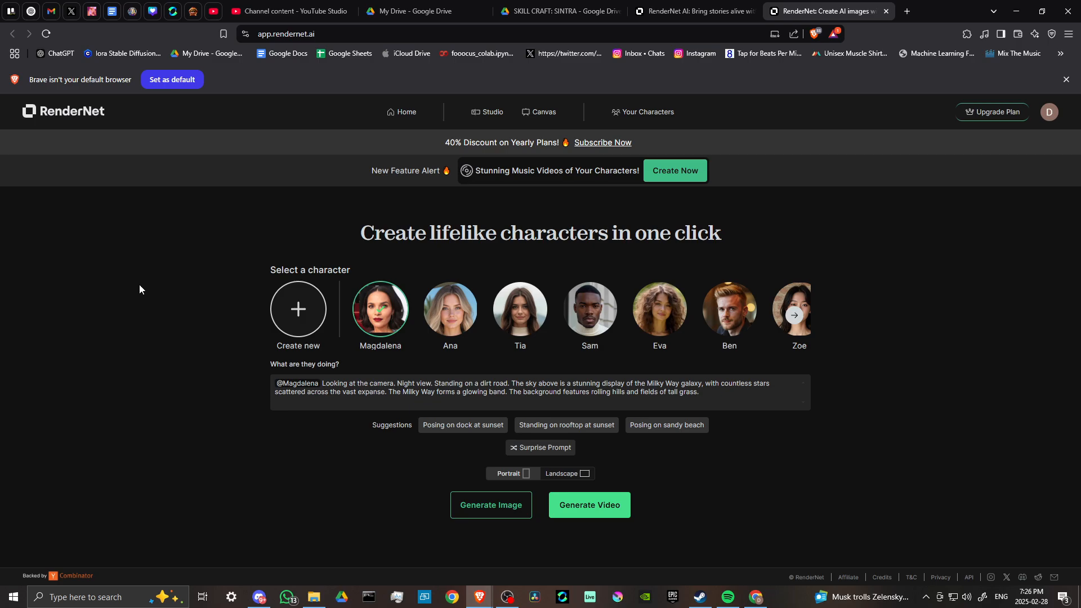
mouse_move(493, 172)
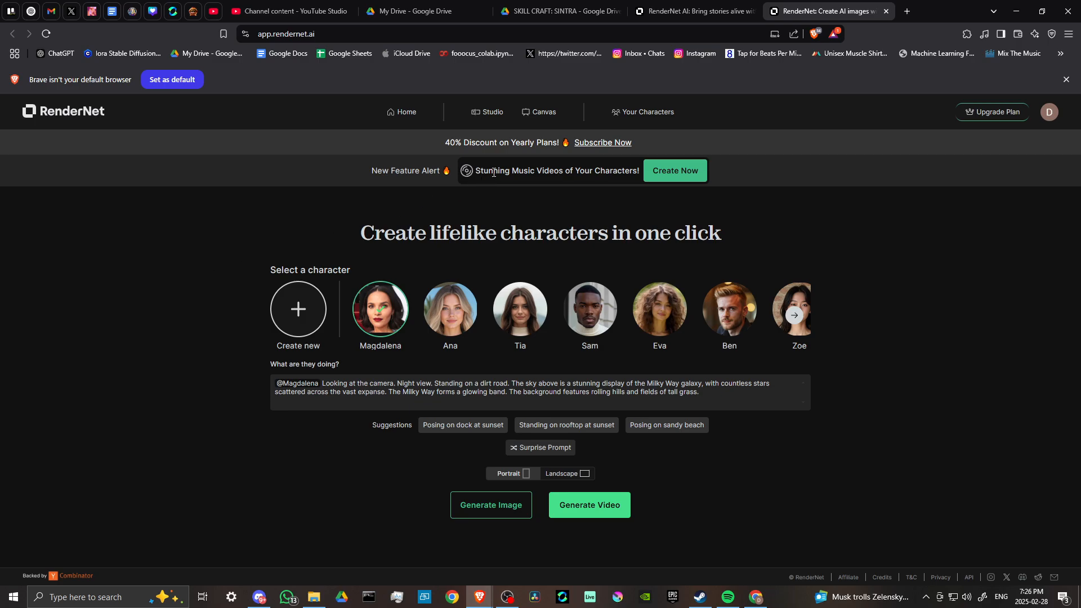
mouse_move(613, 172)
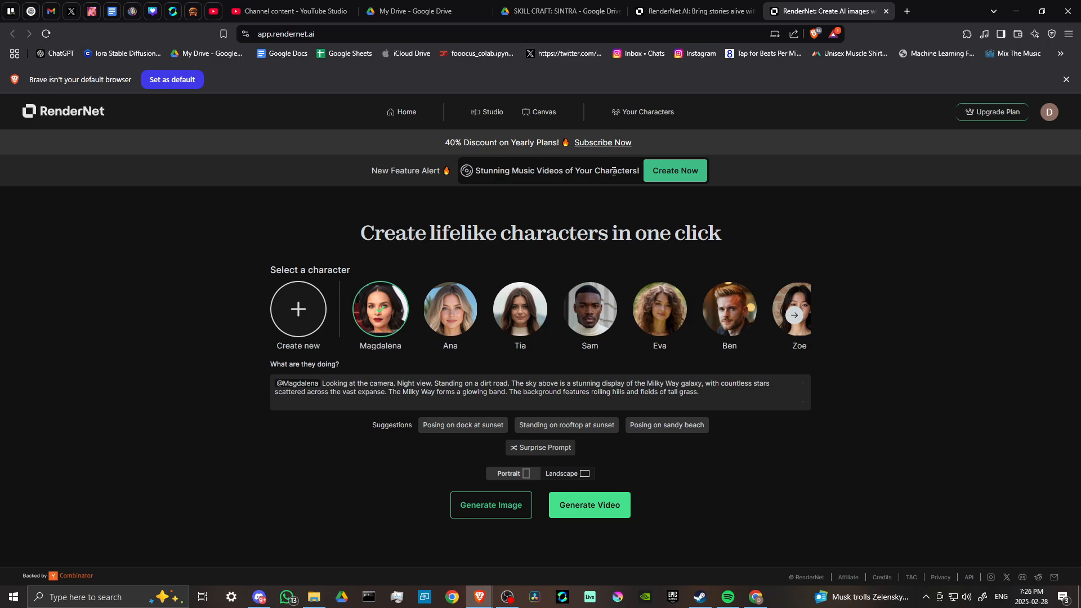
mouse_move(117, 325)
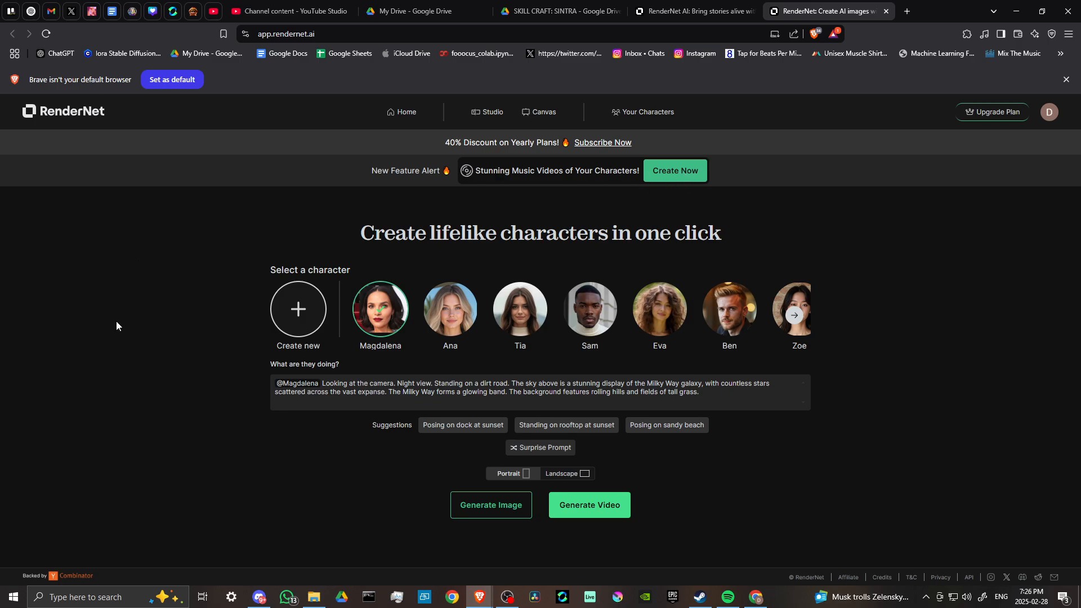
mouse_move(590, 308)
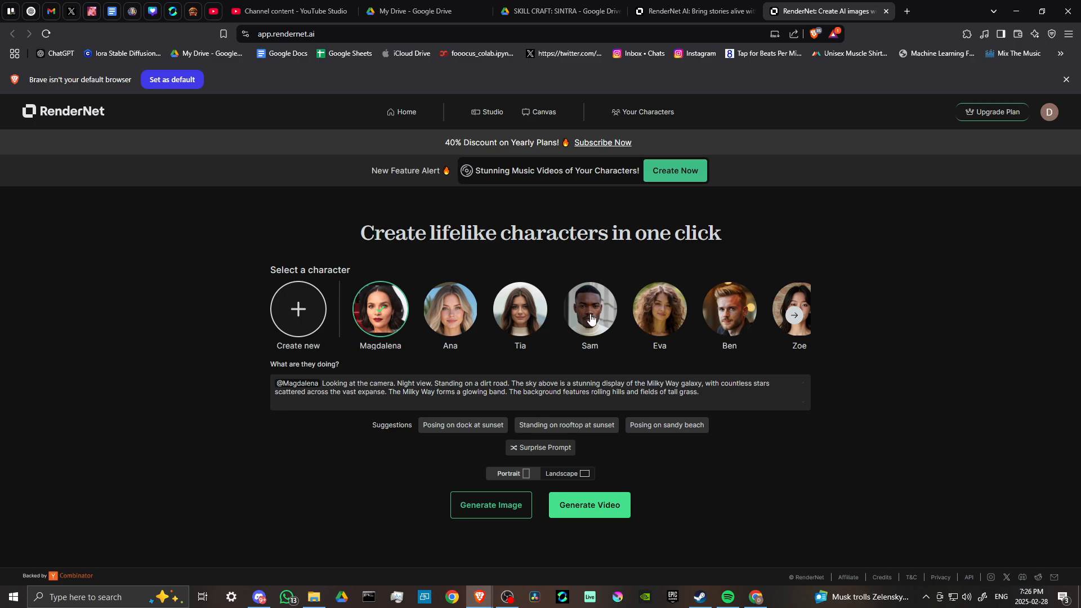
left_click(793, 315)
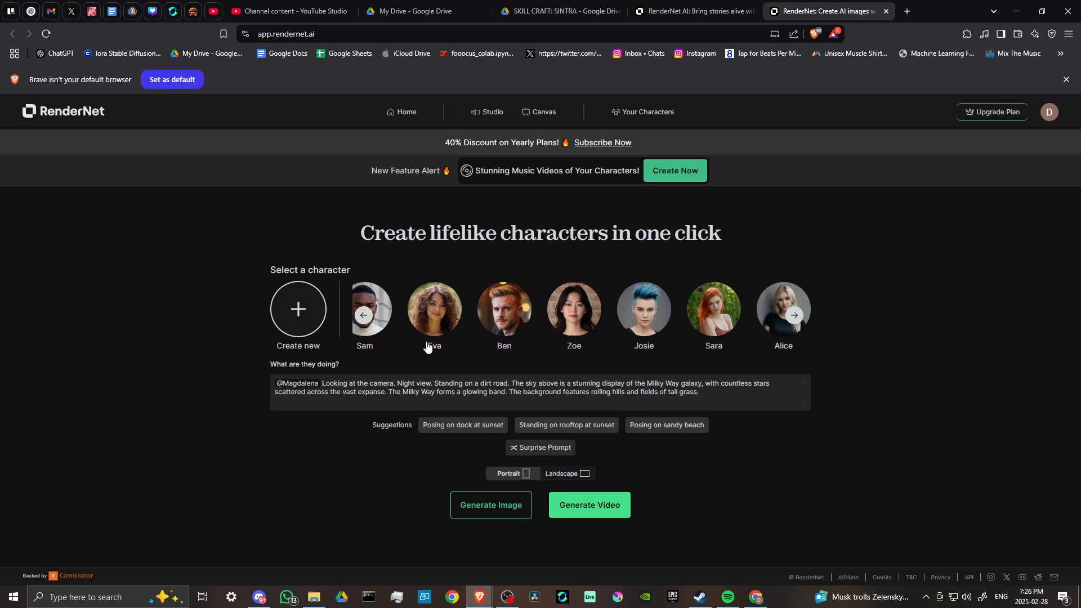
left_click(363, 314)
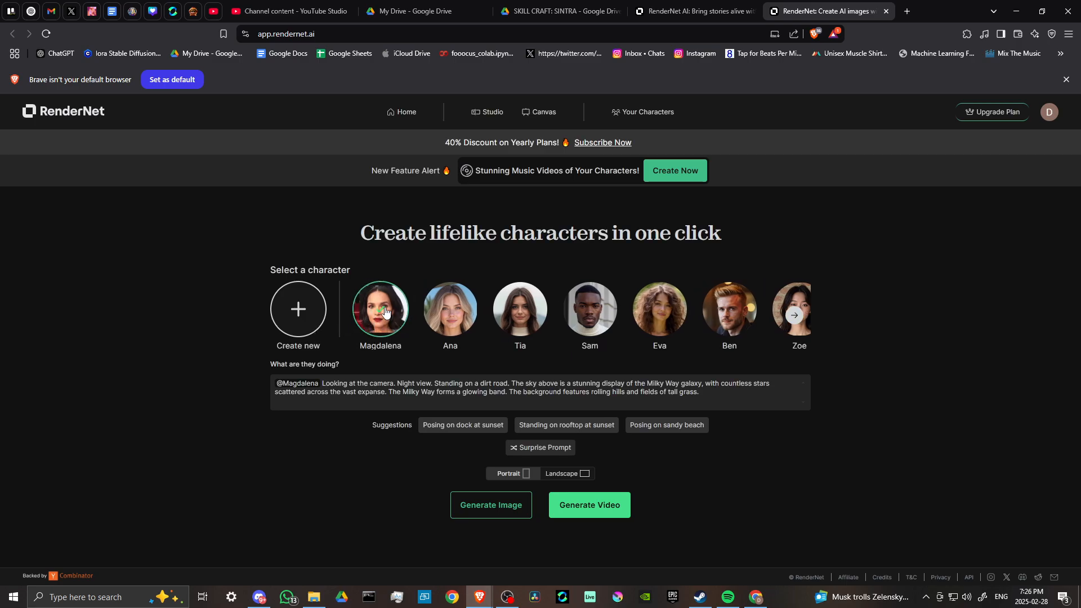
mouse_move(297, 310)
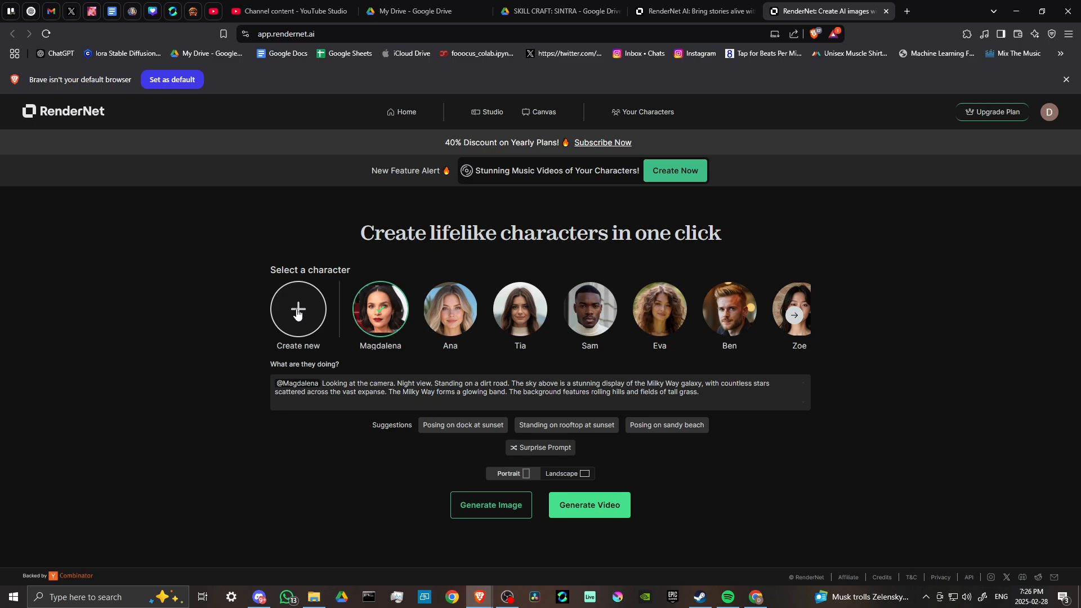
Start a new character from the generate/upload dialog, then quit it back to the creation page.
left_click(298, 310)
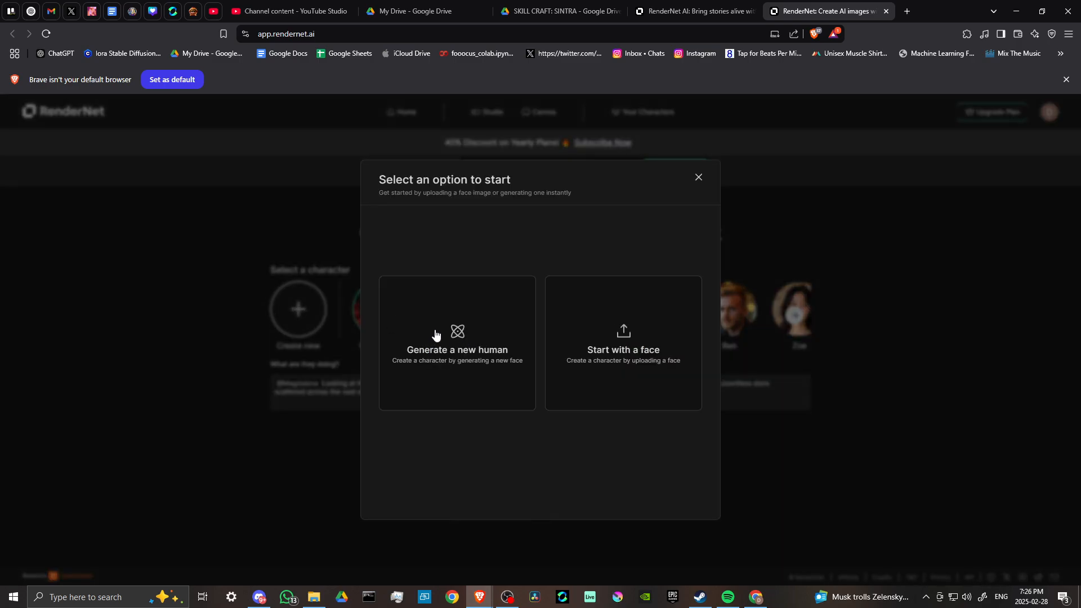
mouse_move(631, 331)
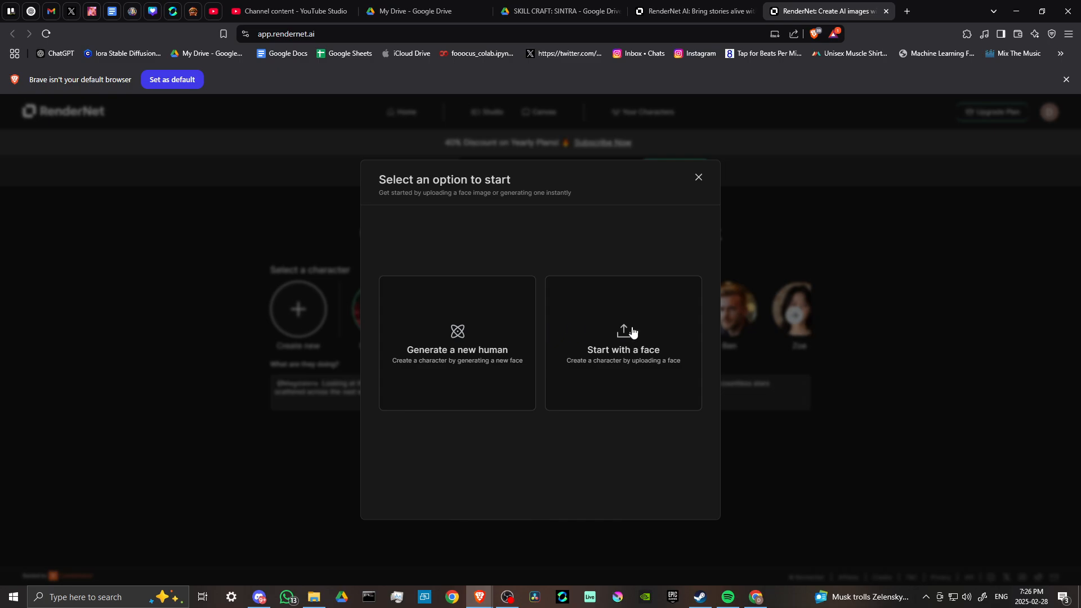
left_click(698, 177)
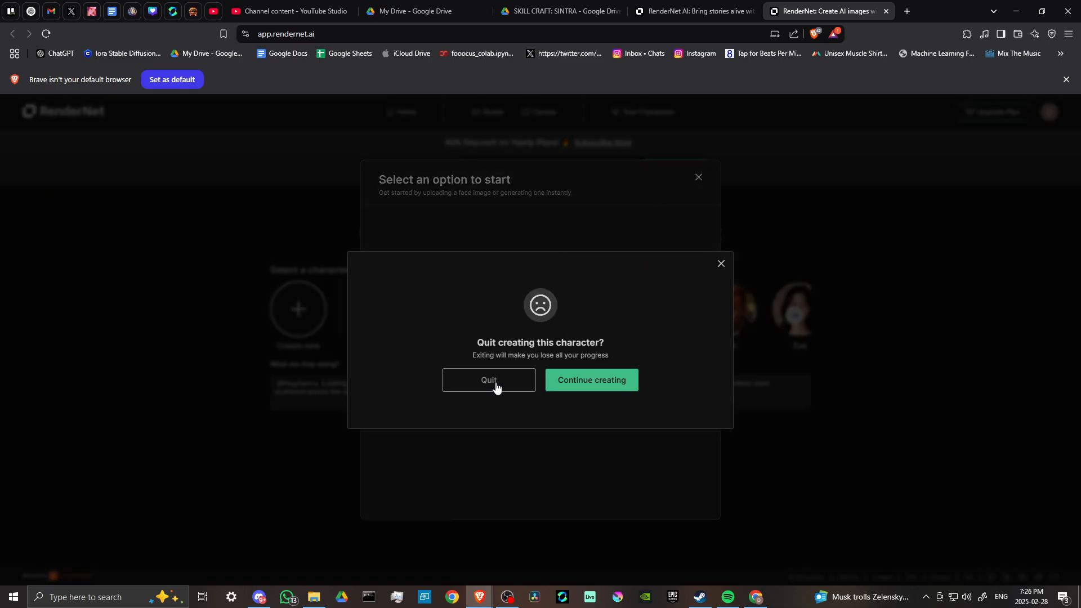
left_click(488, 379)
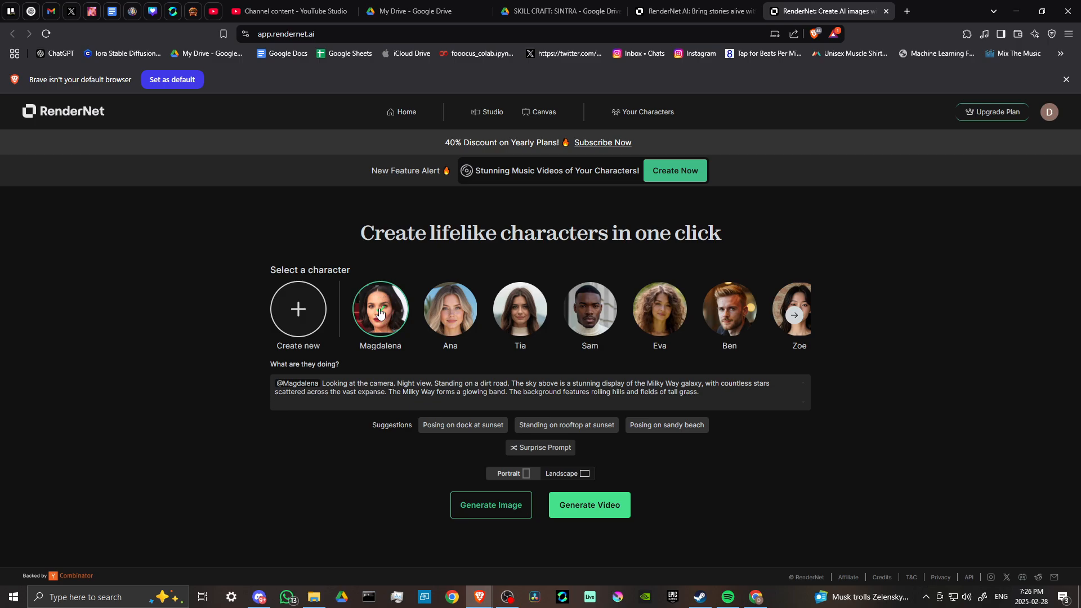
mouse_move(274, 364)
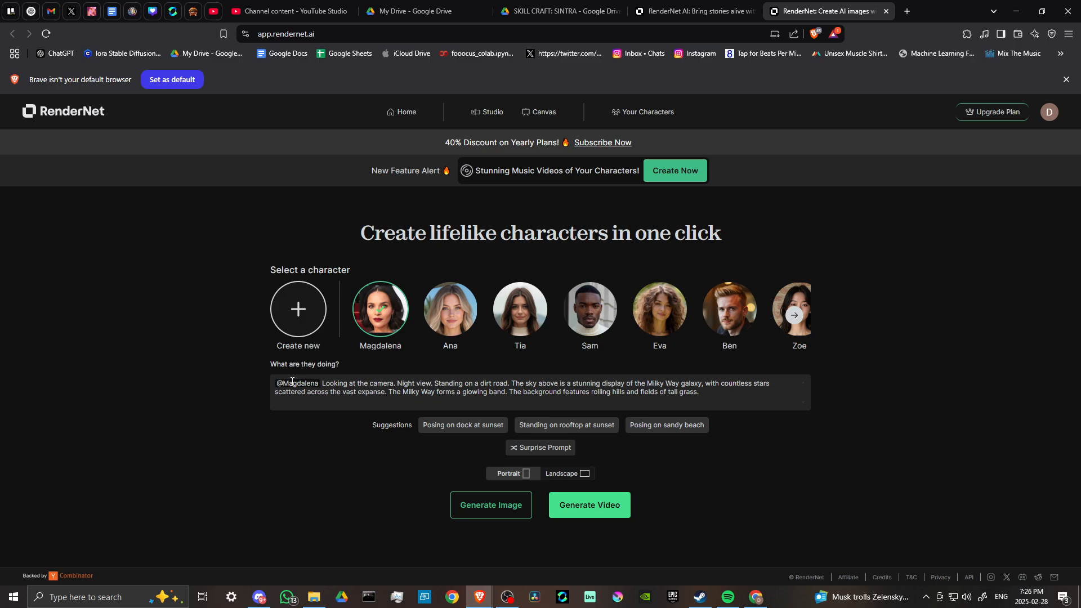
mouse_move(349, 360)
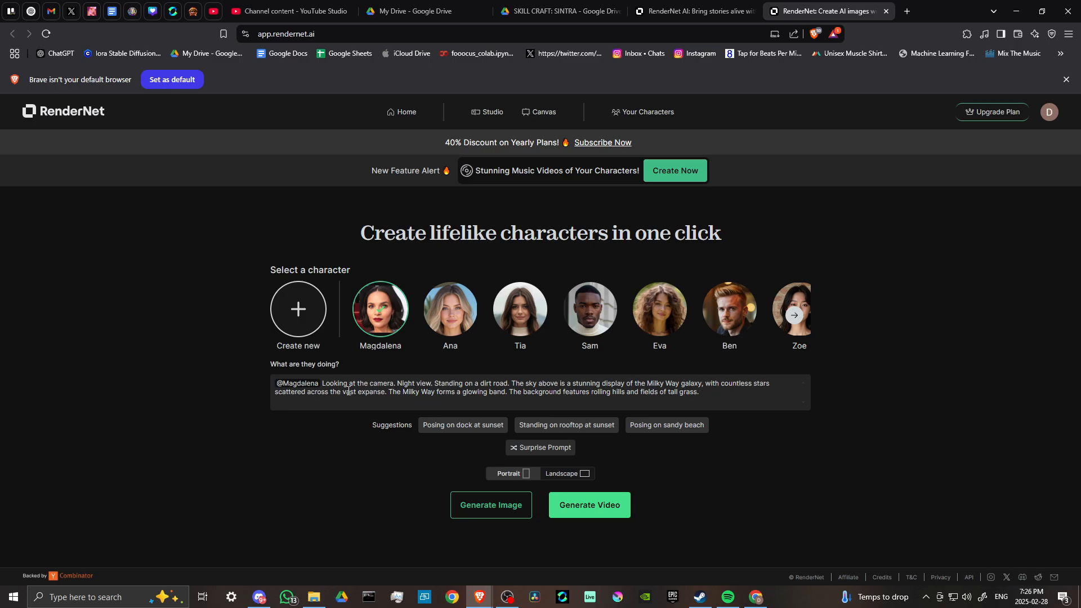
mouse_move(367, 357)
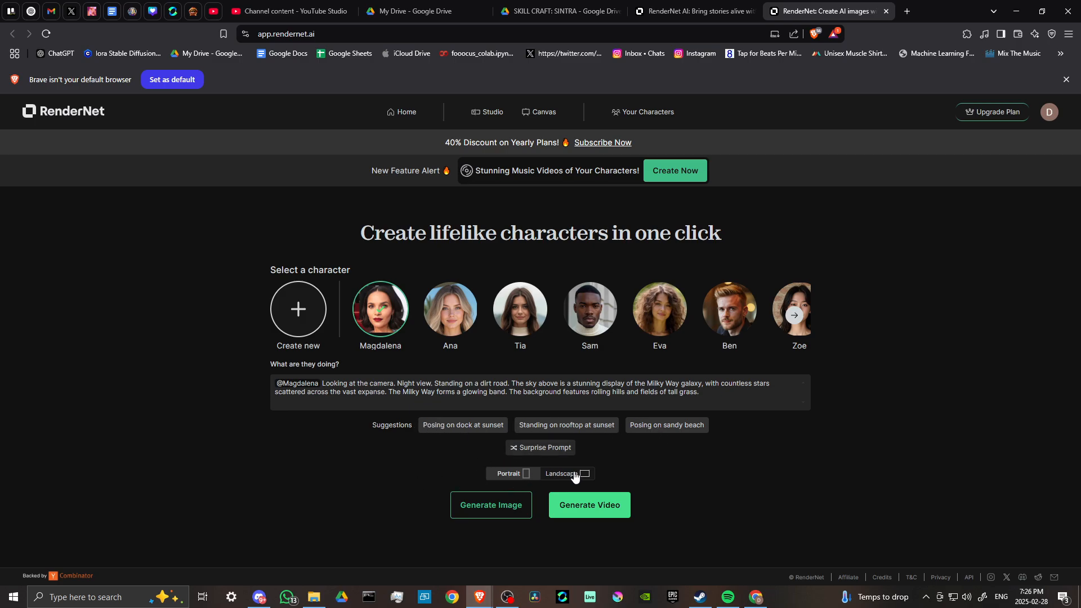
mouse_move(490, 505)
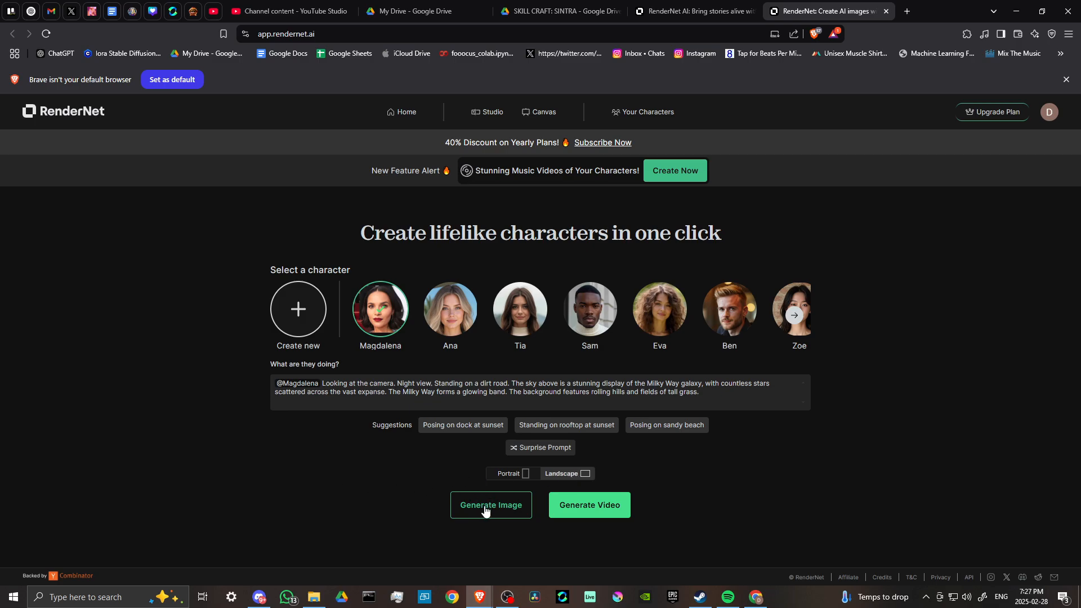
mouse_move(579, 509)
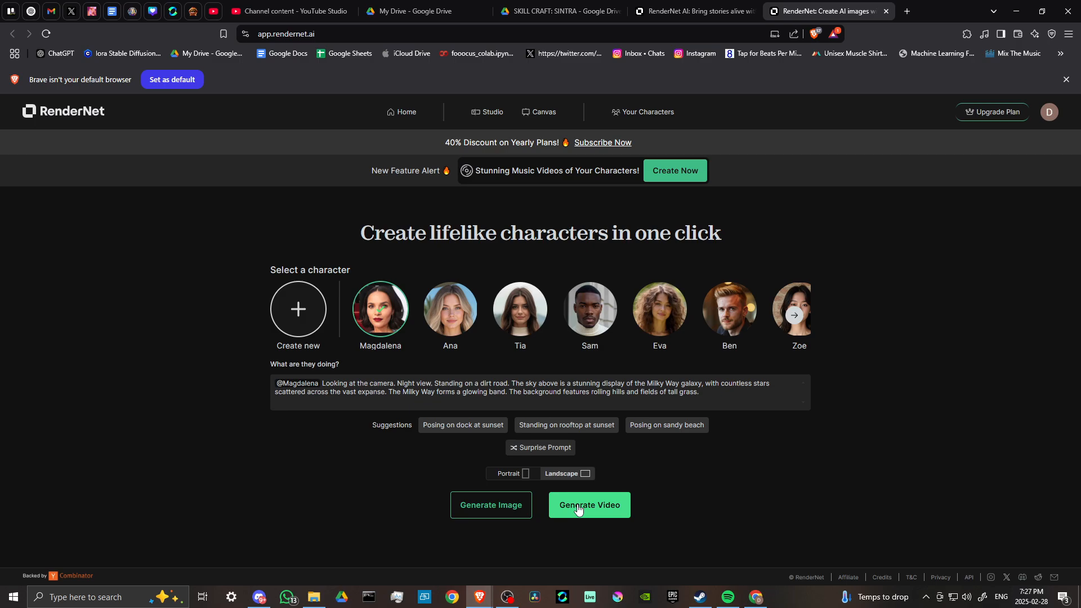
Attempt to generate the Magdalena video and browse the upgrade popup's Basic, Standard and Ultra yearly plans.
left_click(588, 504)
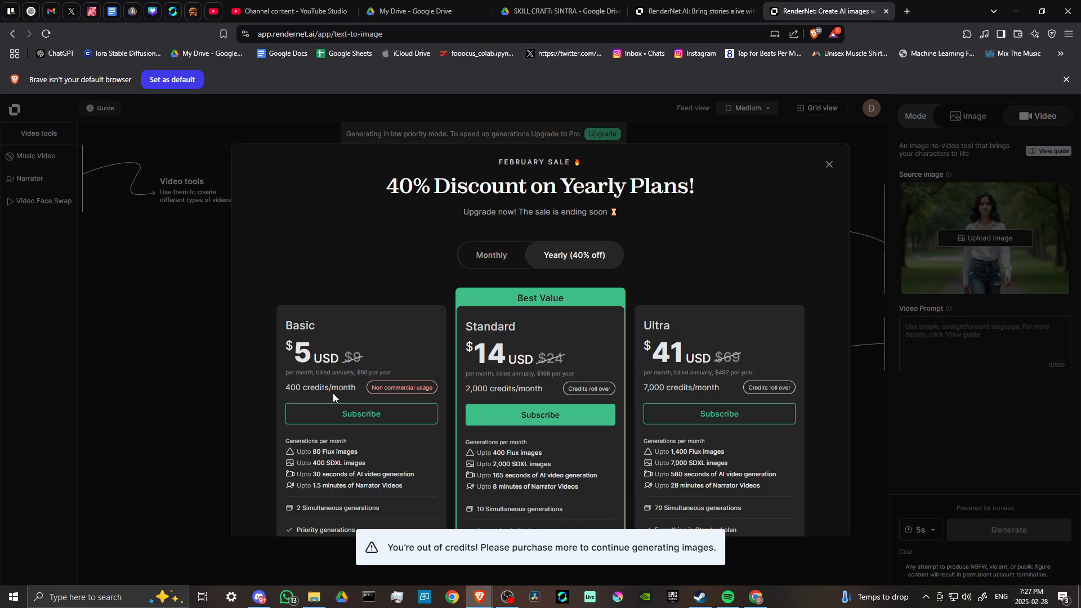
mouse_move(129, 181)
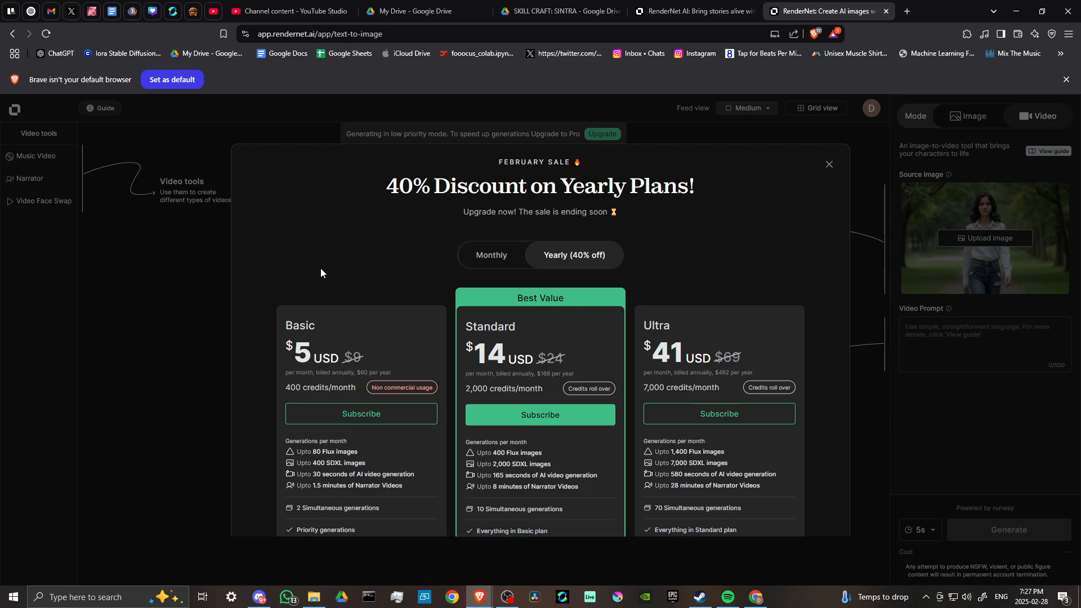
mouse_move(447, 185)
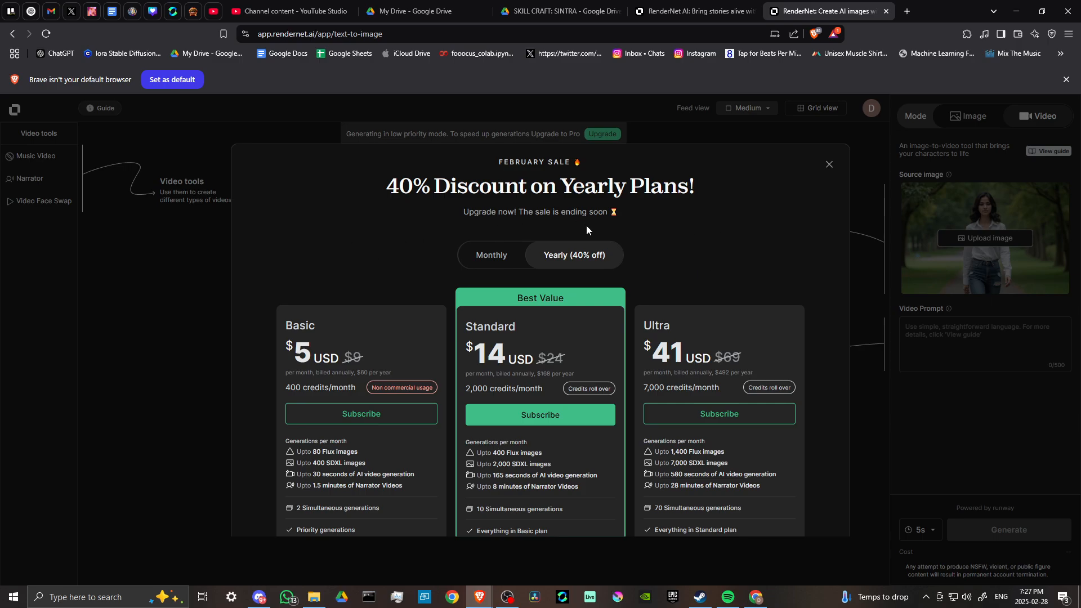
mouse_move(581, 260)
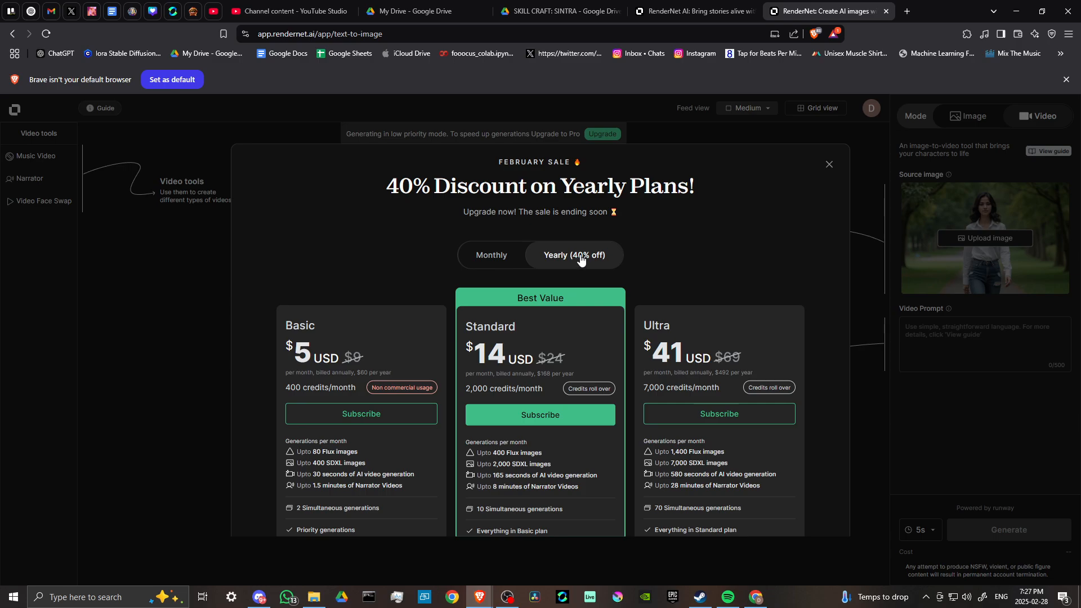
mouse_move(589, 257)
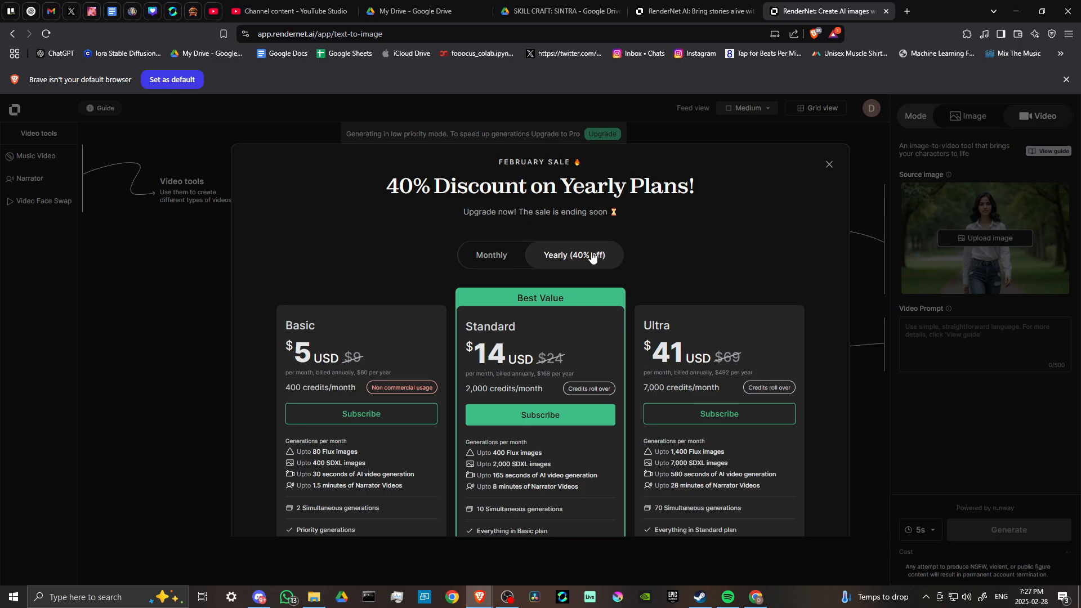
mouse_move(316, 354)
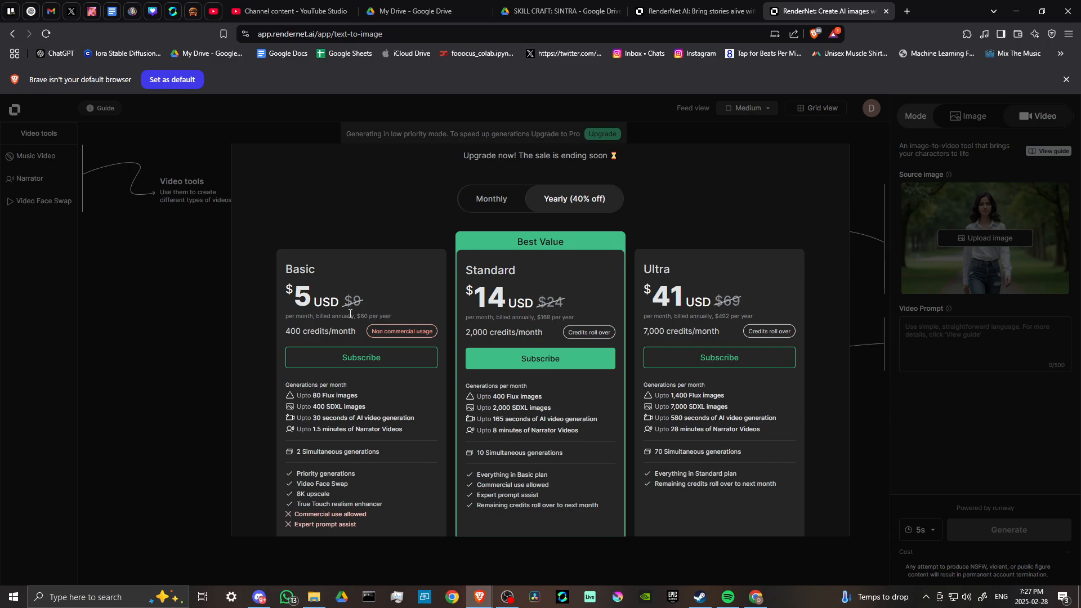
mouse_move(318, 308)
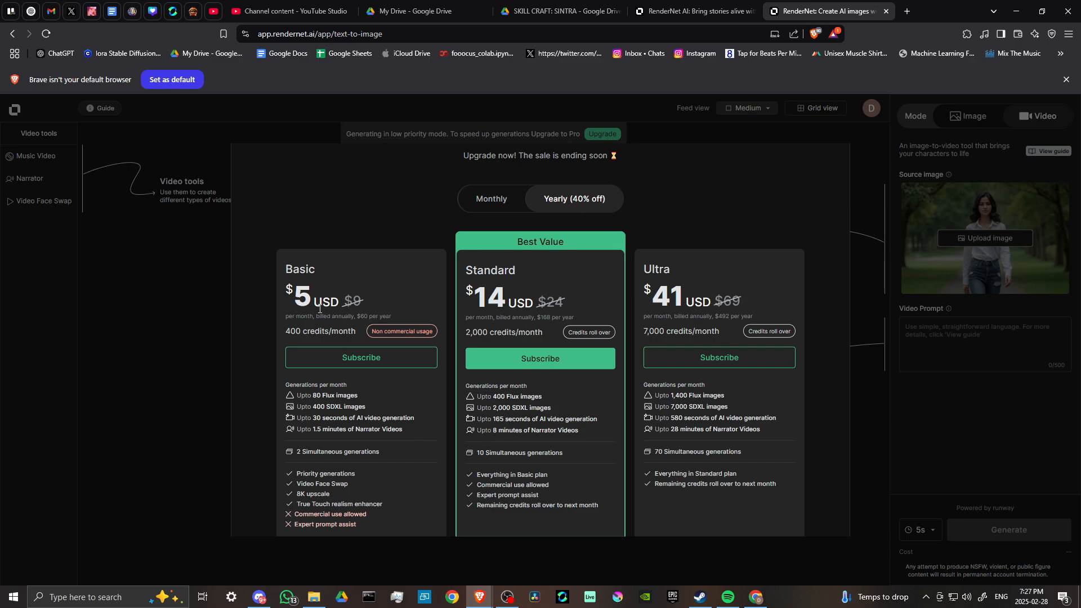
scroll("down", 3)
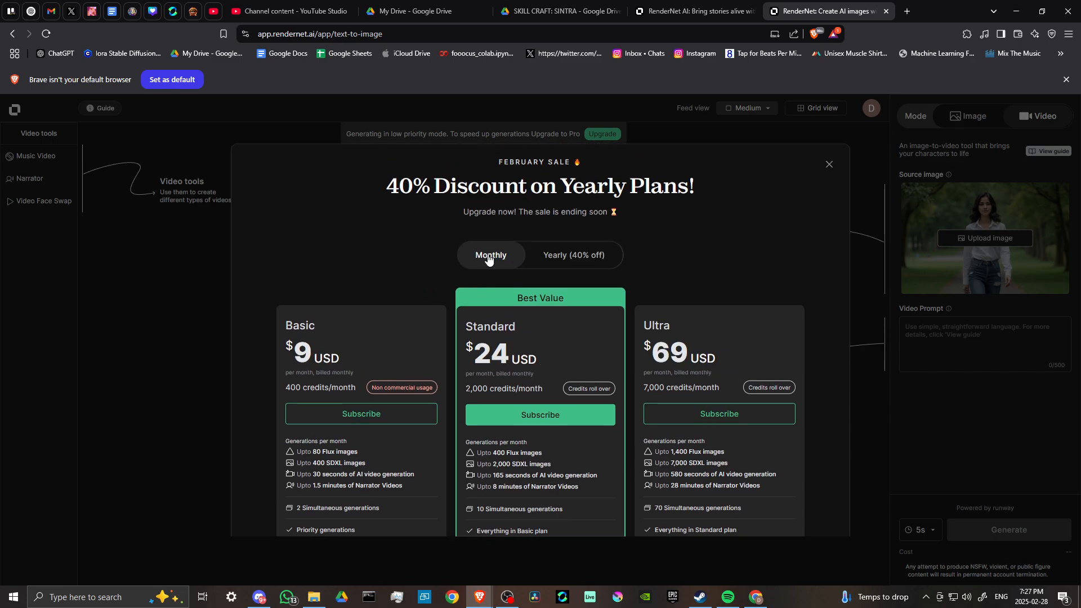
mouse_move(318, 358)
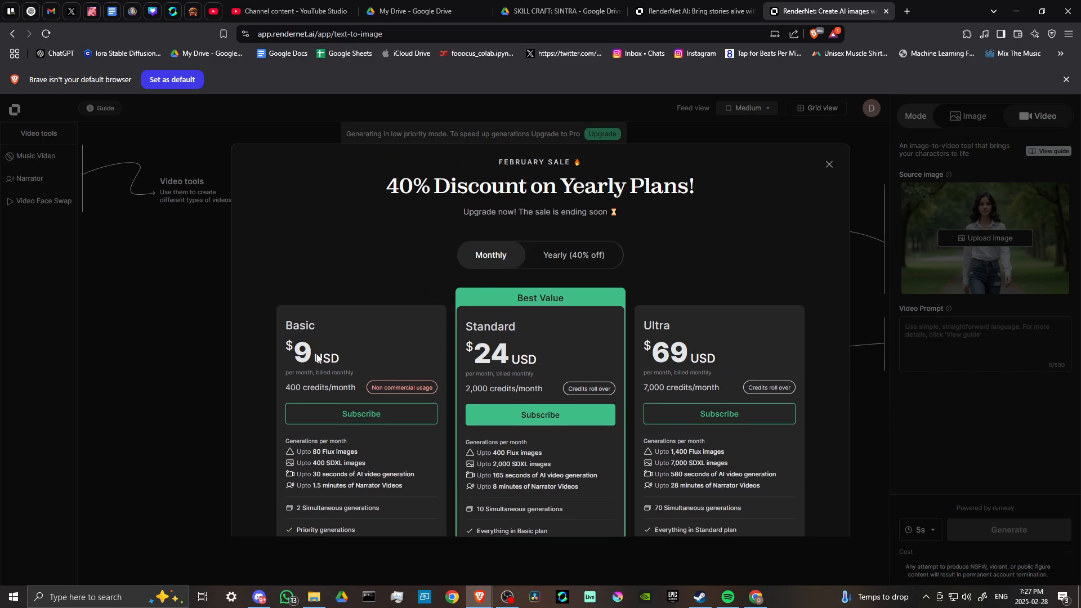
scroll("down", 3)
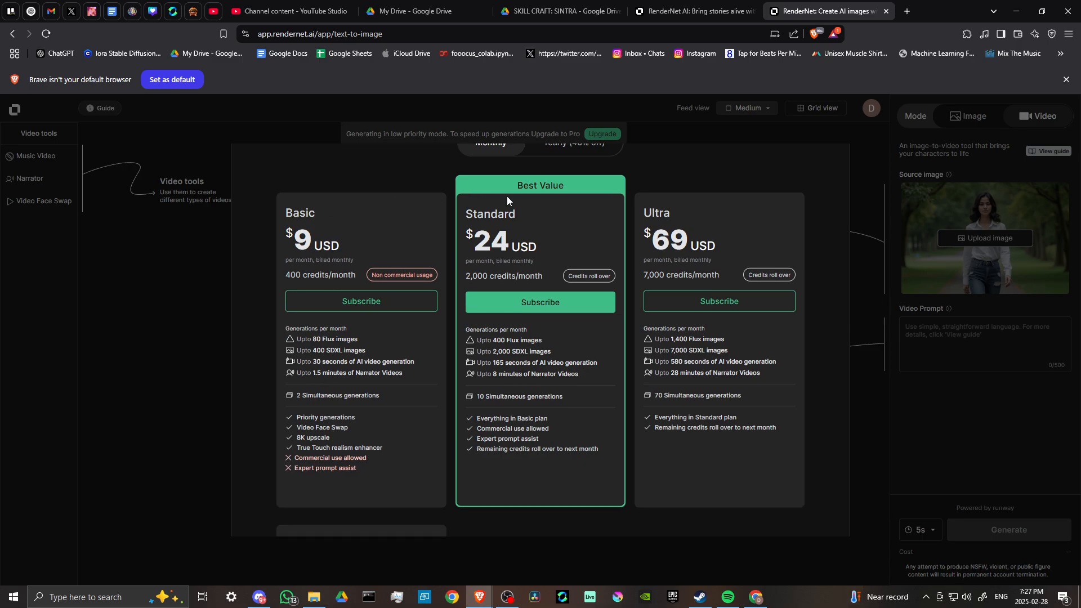
mouse_move(662, 231)
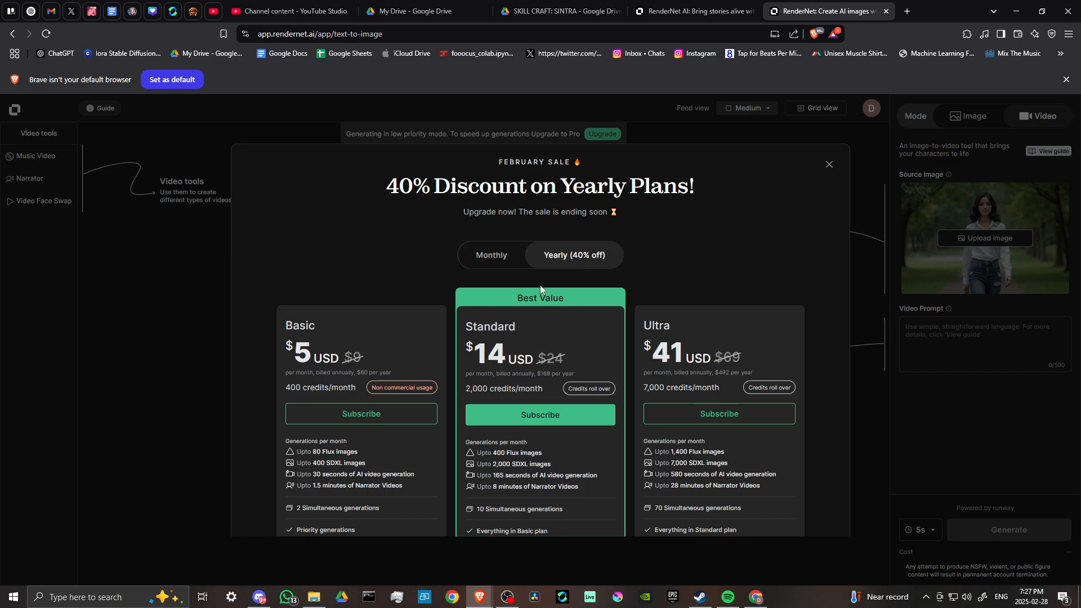
mouse_move(321, 343)
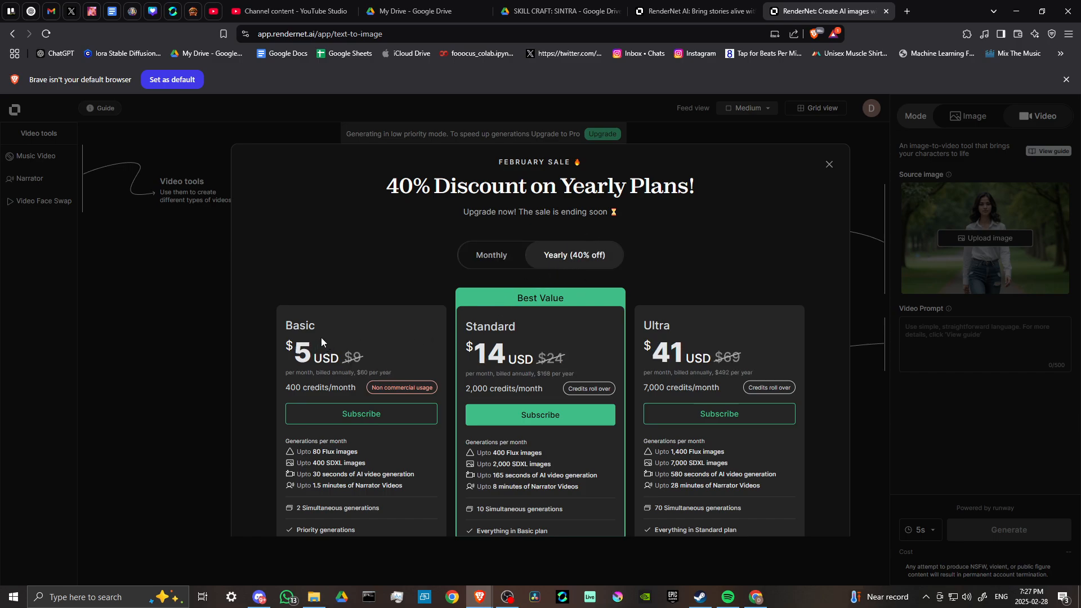
scroll("down", 3)
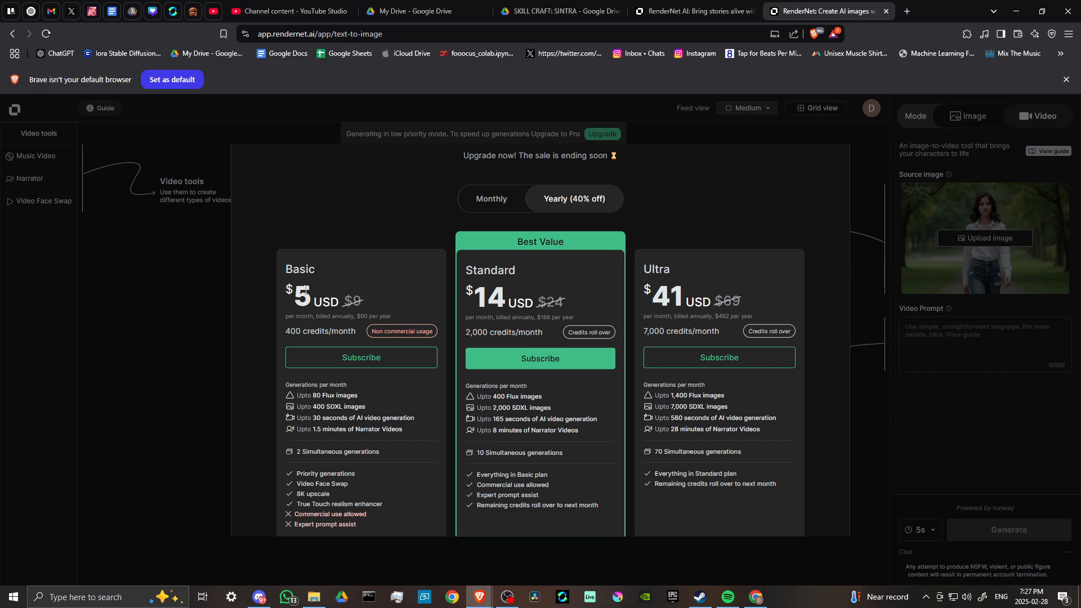
mouse_move(474, 301)
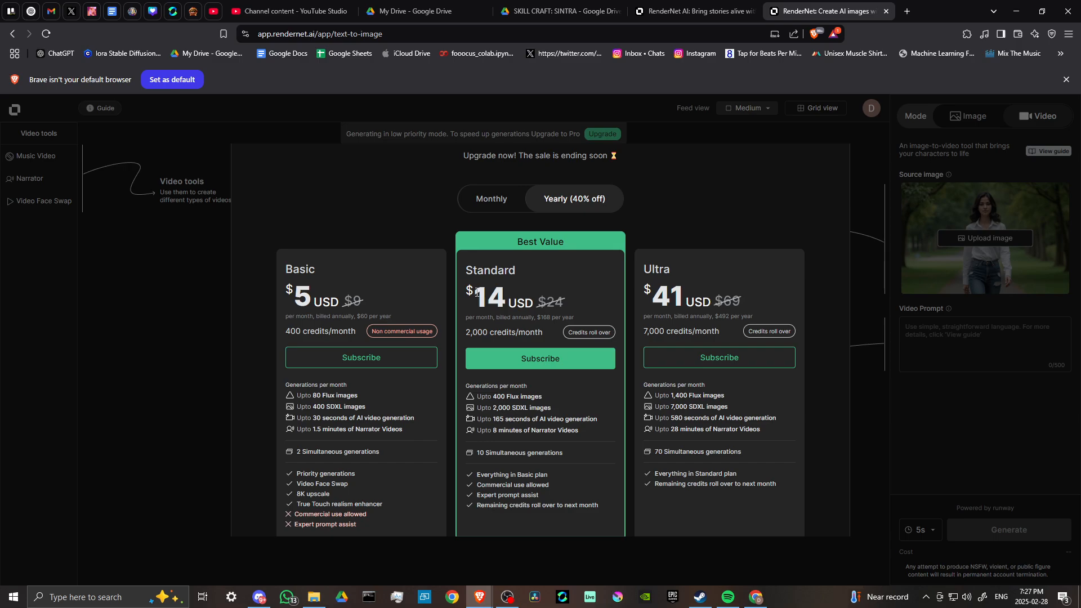
mouse_move(542, 331)
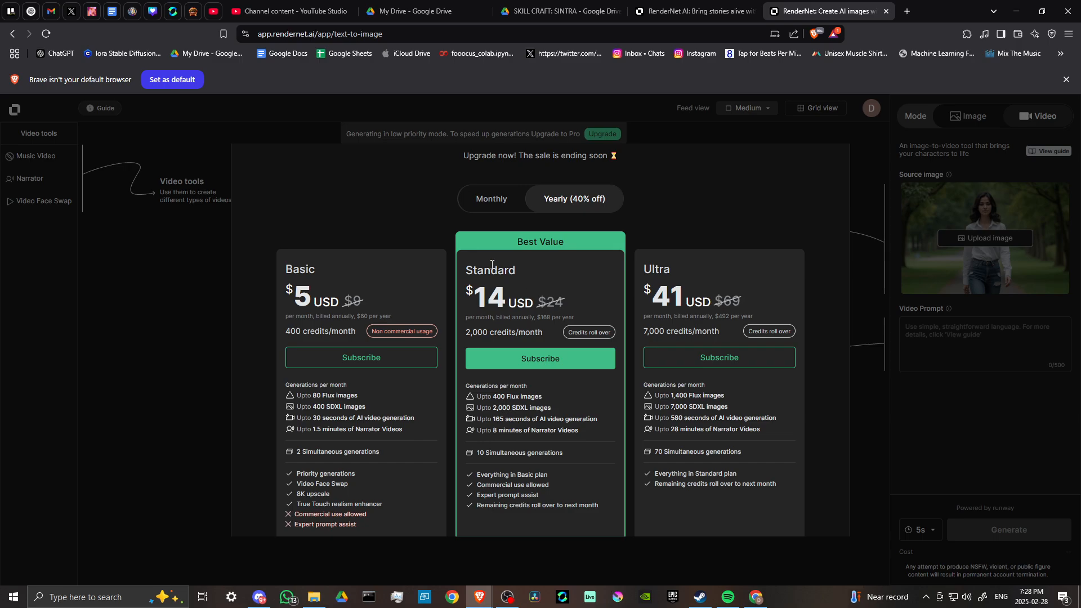
mouse_move(737, 318)
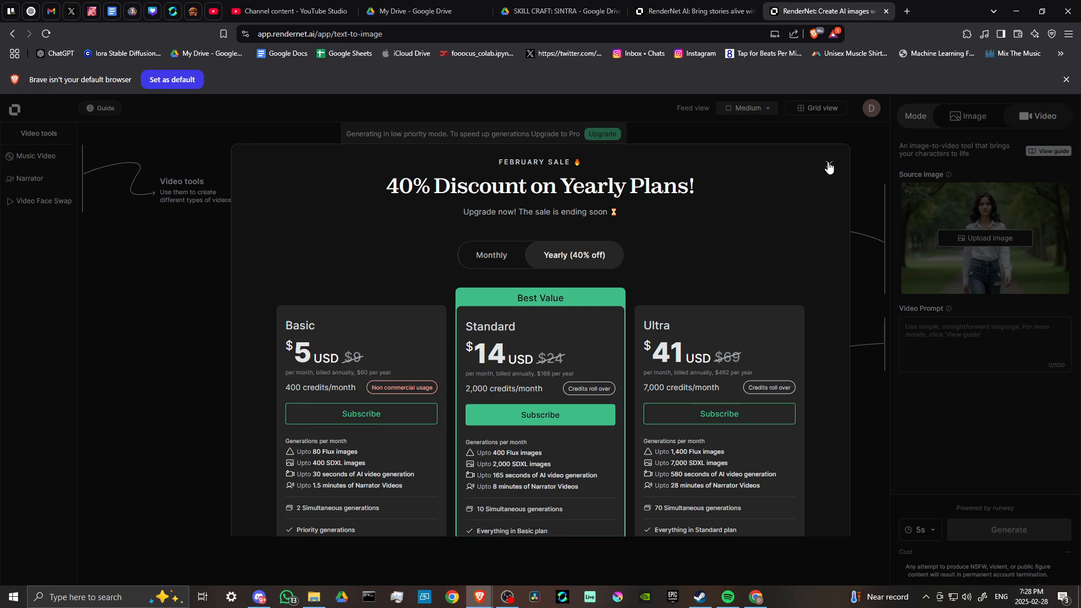
left_click(830, 167)
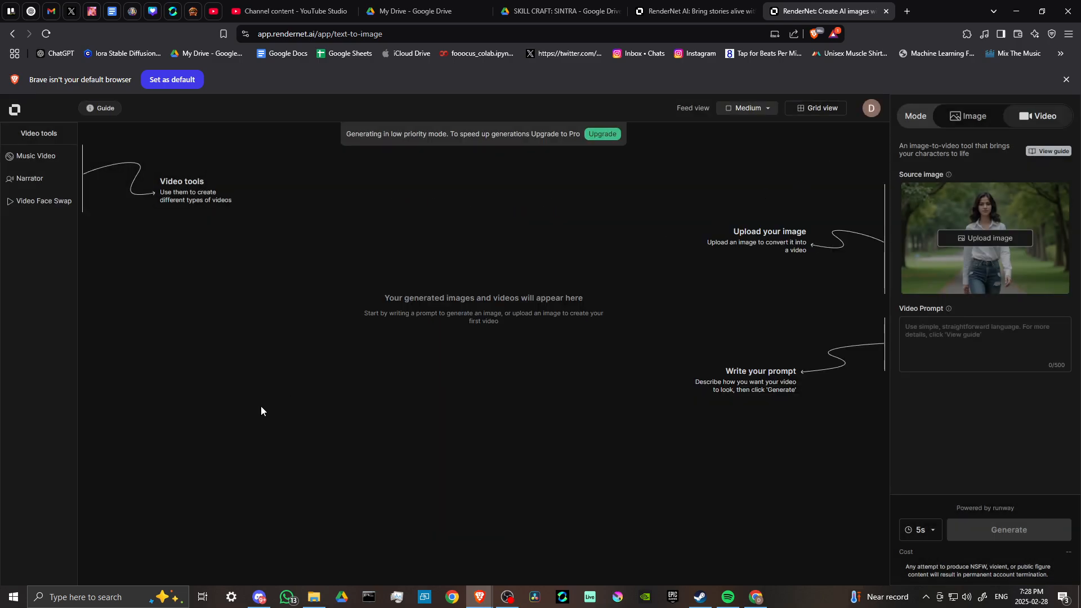
mouse_move(695, 342)
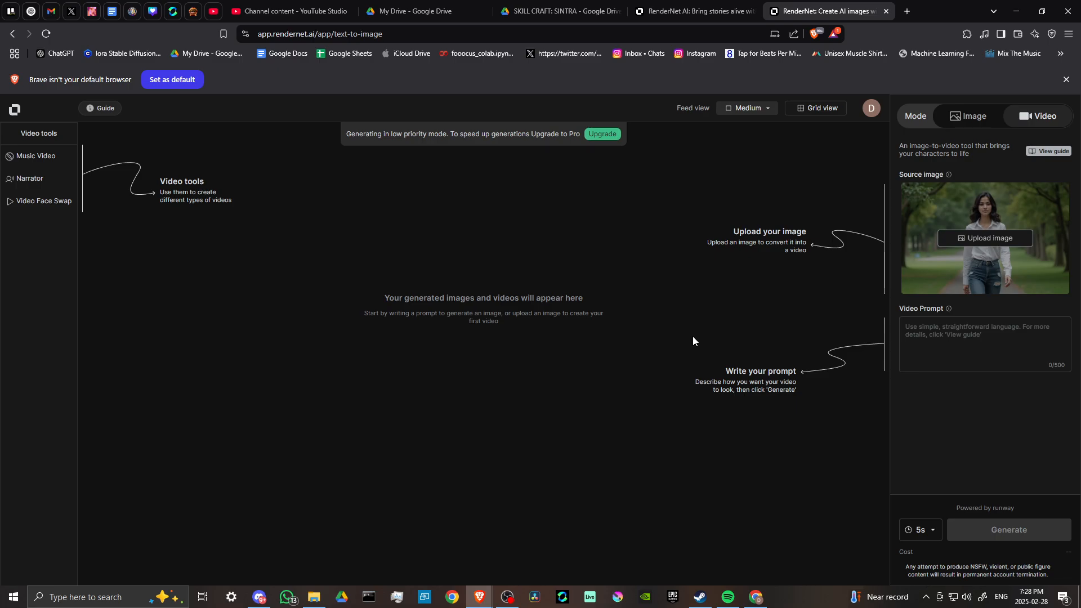
mouse_move(695, 331)
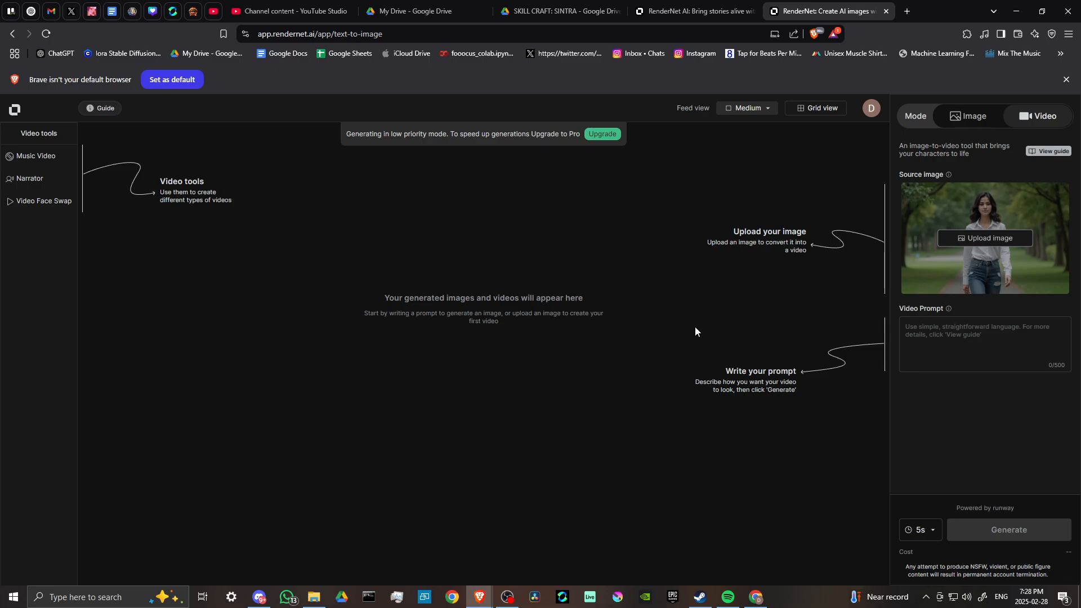
mouse_move(683, 337)
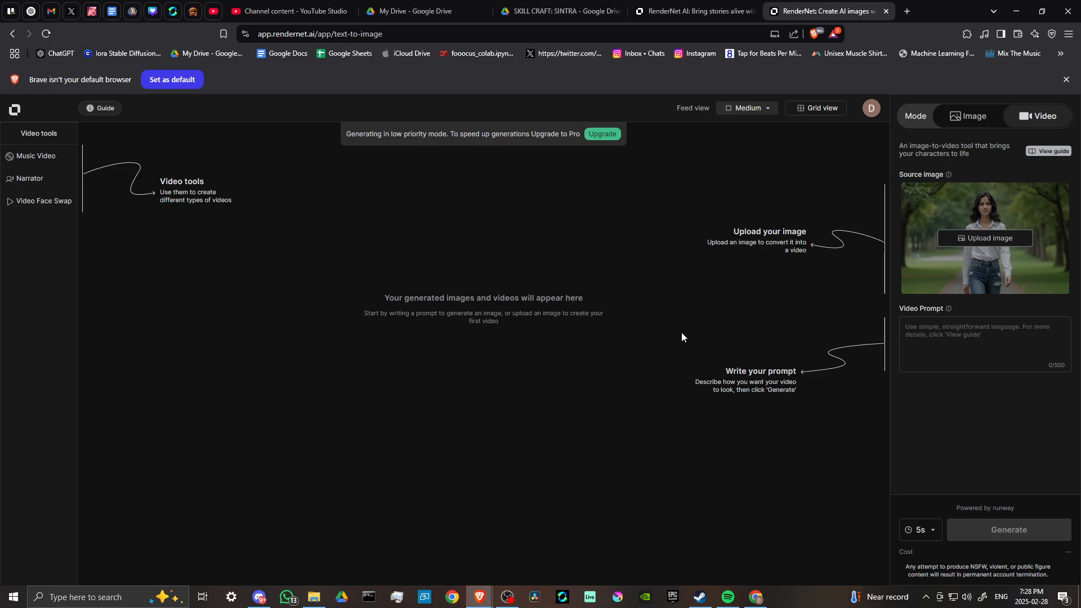
mouse_move(364, 269)
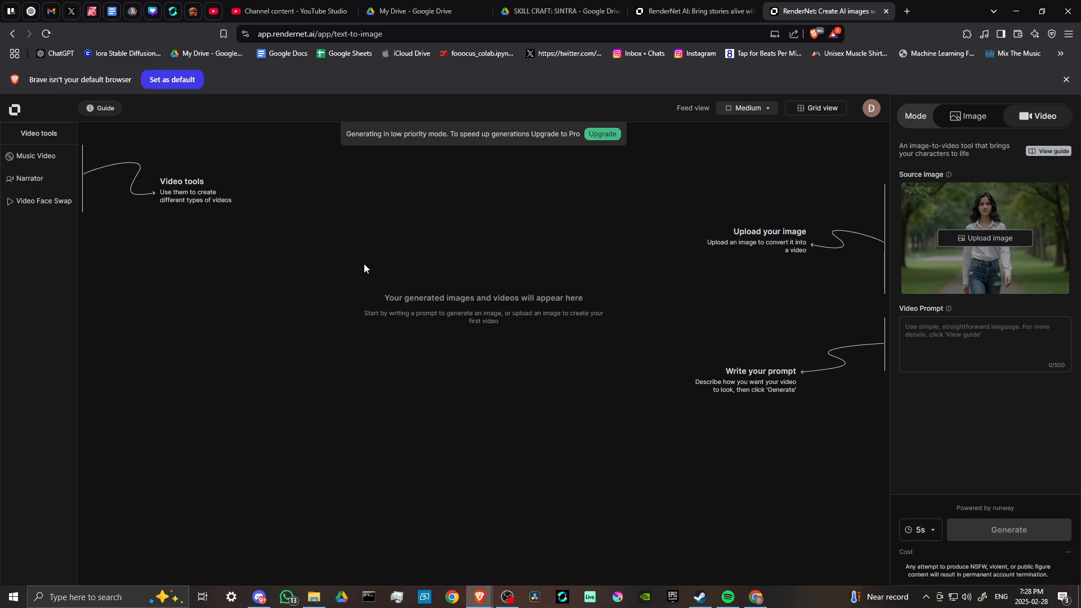
mouse_move(871, 108)
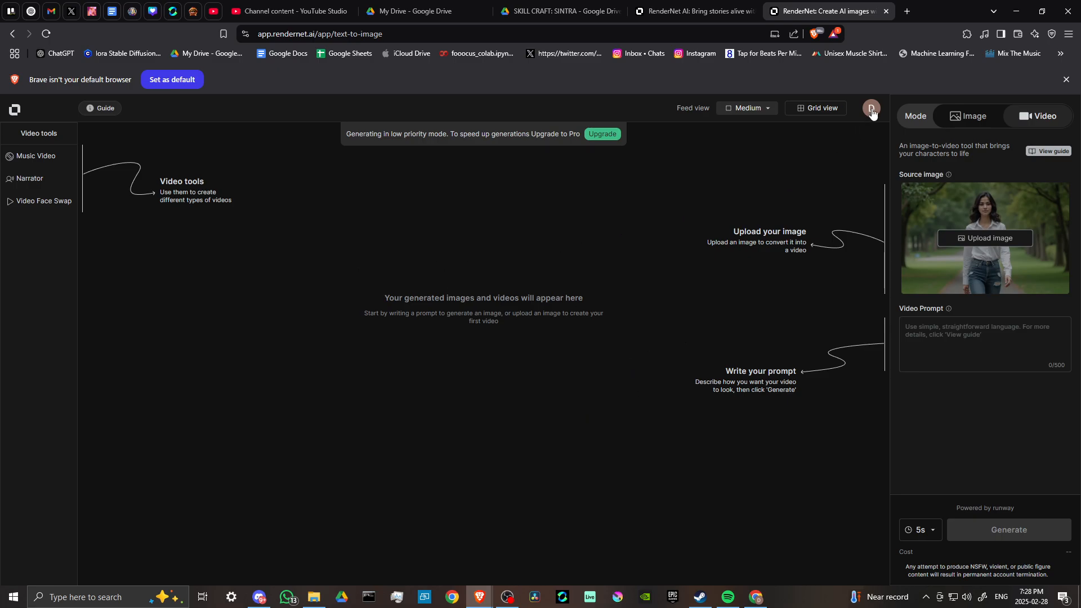
left_click(871, 109)
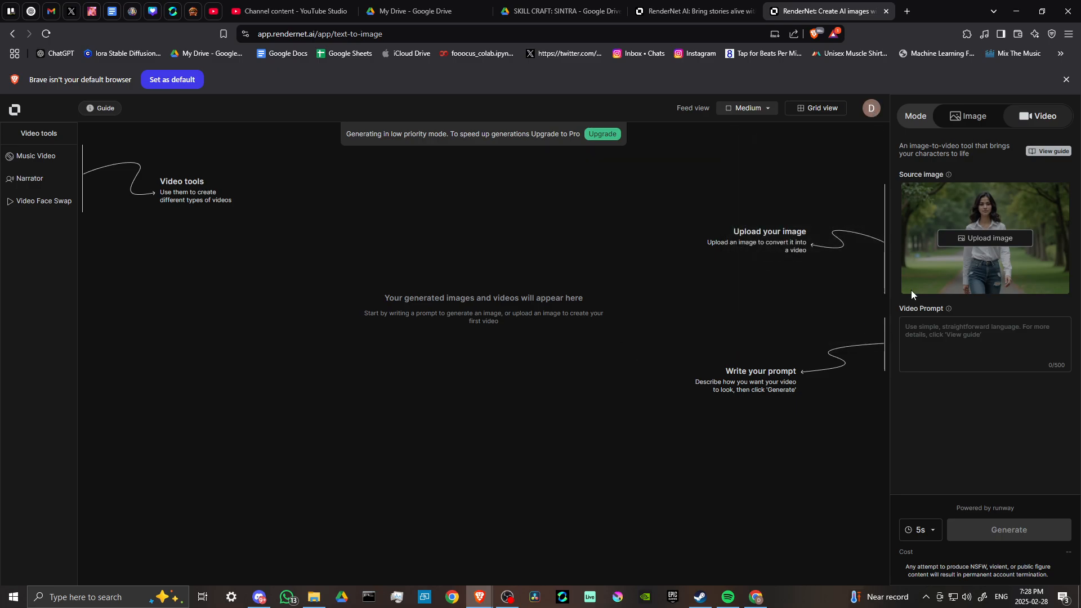
mouse_move(95, 130)
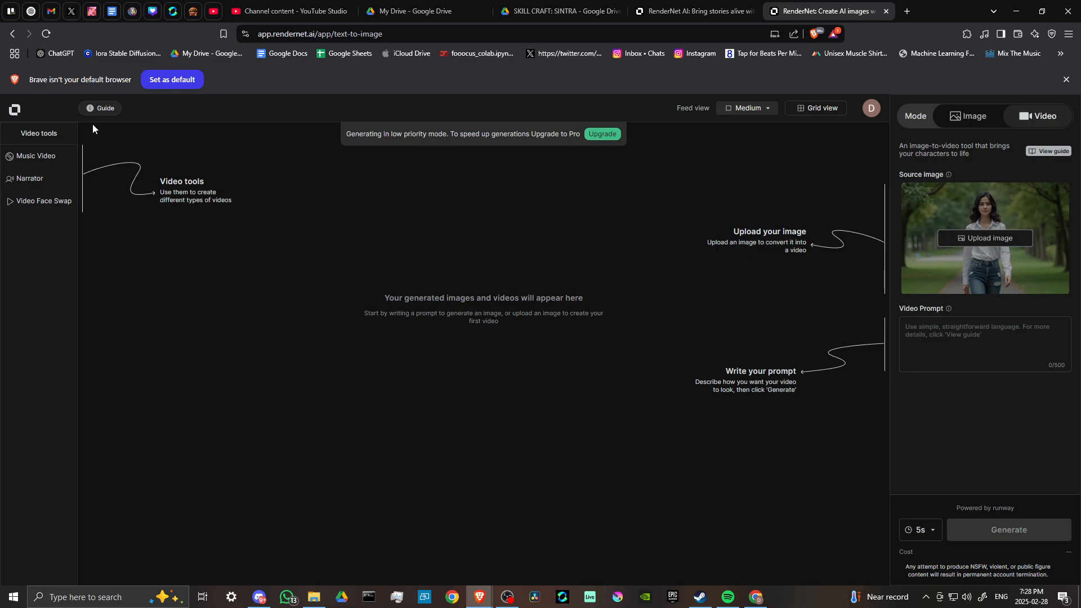
mouse_move(317, 191)
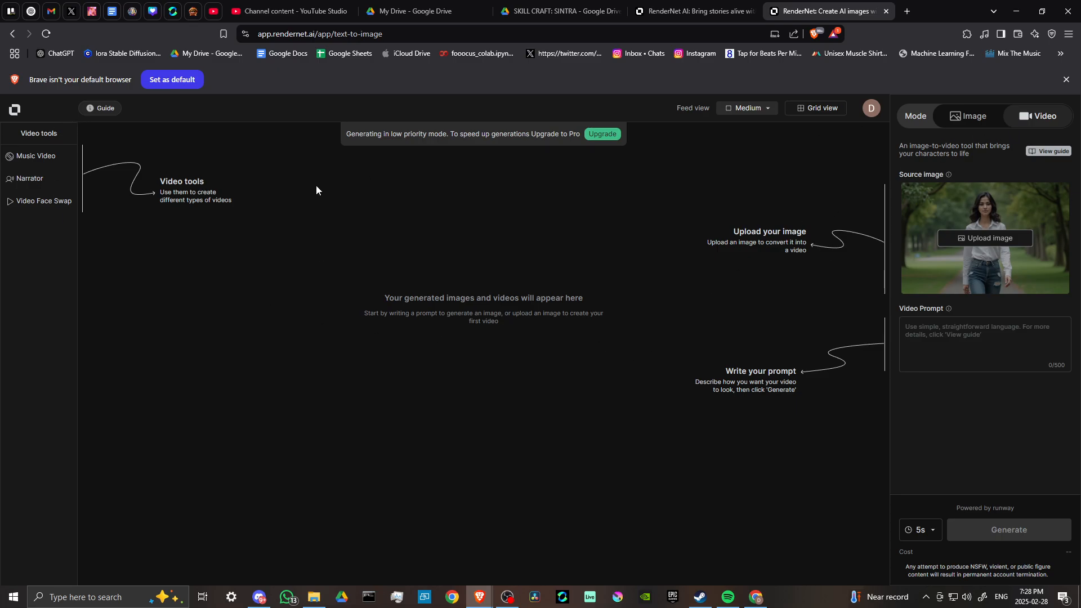
Switch to image mode, look at TrueTouch, then use the Prompt Generator keeping Female as gender.
left_click(966, 116)
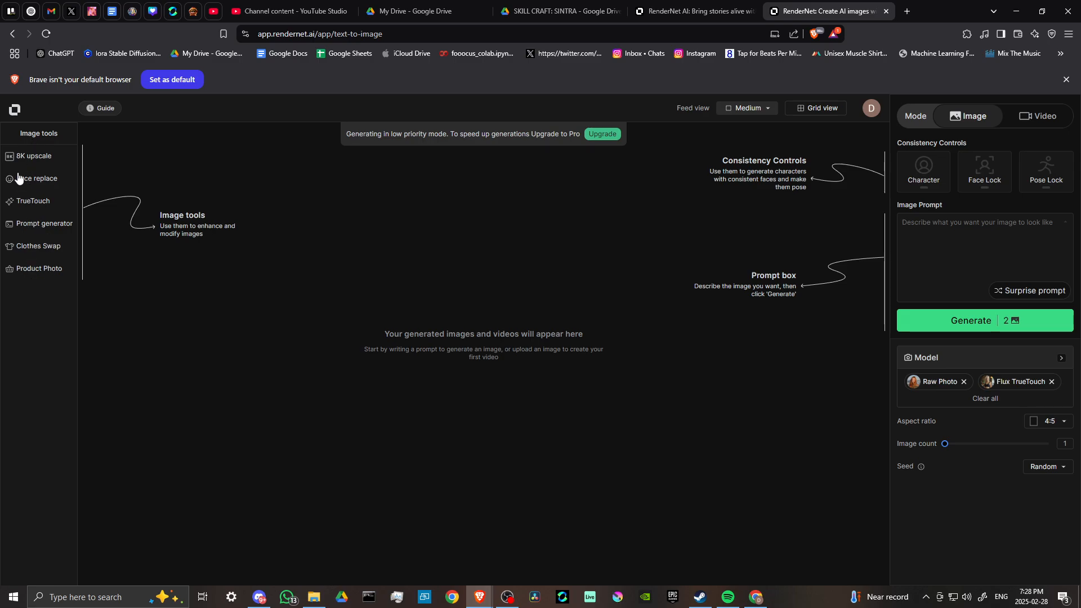
mouse_move(32, 156)
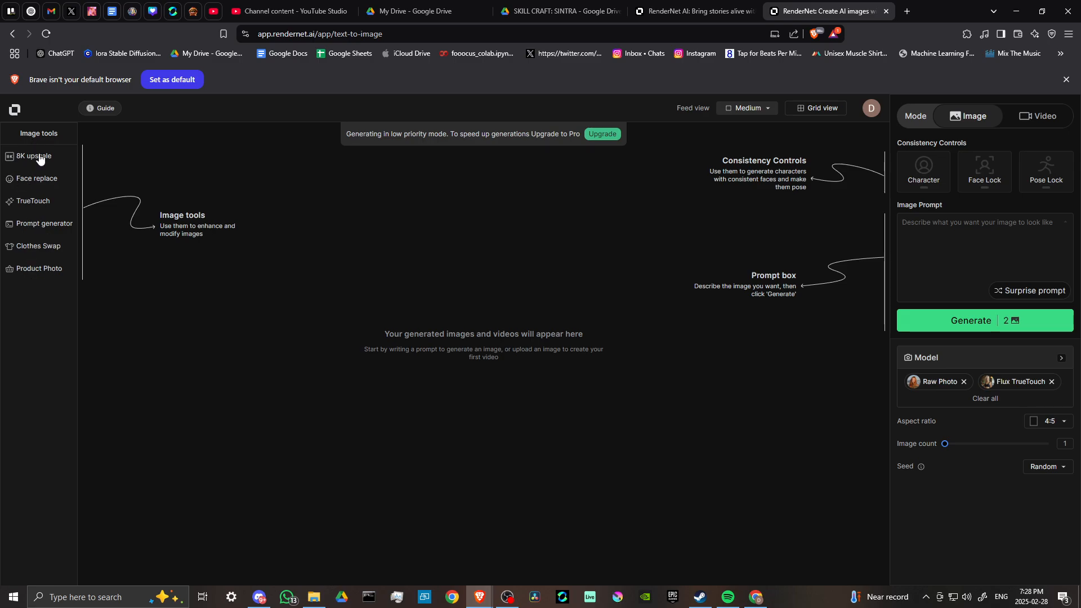
mouse_move(20, 200)
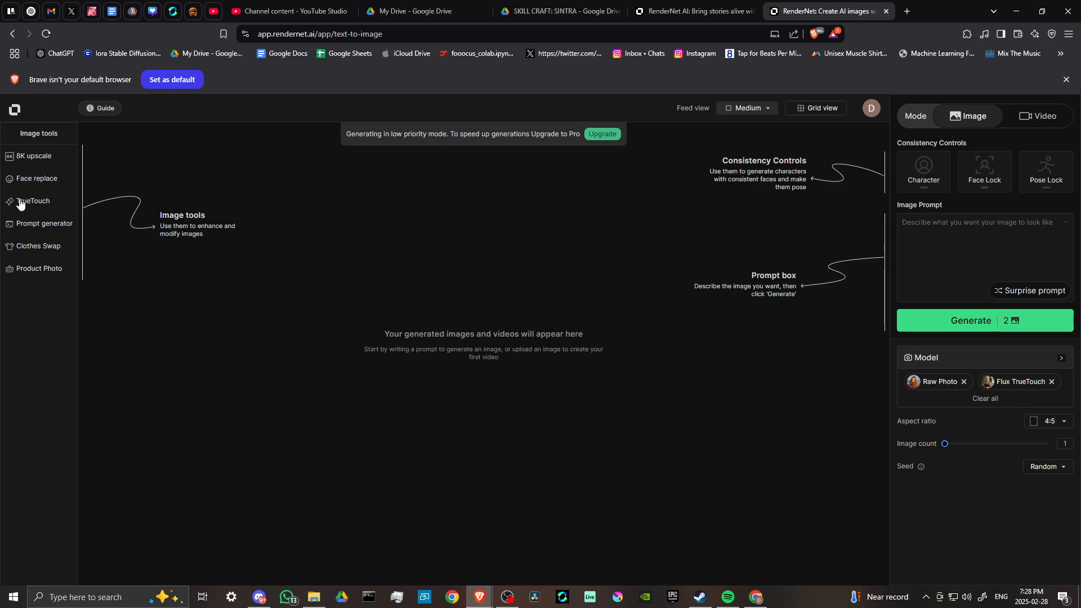
left_click(33, 201)
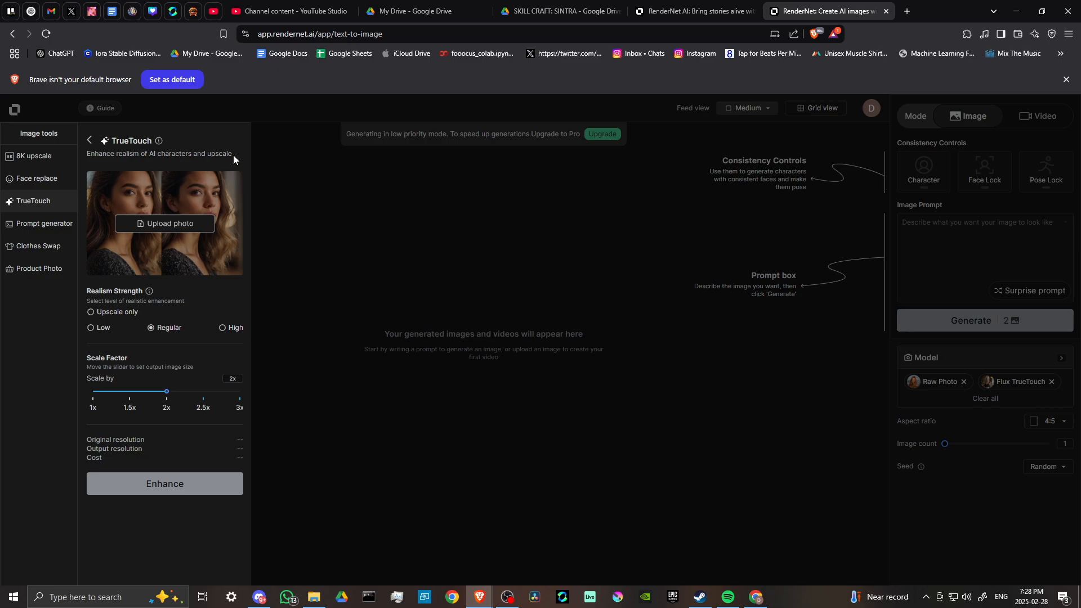
left_click(40, 223)
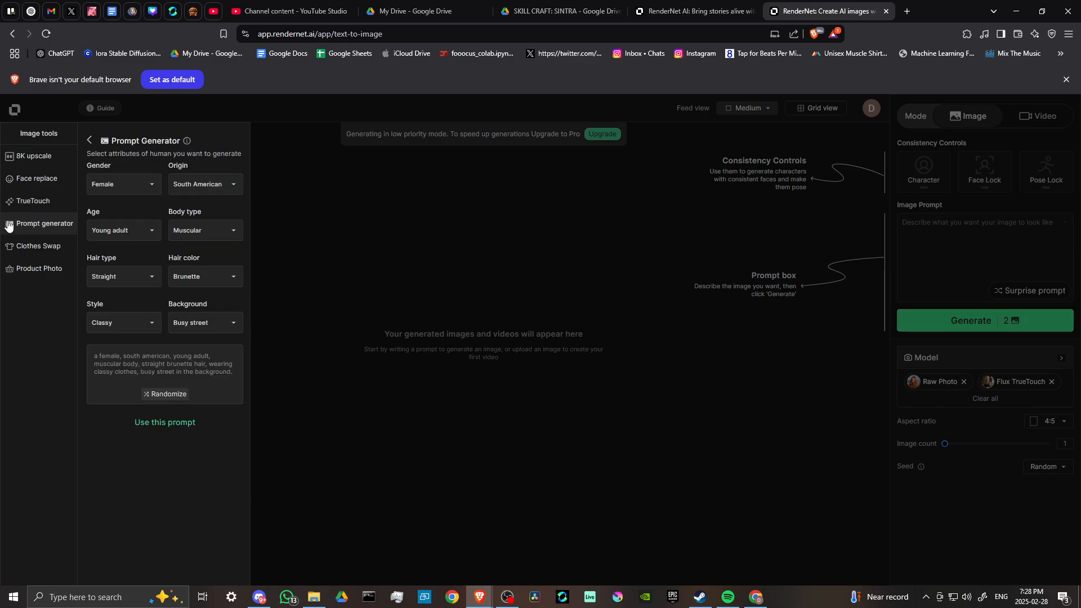
mouse_move(121, 203)
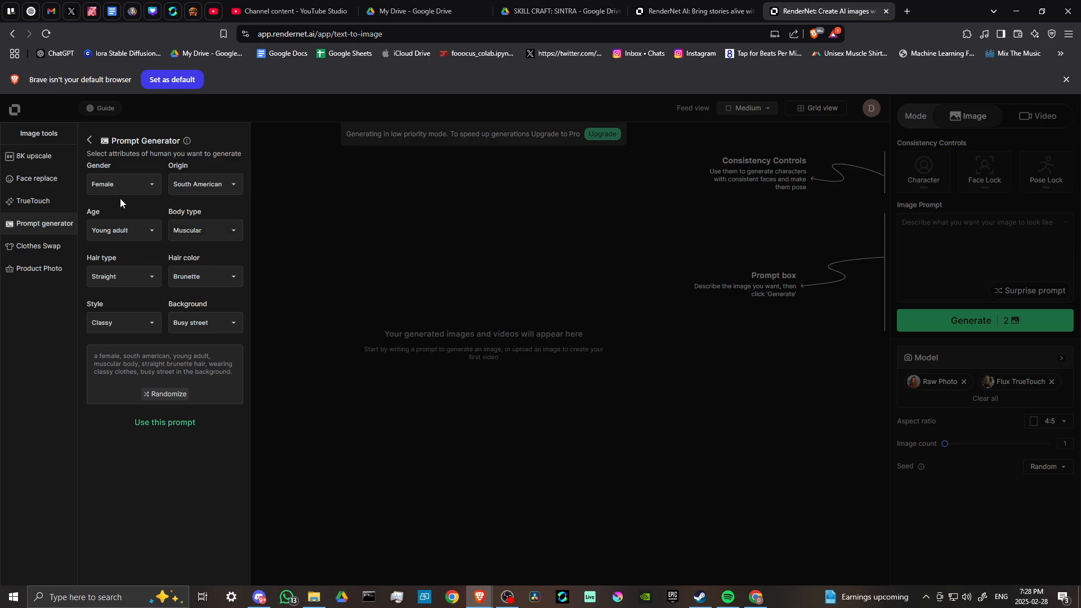
mouse_move(147, 346)
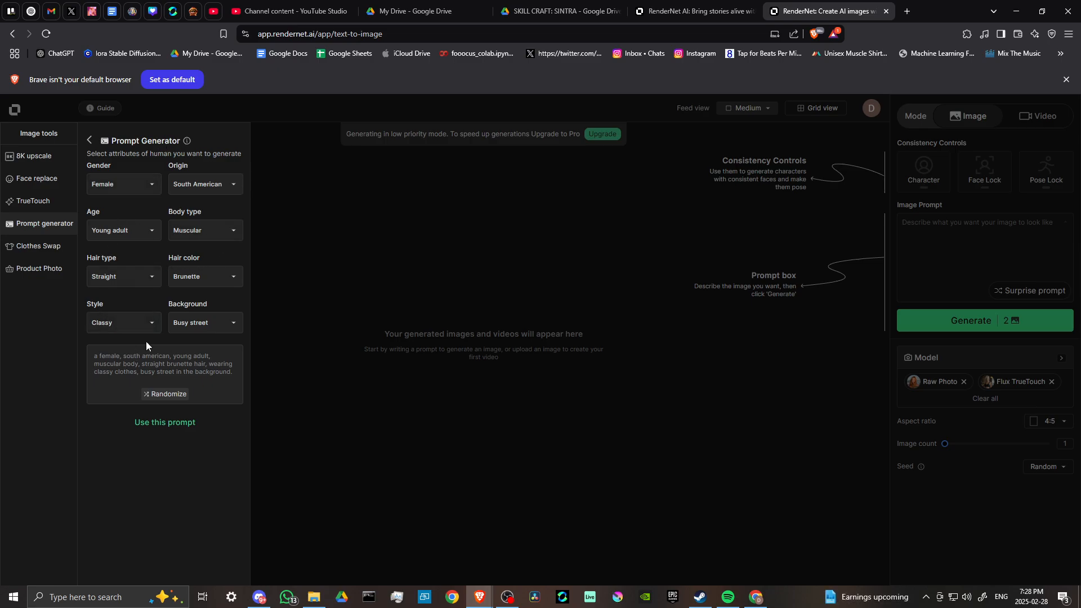
left_click(123, 183)
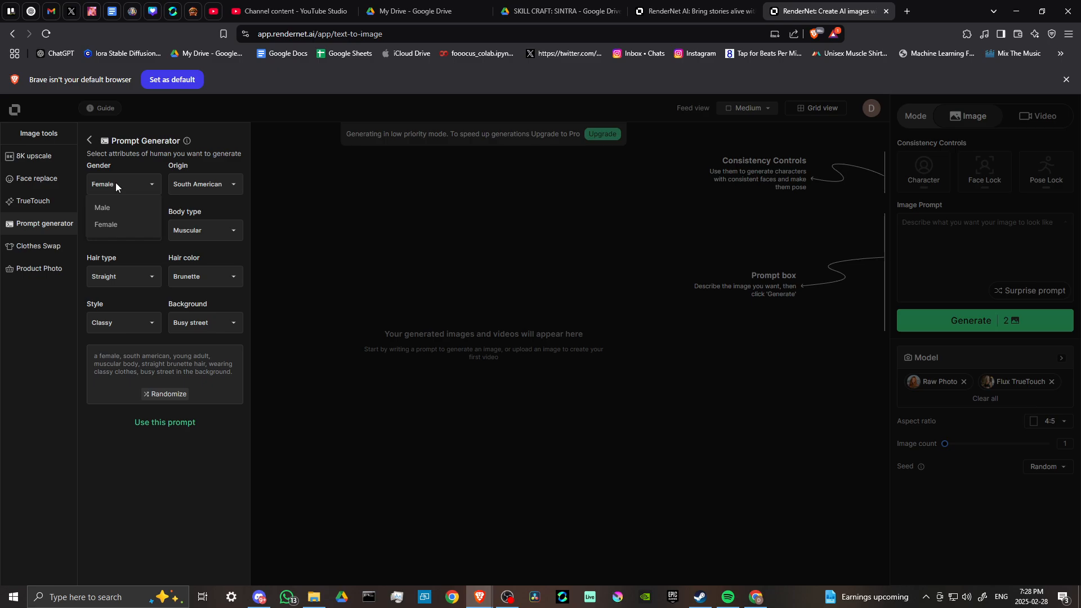
left_click(204, 184)
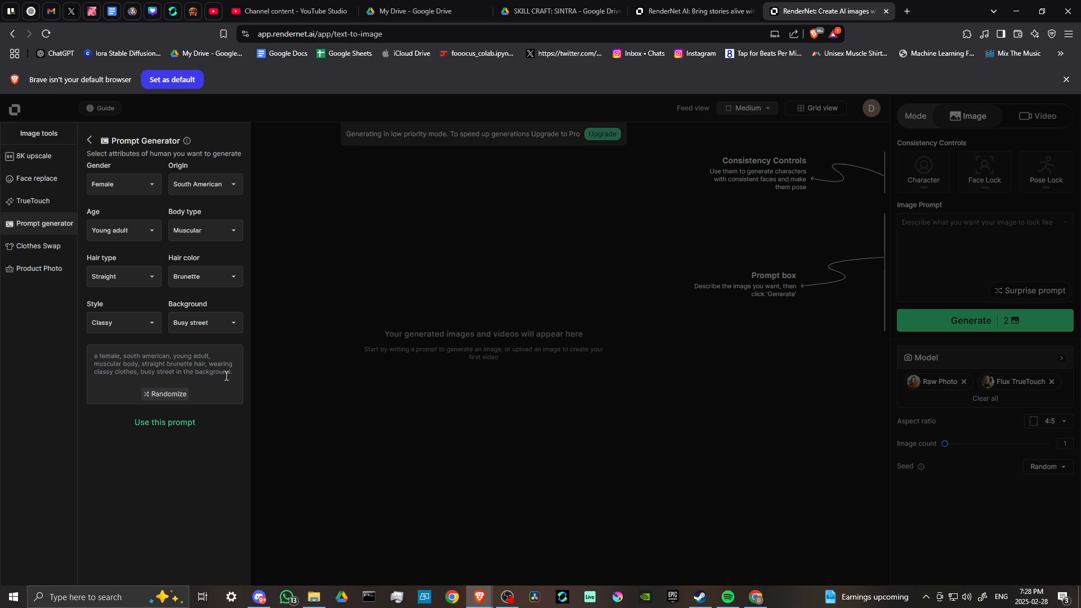
mouse_move(897, 241)
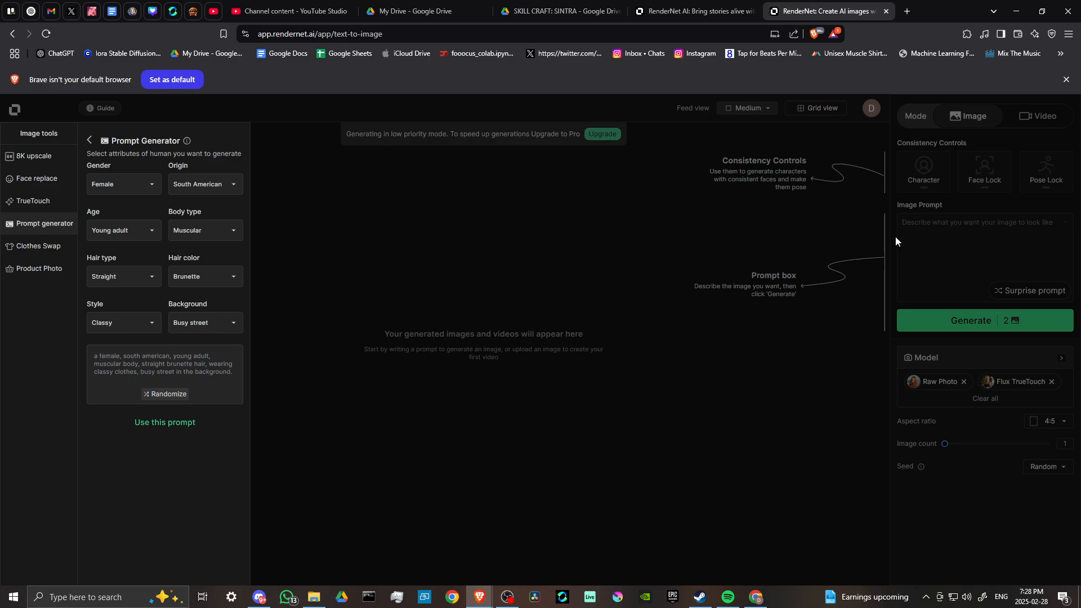
mouse_move(967, 248)
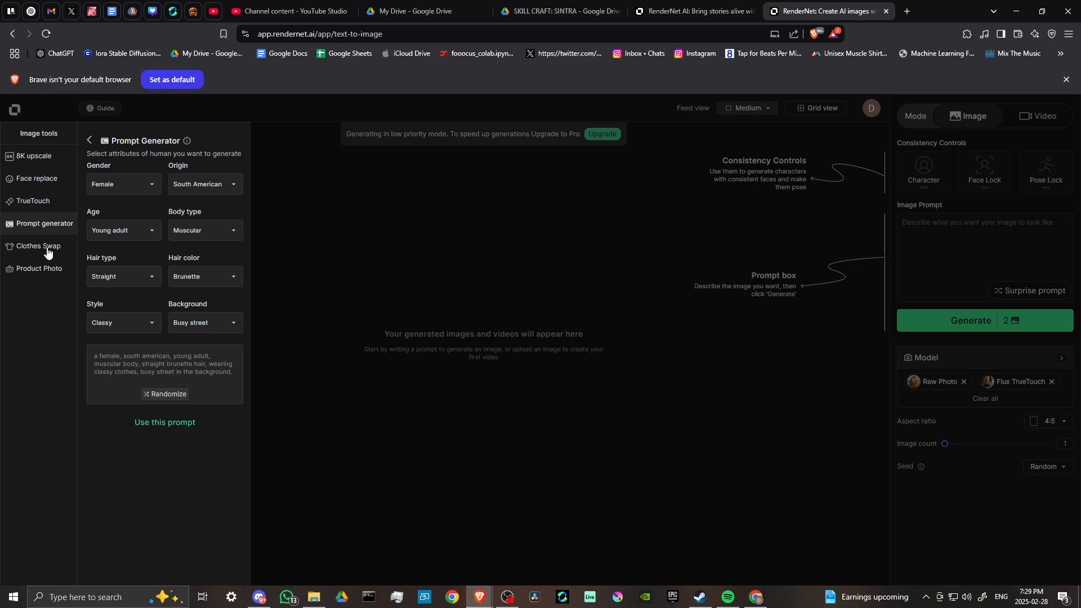
Look at the Clothes Swap samples, then switch to the Product Photo tool in Steady mode.
left_click(36, 245)
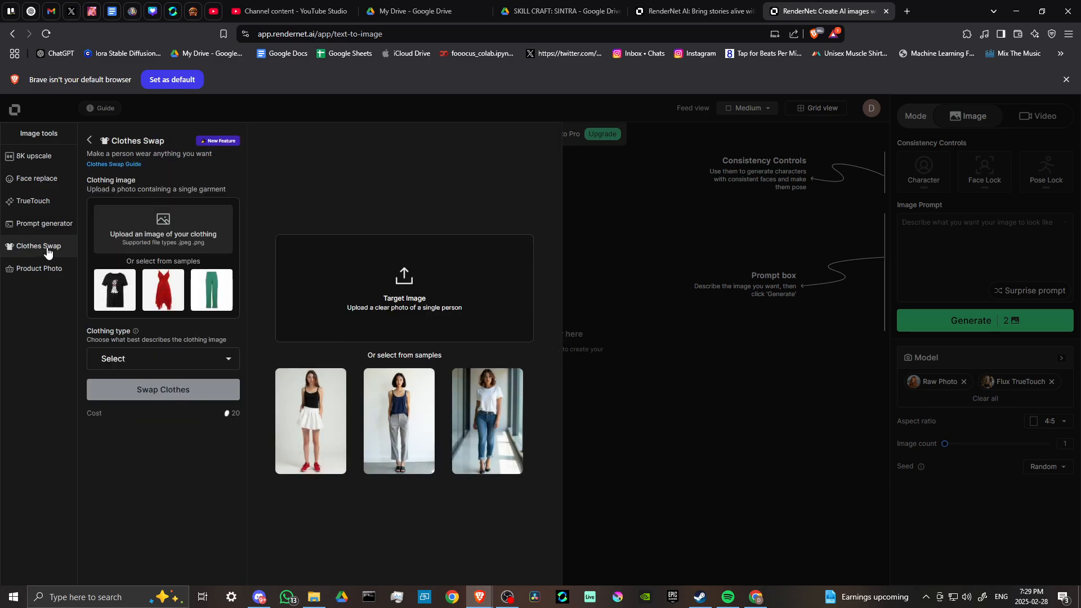
mouse_move(157, 217)
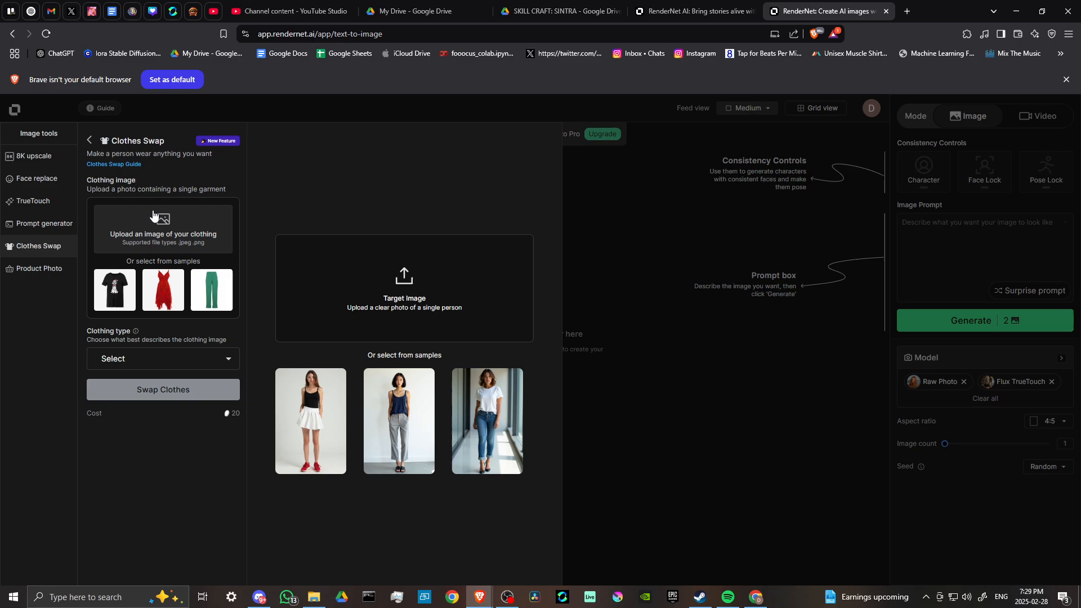
mouse_move(341, 425)
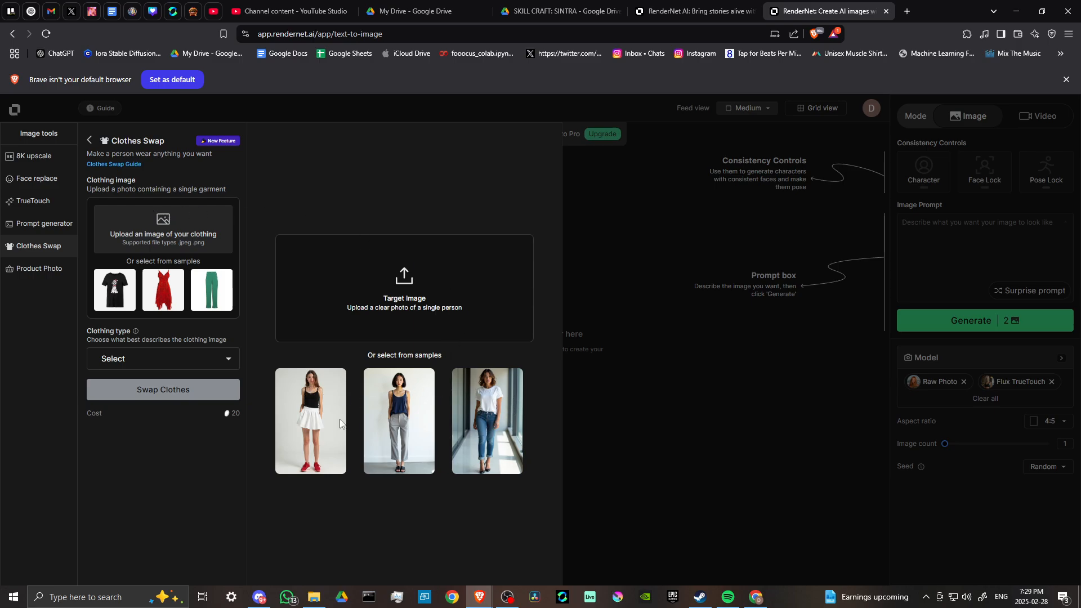
mouse_move(396, 417)
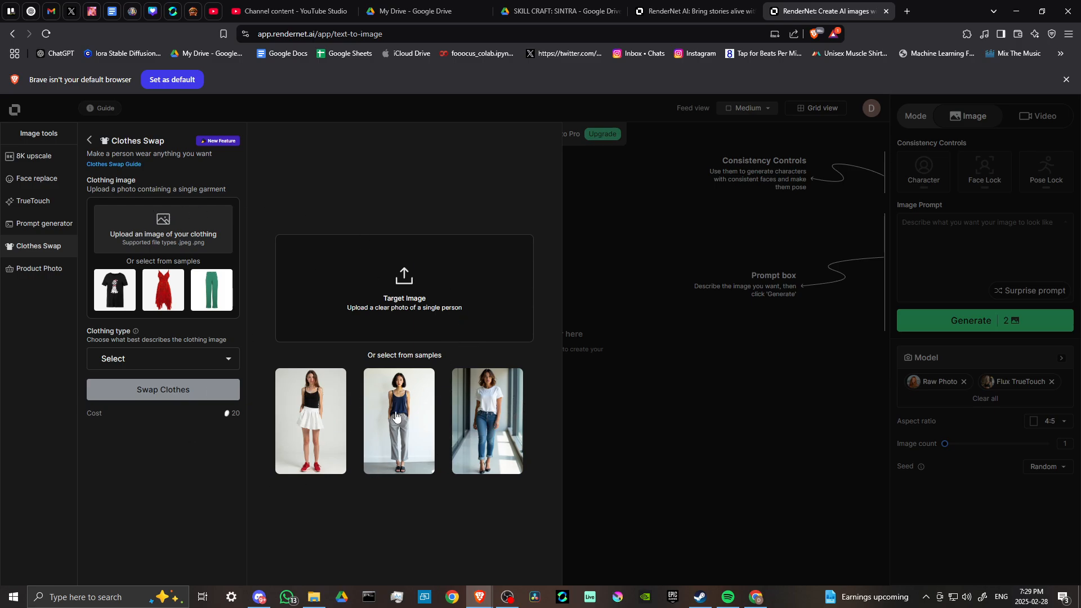
left_click(38, 268)
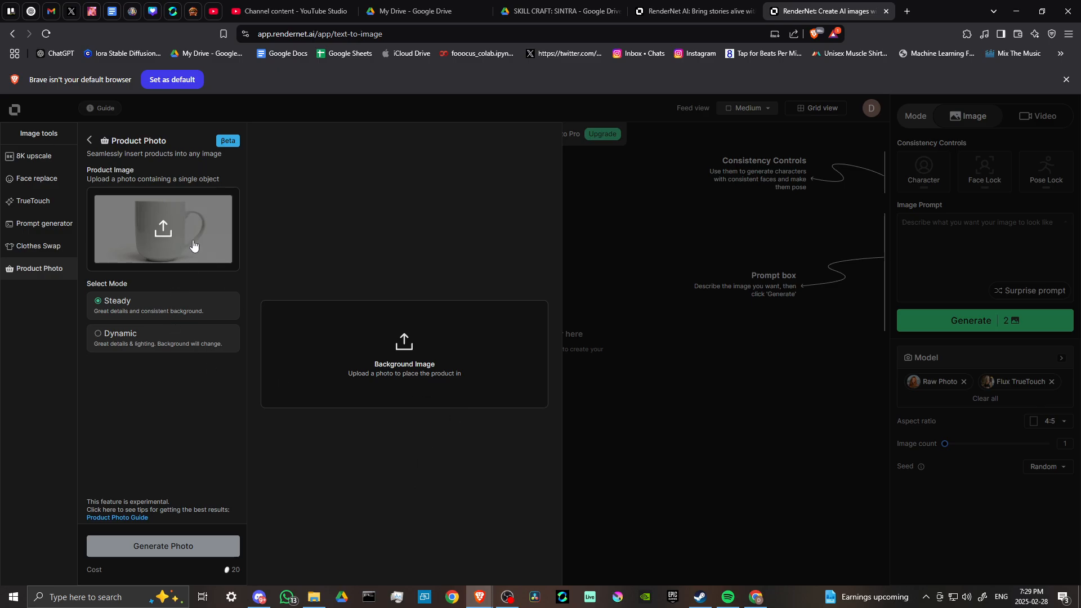
mouse_move(145, 218)
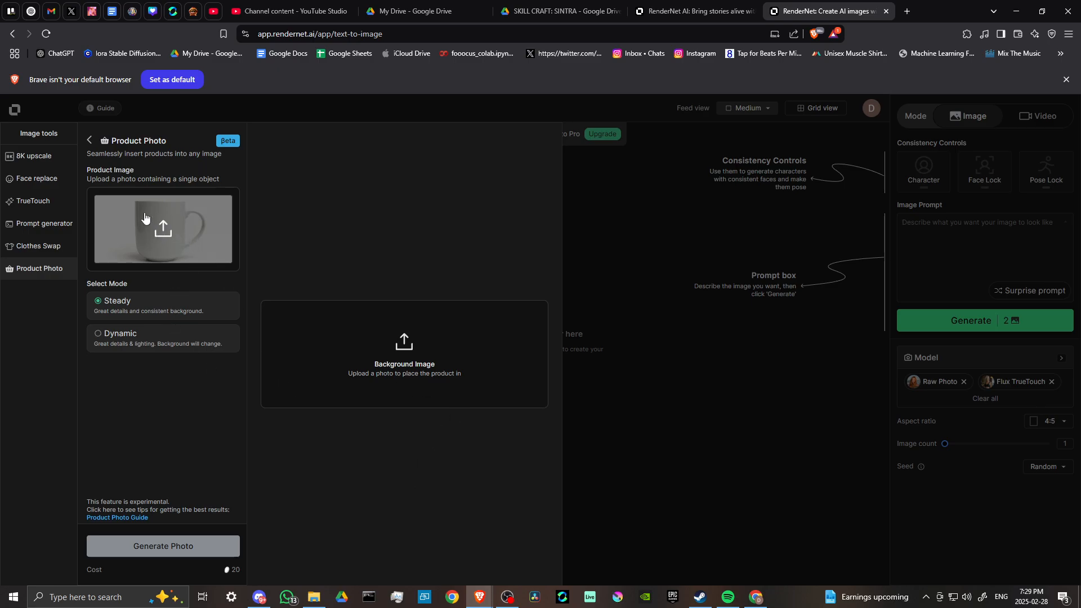
mouse_move(164, 230)
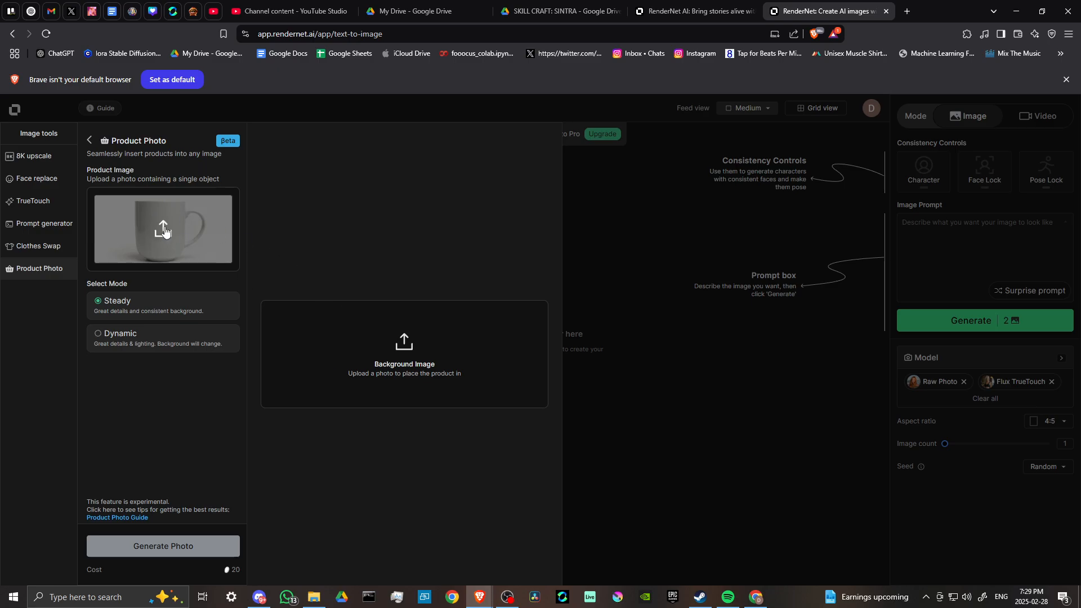
mouse_move(424, 386)
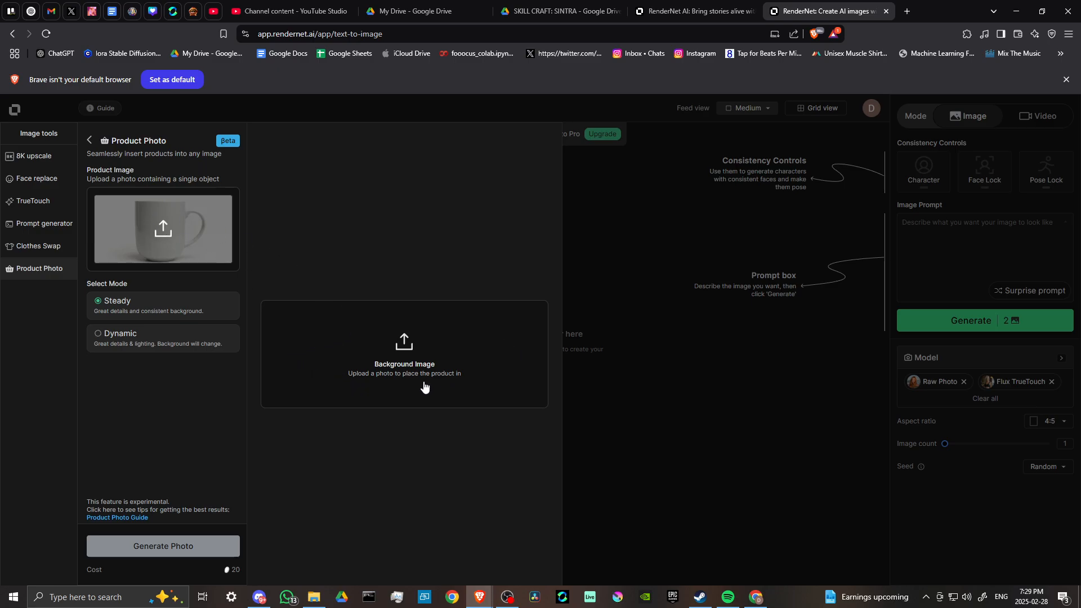
mouse_move(612, 502)
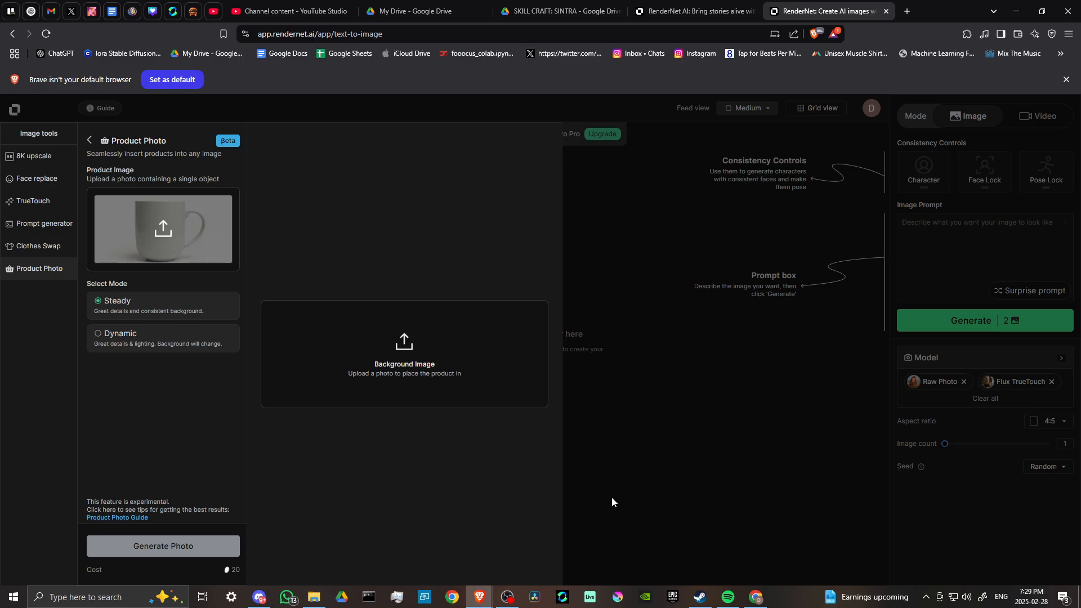
Leave Product Photo, switch to video mode and choose the second preset character in Music Video.
left_click(88, 140)
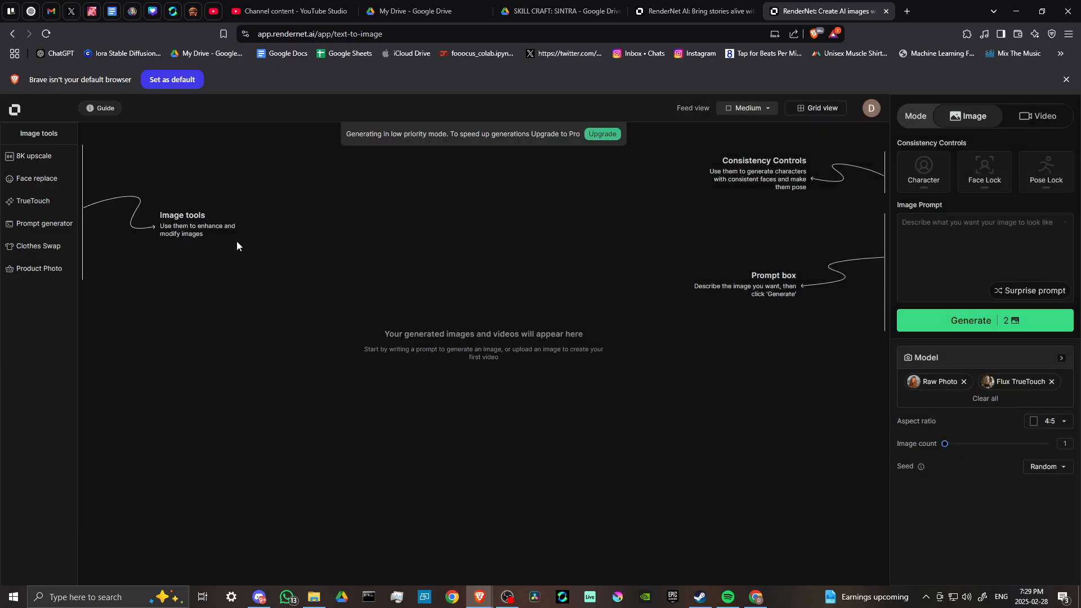
mouse_move(666, 406)
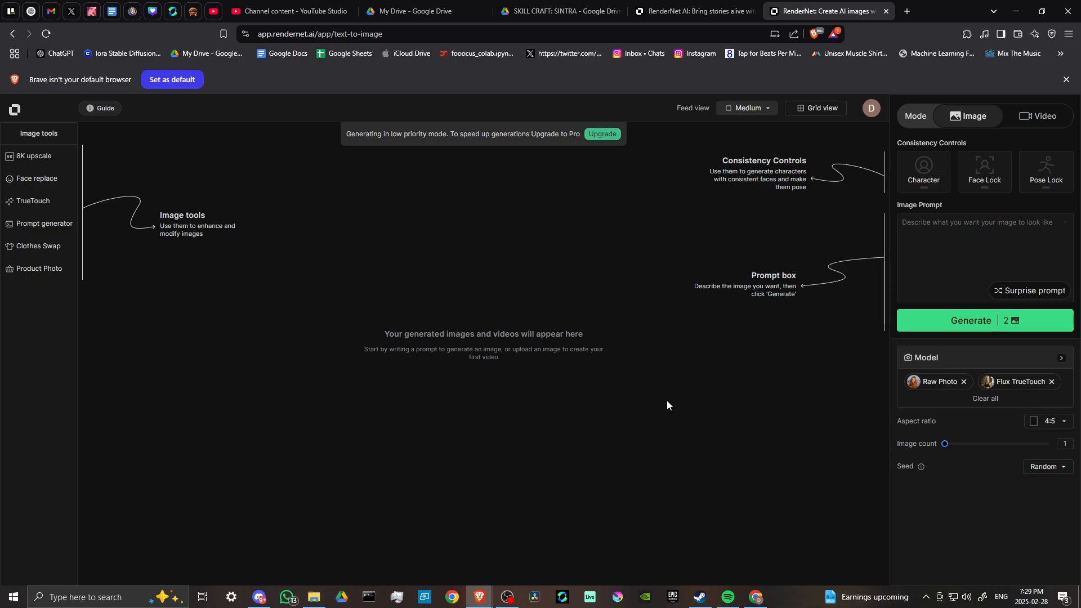
mouse_move(523, 275)
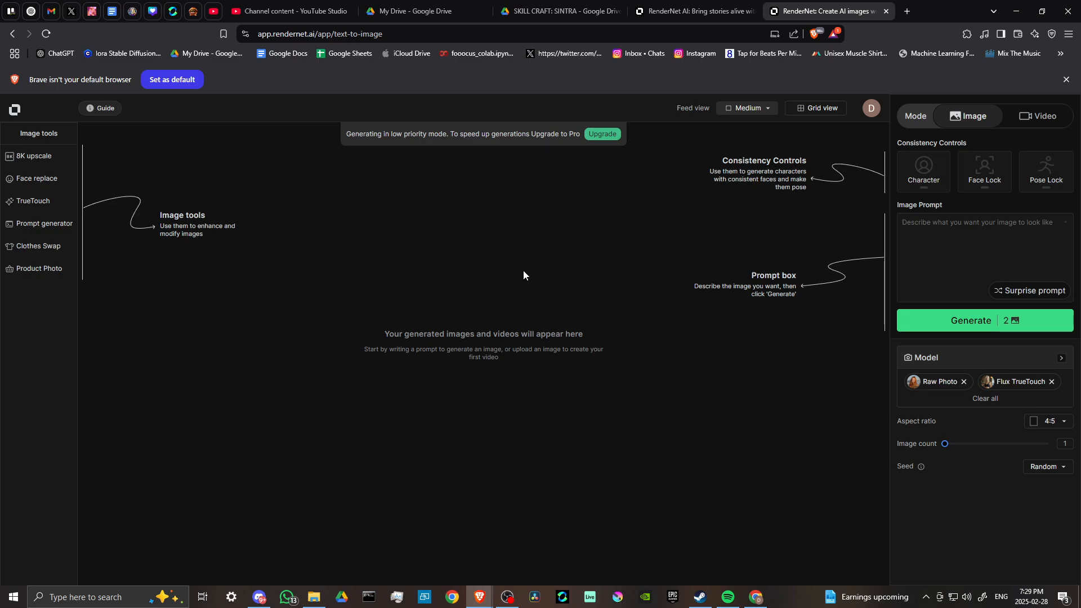
mouse_move(1043, 133)
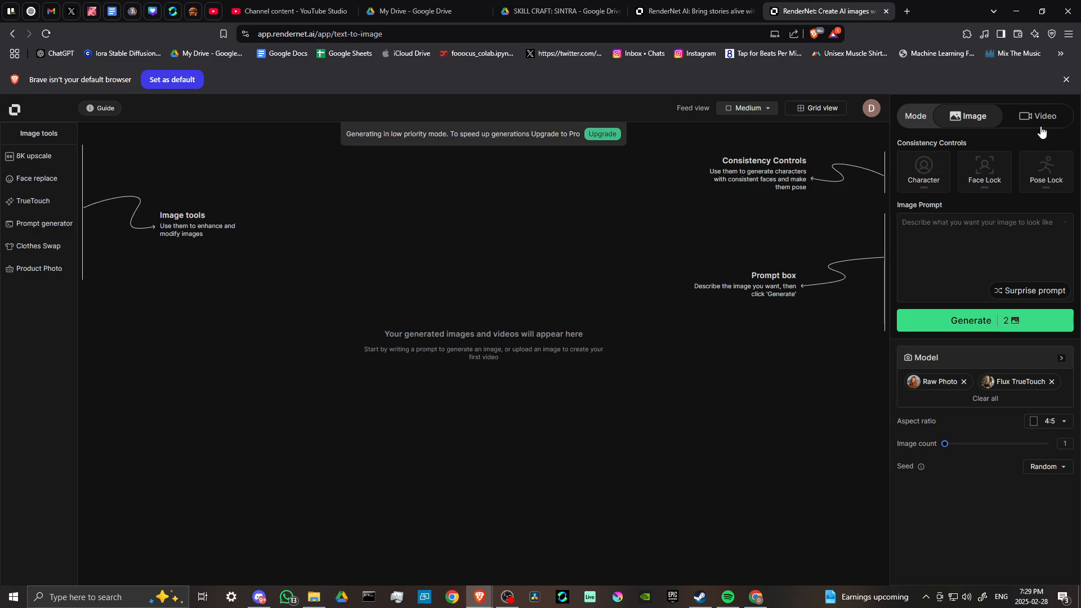
left_click(1043, 116)
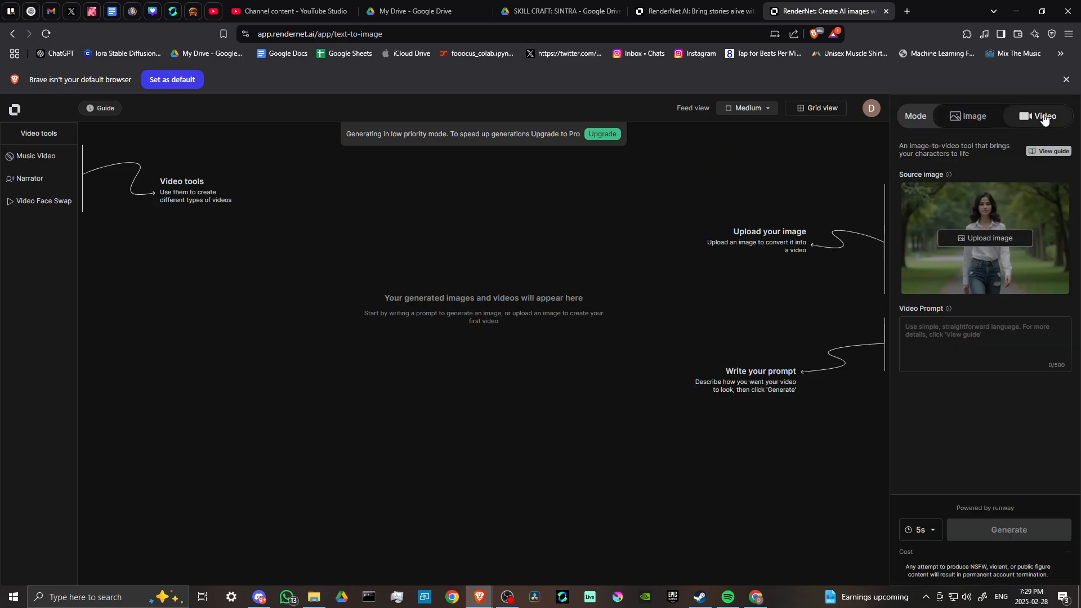
mouse_move(23, 158)
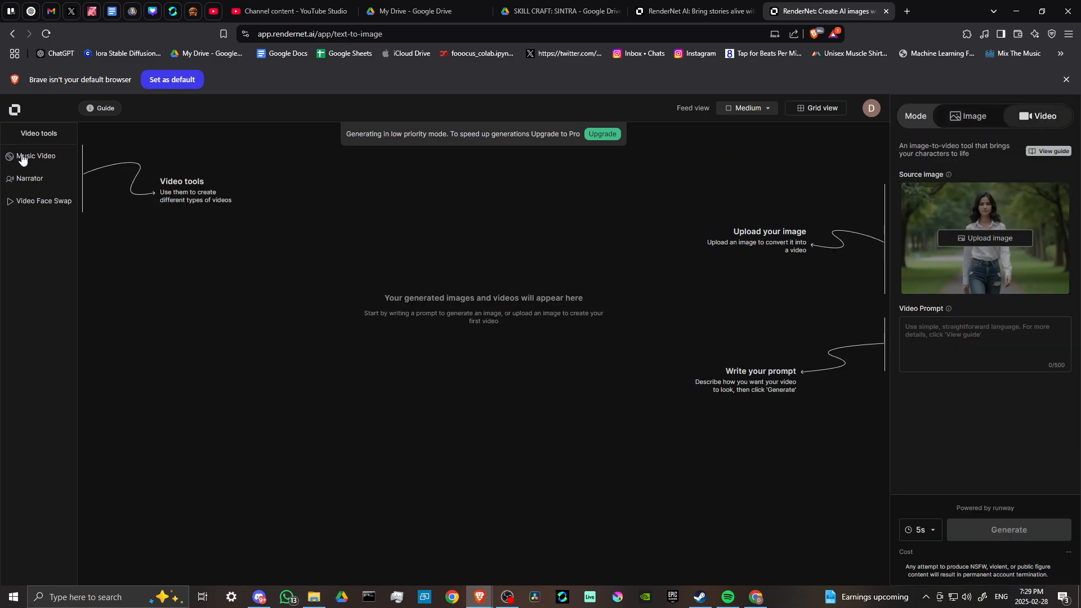
left_click(36, 156)
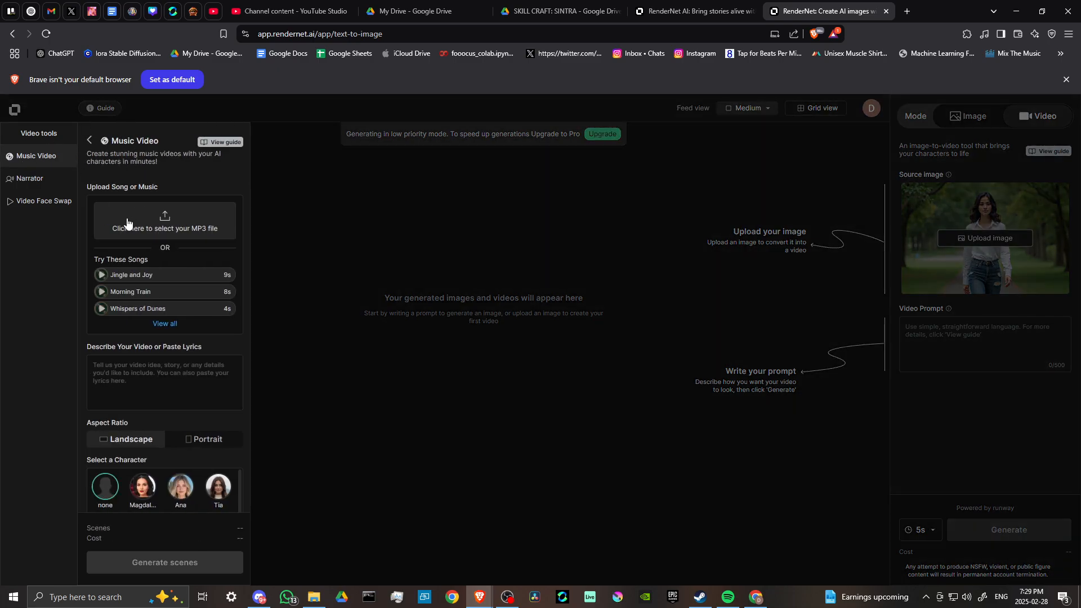
mouse_move(200, 227)
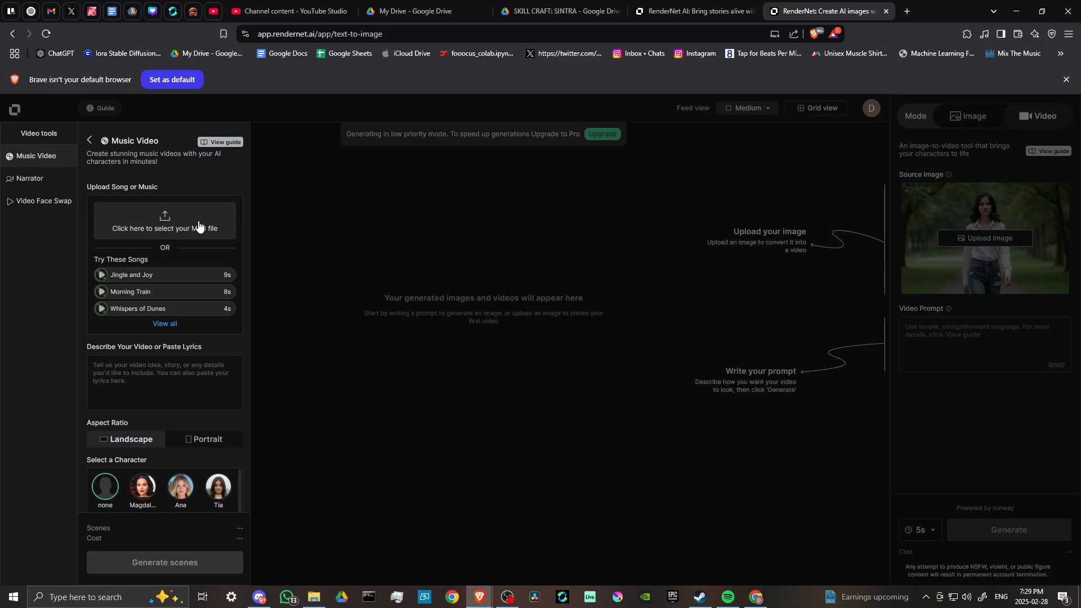
mouse_move(175, 349)
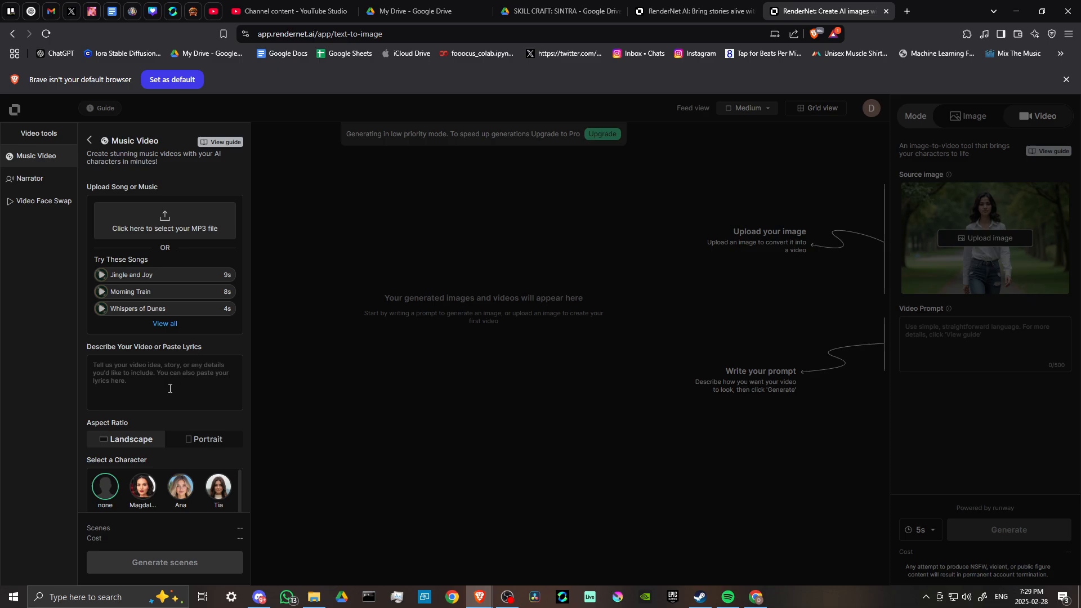
scroll("down", 3)
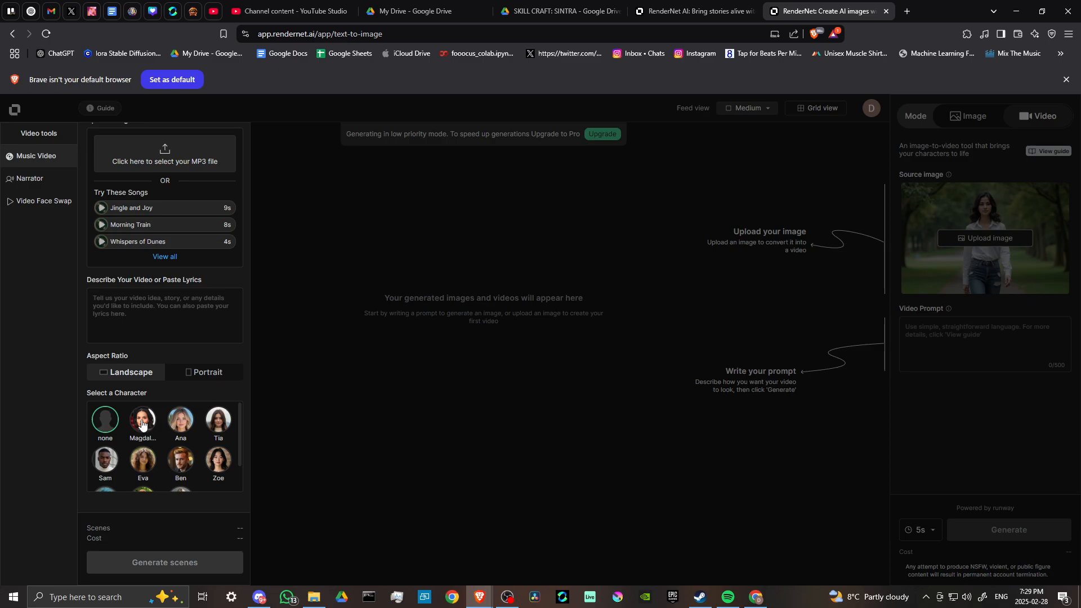
left_click(142, 419)
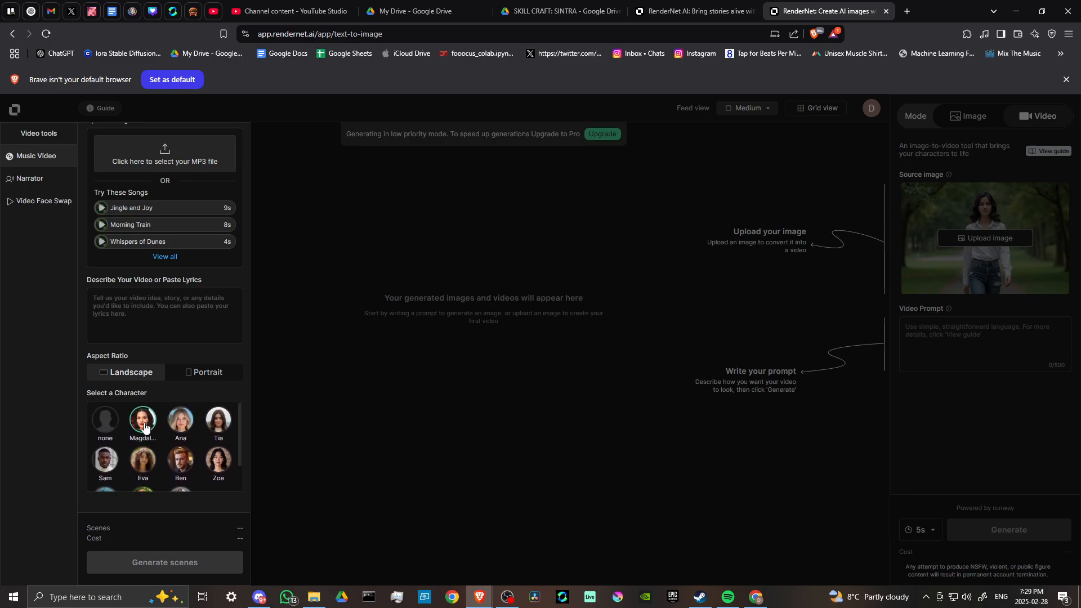
mouse_move(182, 147)
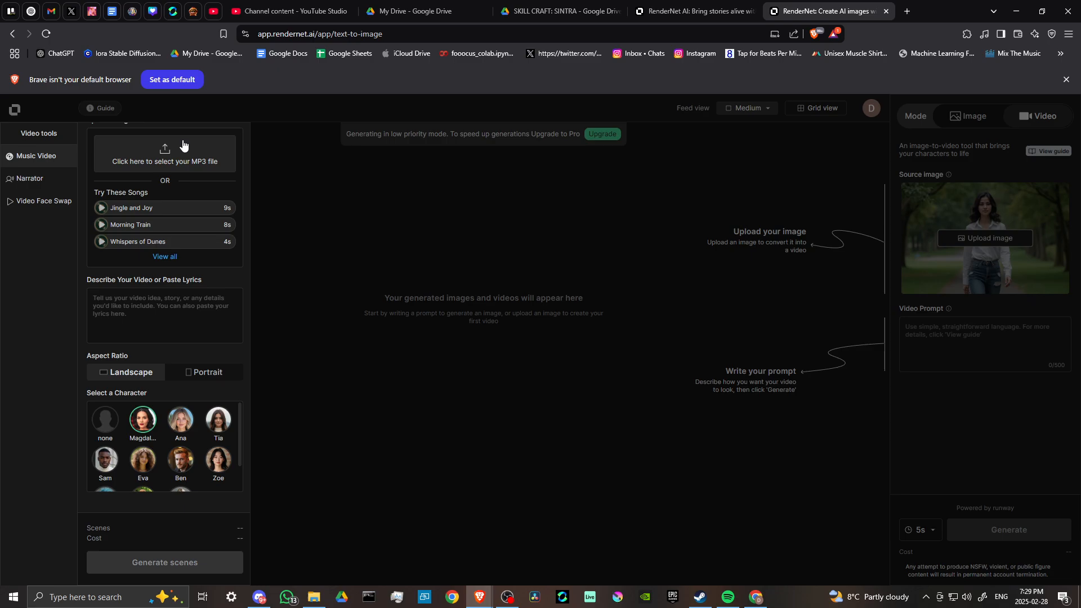
mouse_move(125, 351)
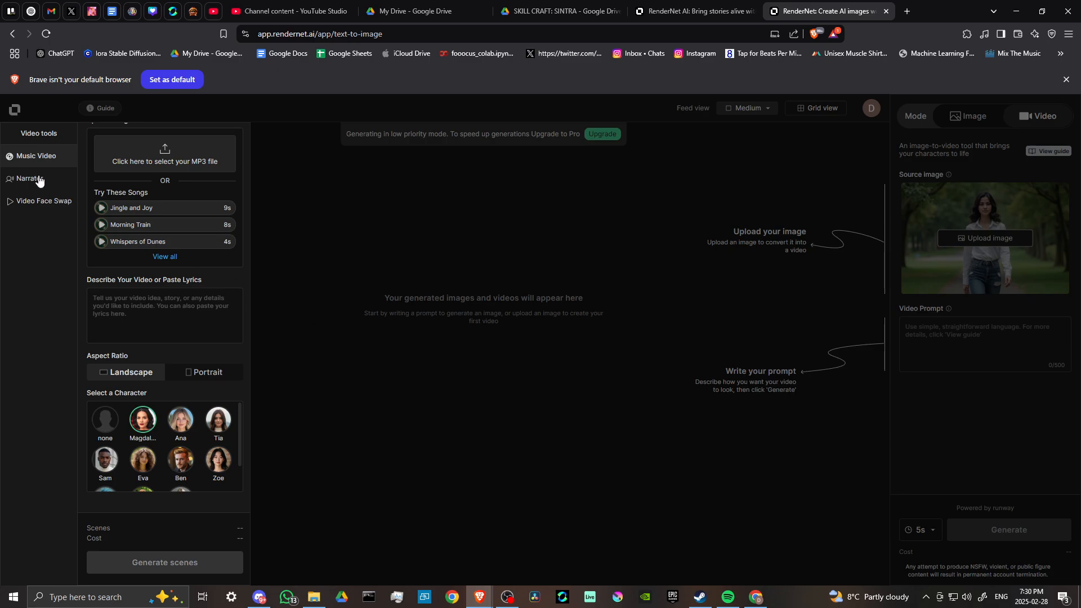
Show the Narrator lip-sync tool with its video upload, face swap and script settings.
left_click(29, 179)
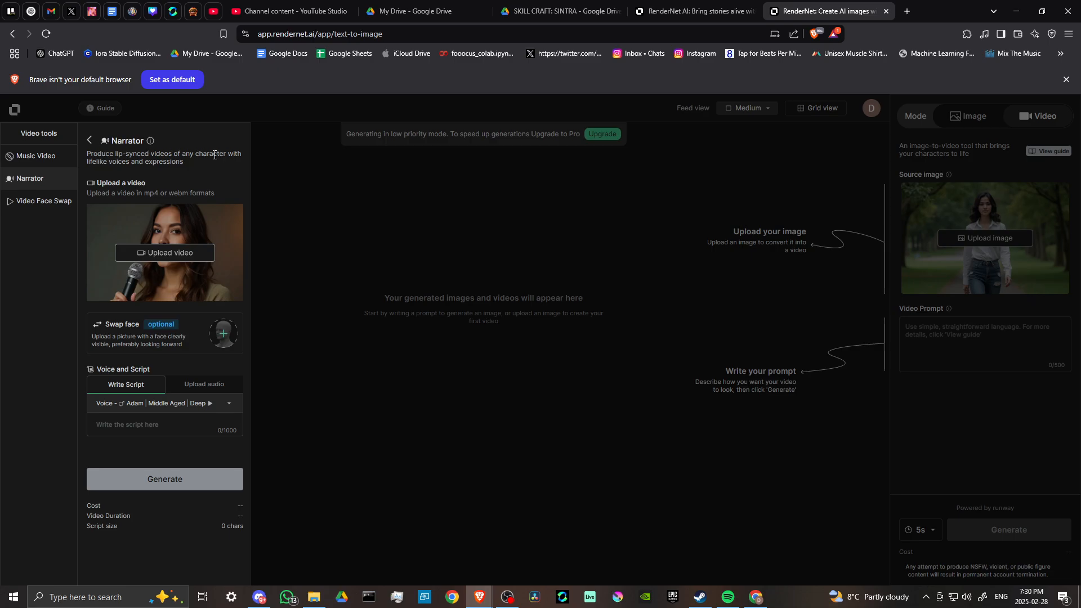
mouse_move(186, 168)
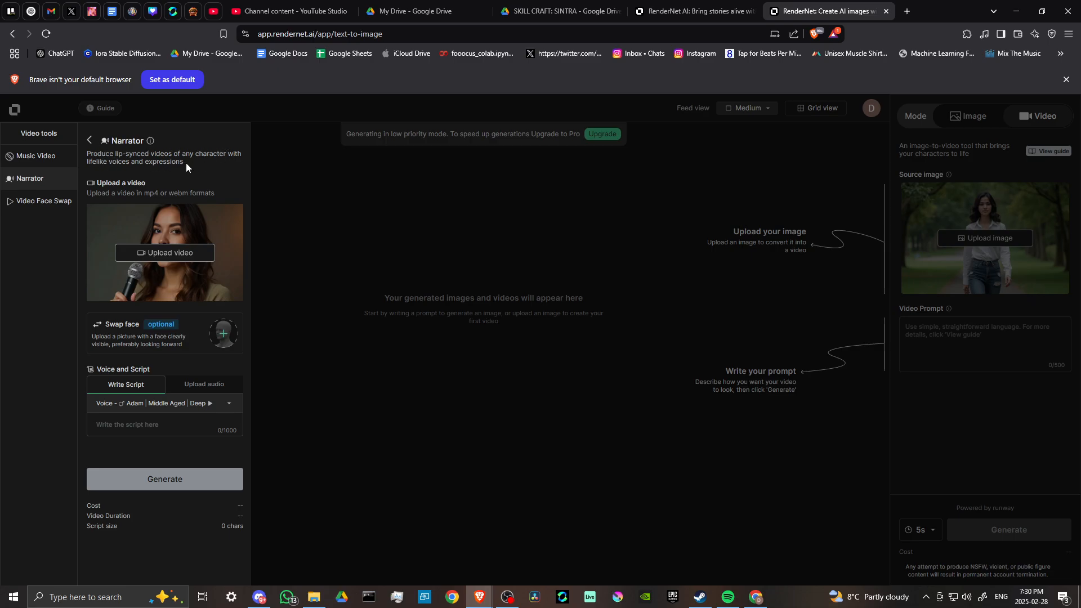
mouse_move(229, 190)
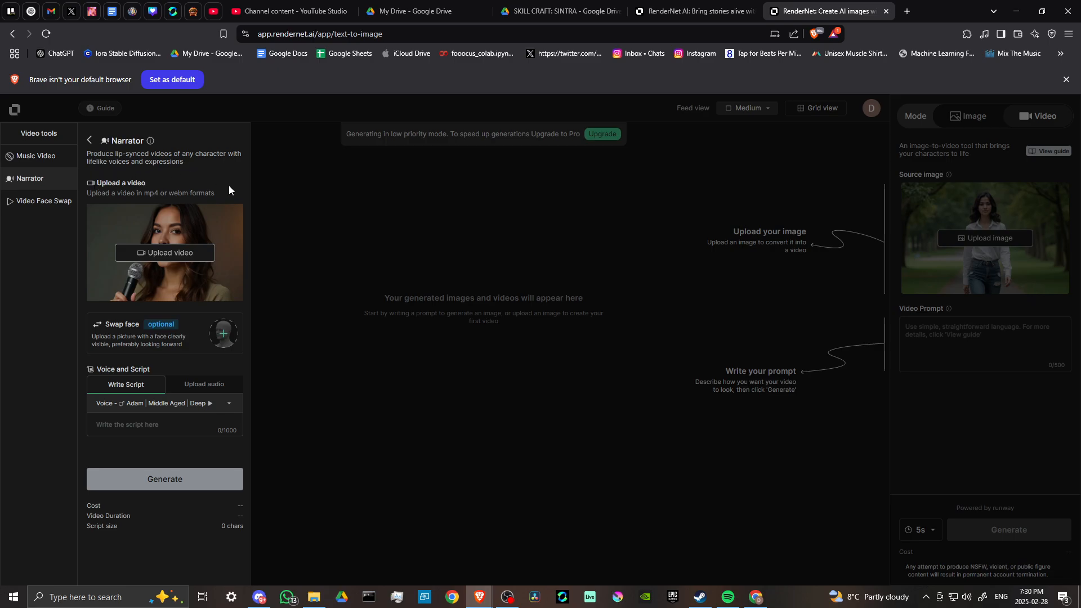
mouse_move(115, 337)
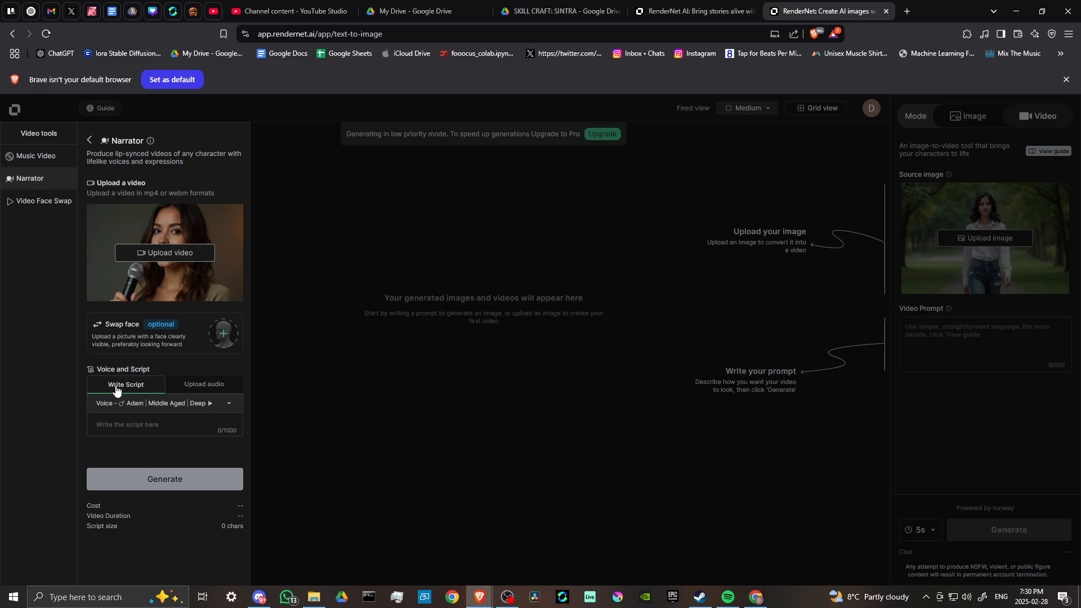
mouse_move(212, 392)
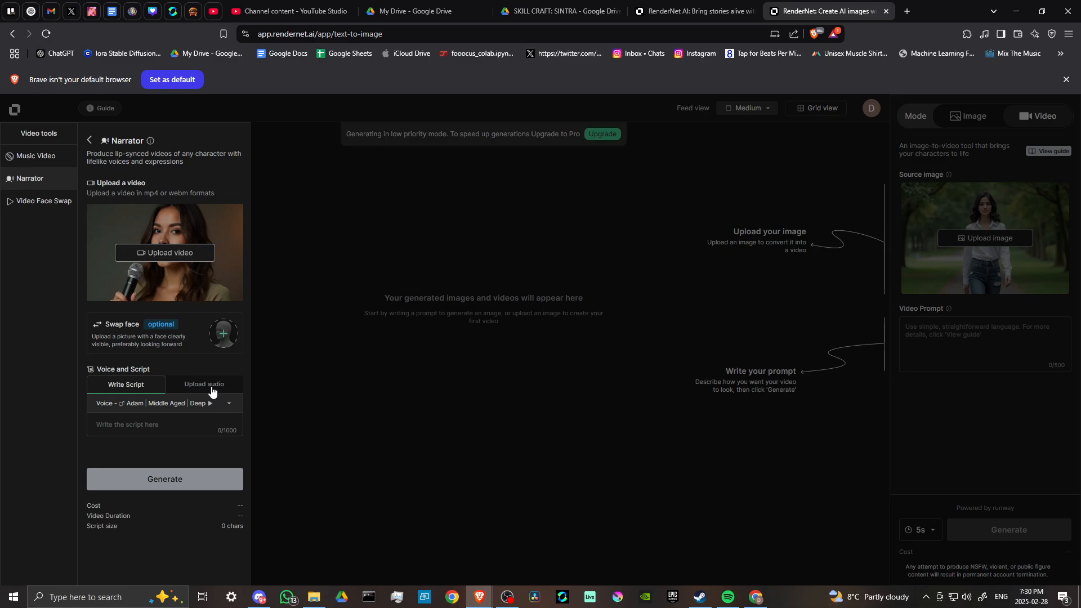
mouse_move(506, 470)
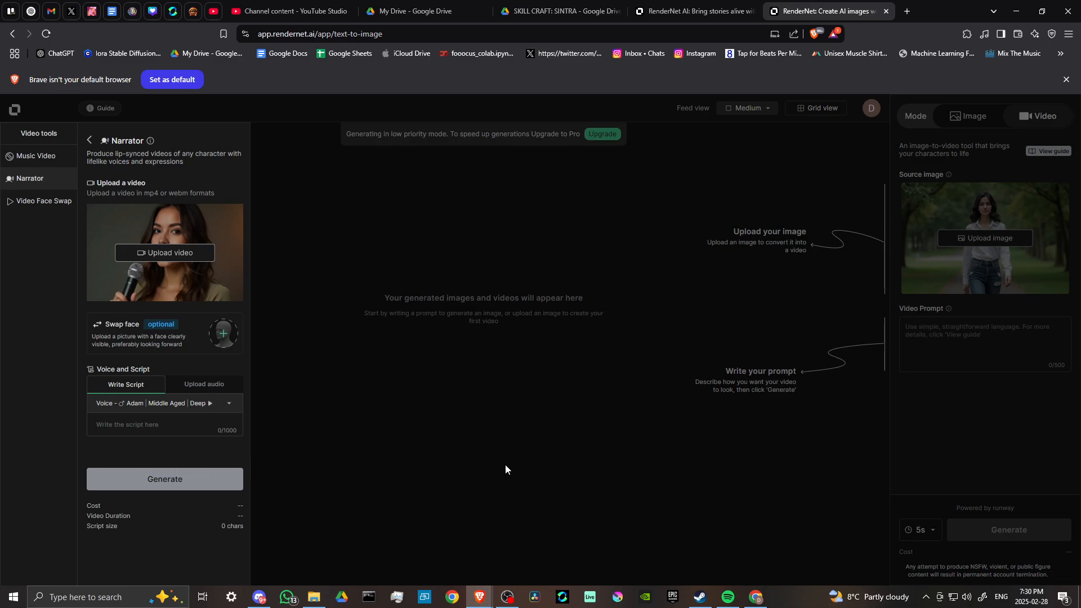
mouse_move(40, 206)
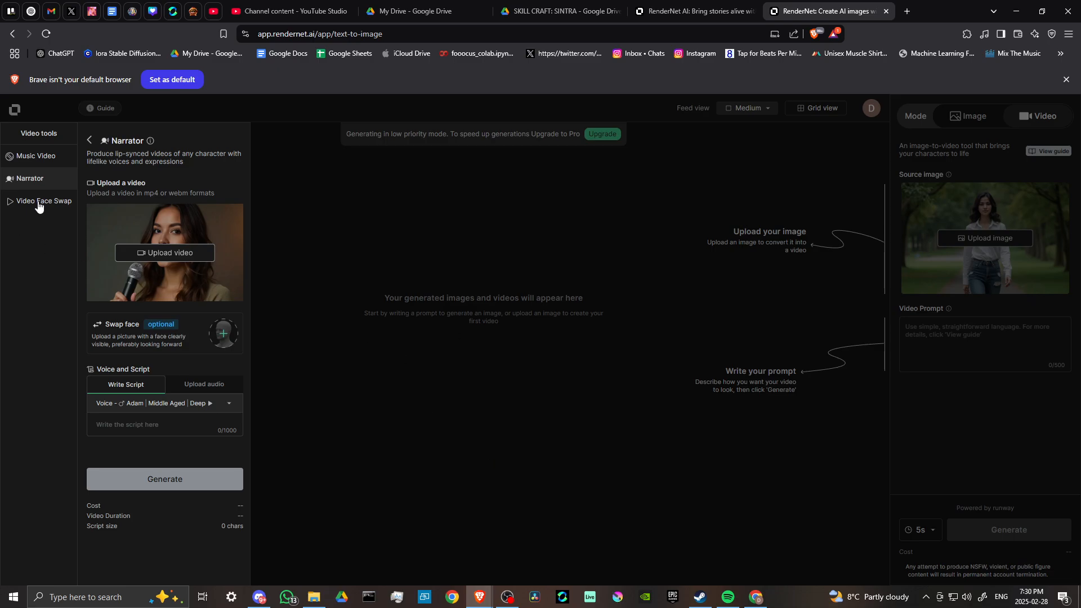
Show the Video Face Swap tool asking for a target video and source face photo.
left_click(45, 201)
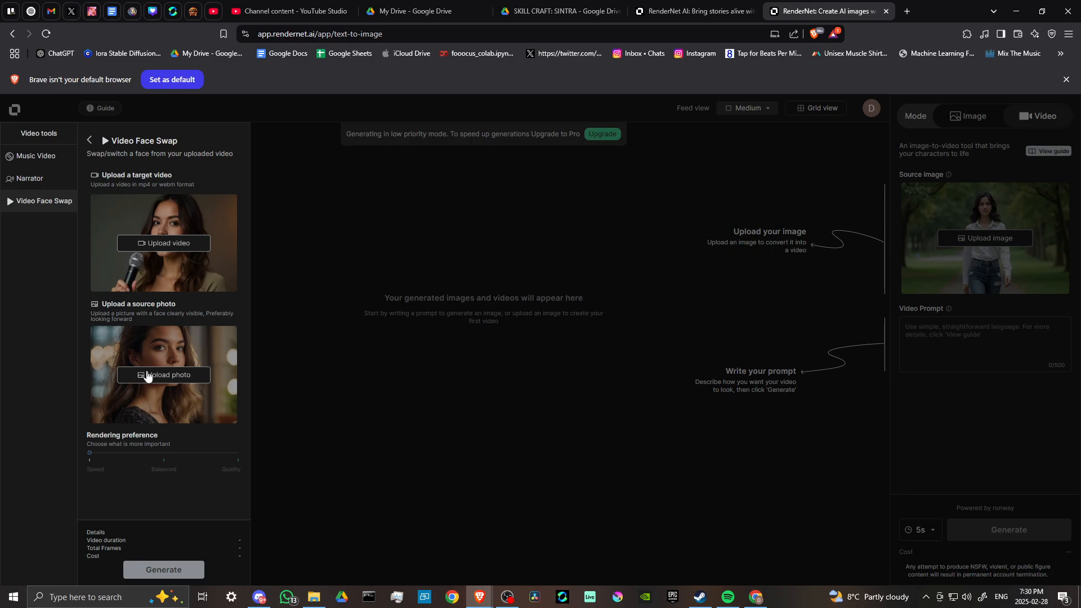
mouse_move(178, 246)
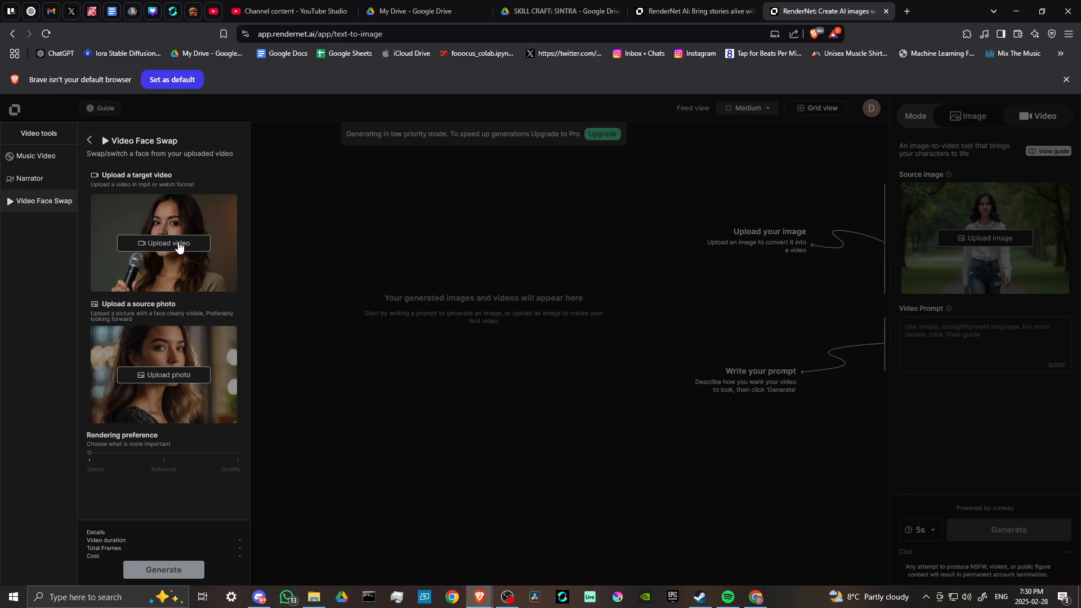
mouse_move(260, 468)
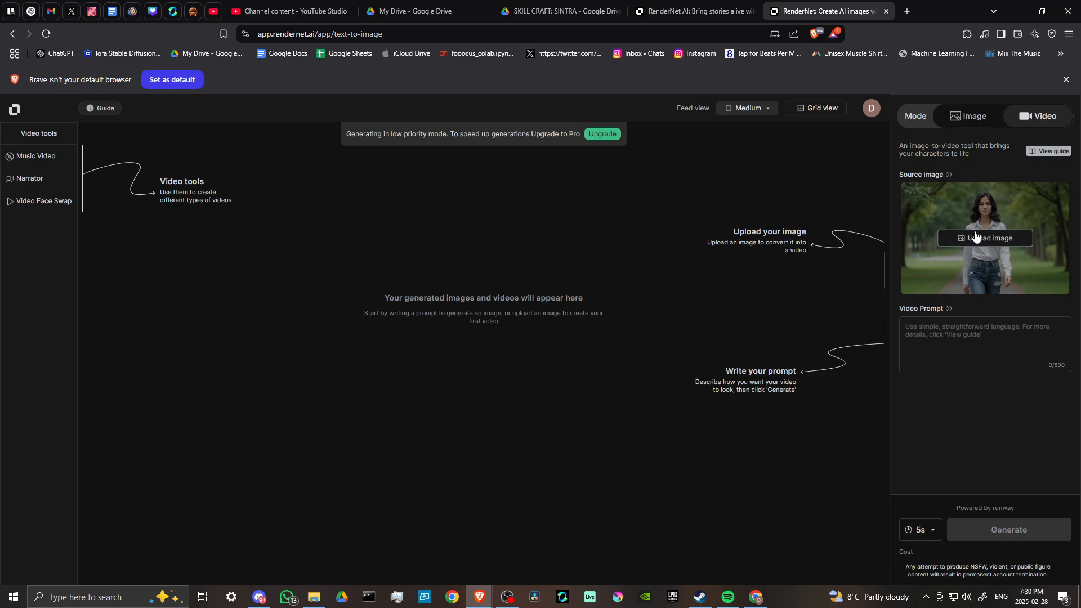
mouse_move(907, 427)
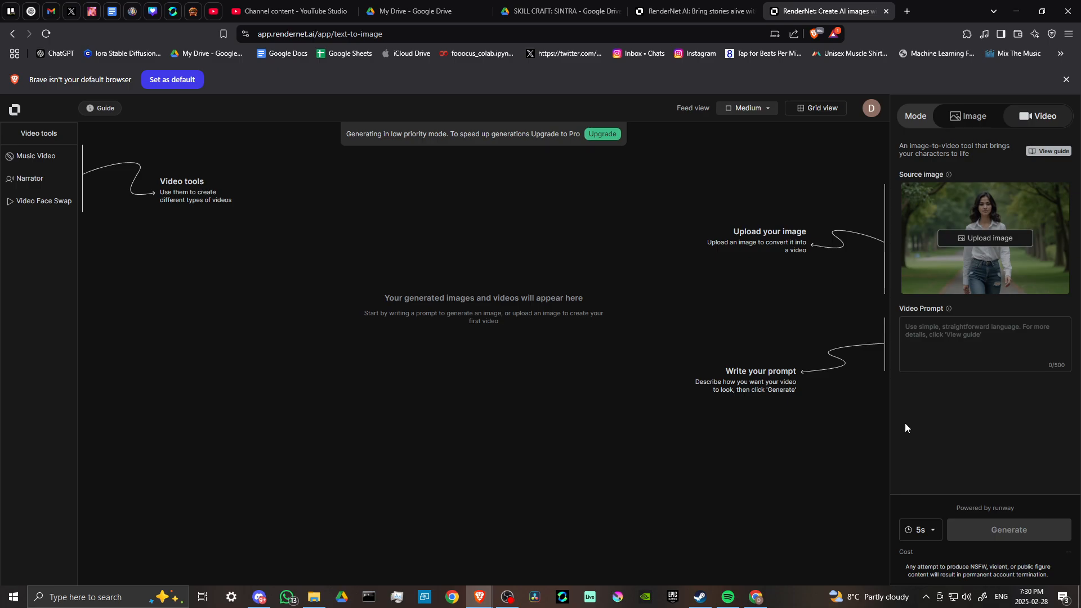
mouse_move(987, 532)
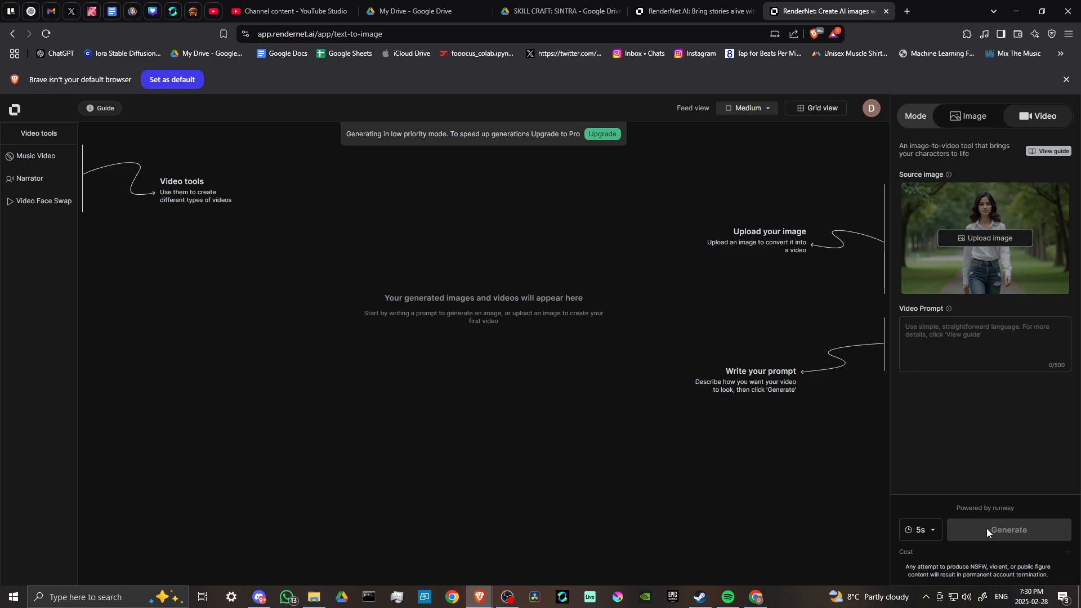
mouse_move(594, 435)
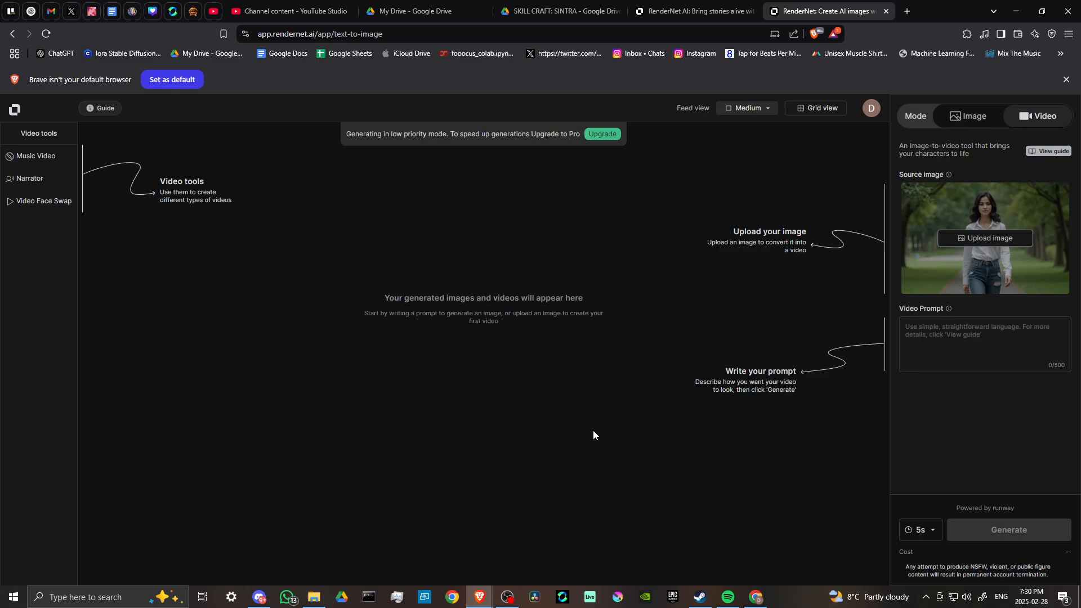
mouse_move(764, 118)
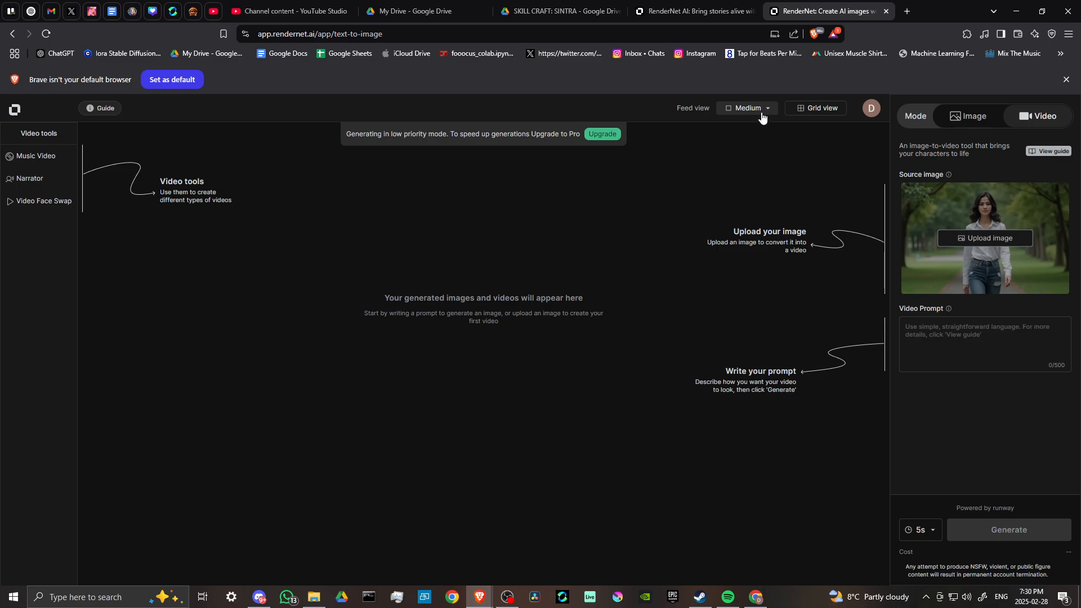
mouse_move(319, 412)
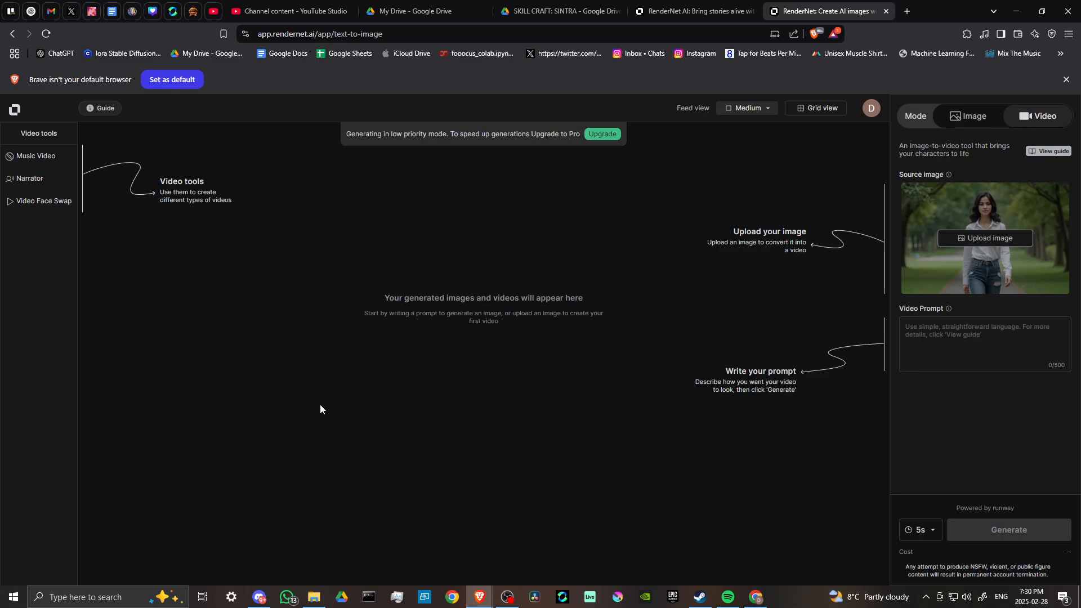
mouse_move(259, 326)
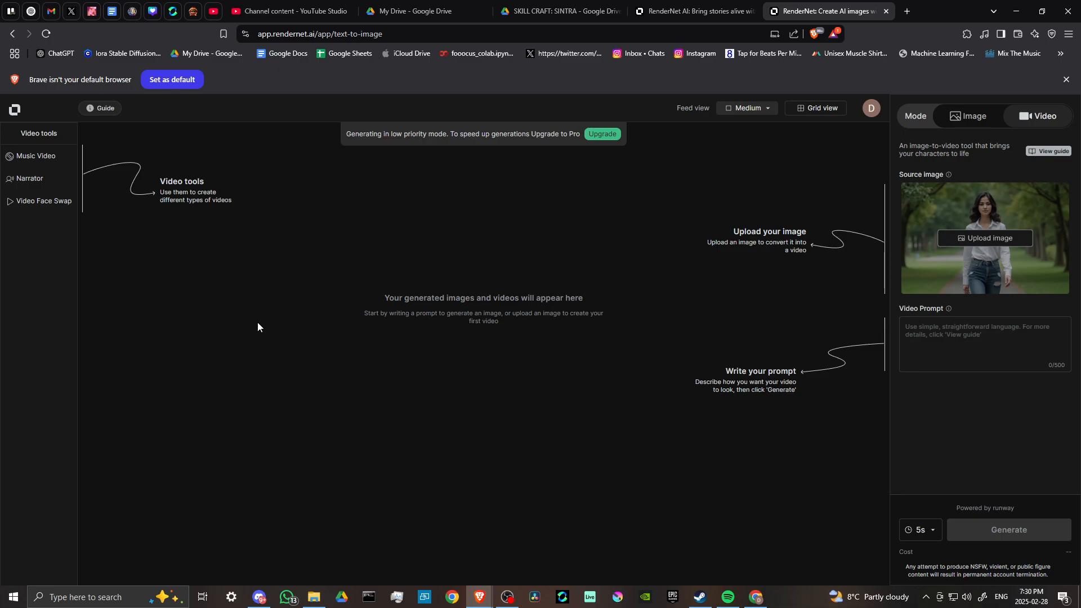
mouse_move(294, 332)
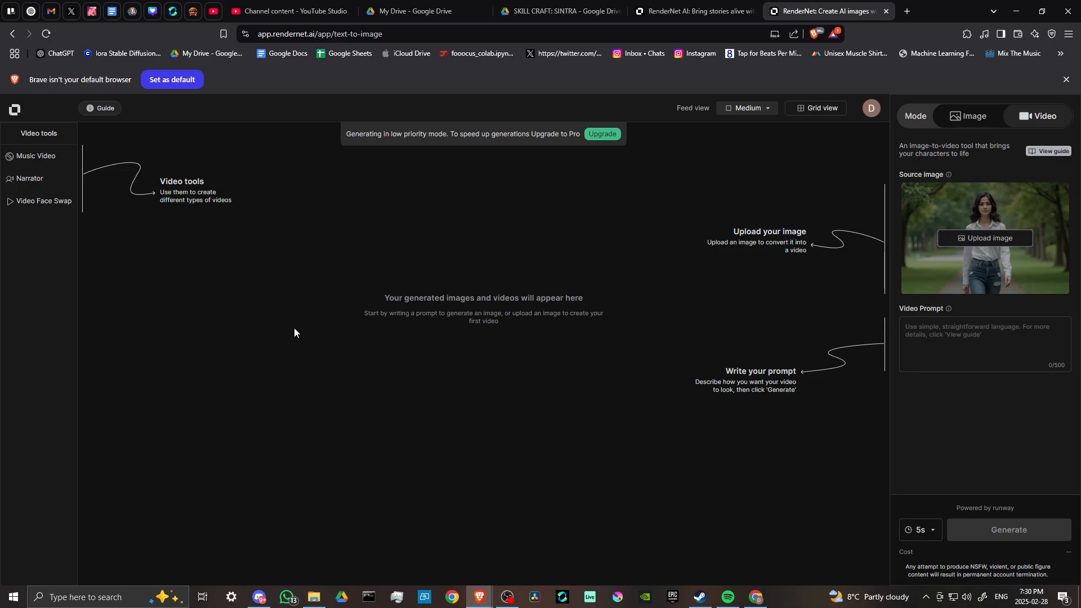
mouse_move(460, 357)
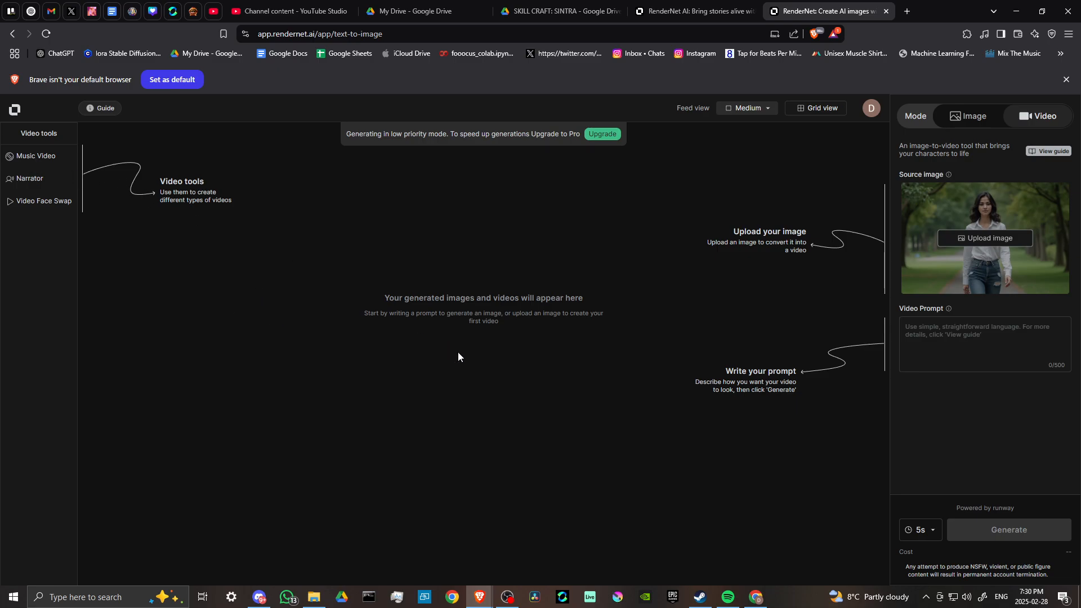
mouse_move(800, 295)
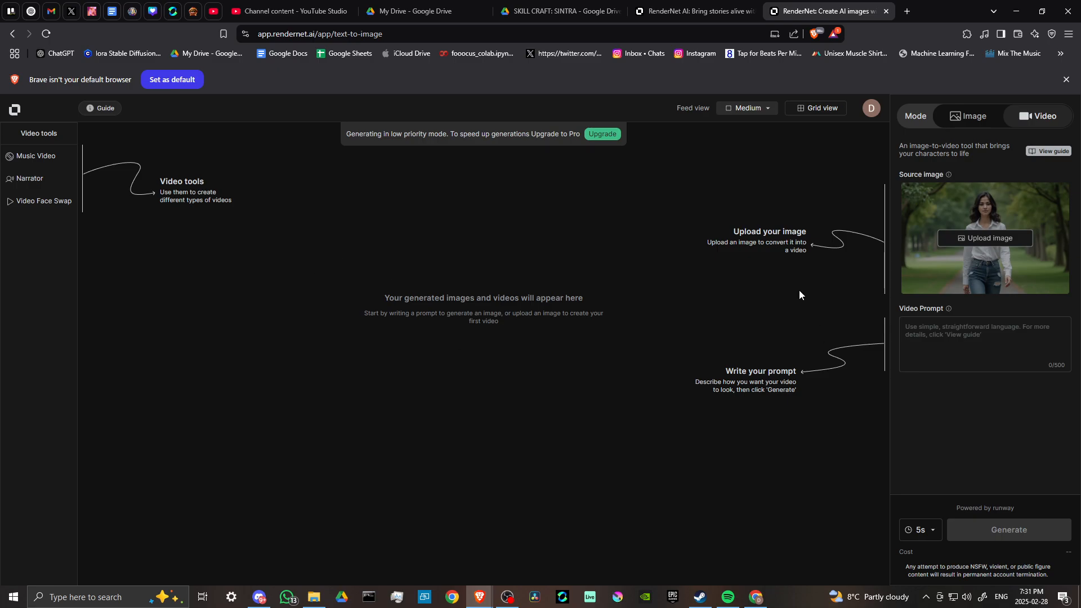
mouse_move(328, 370)
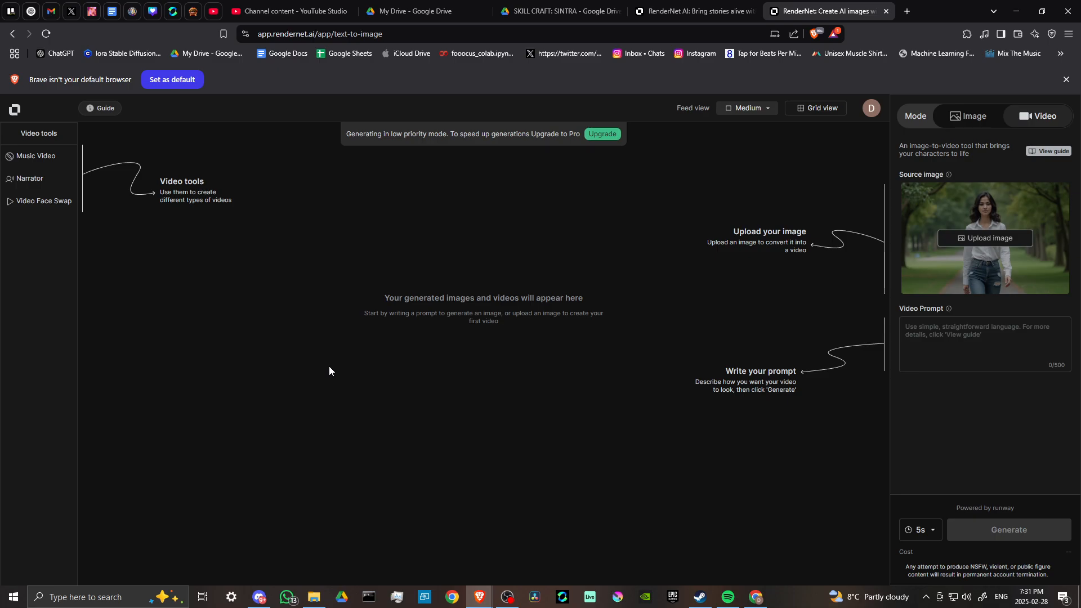
mouse_move(399, 390)
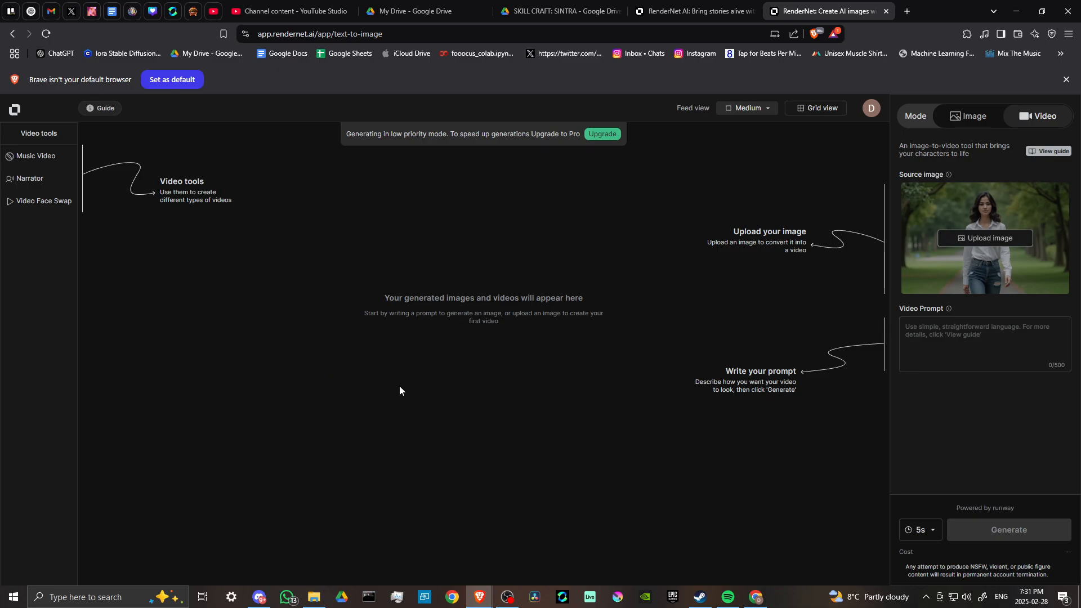
mouse_move(393, 392)
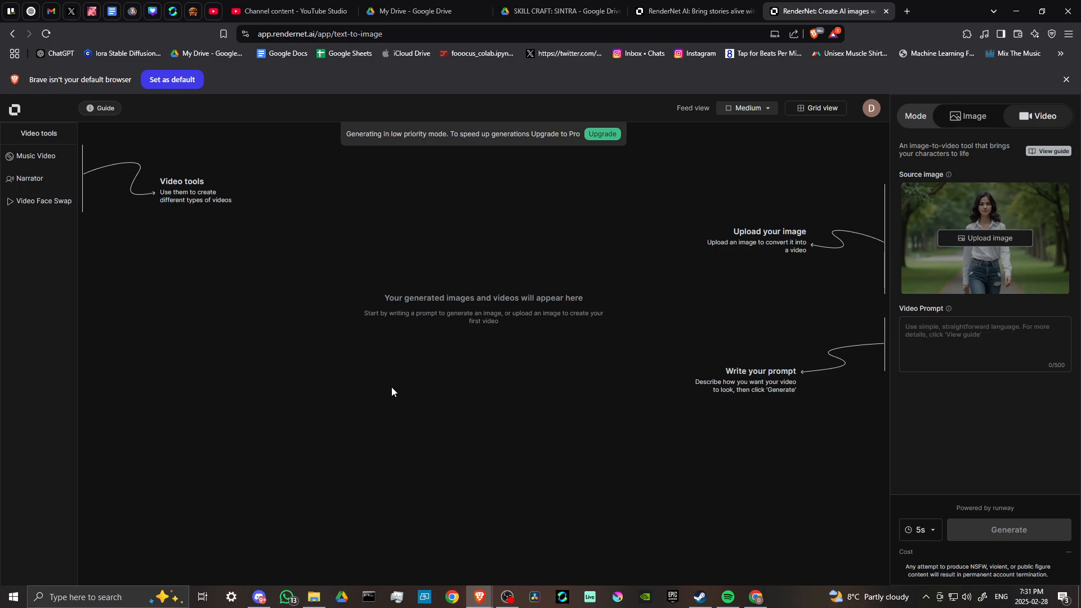
mouse_move(384, 391)
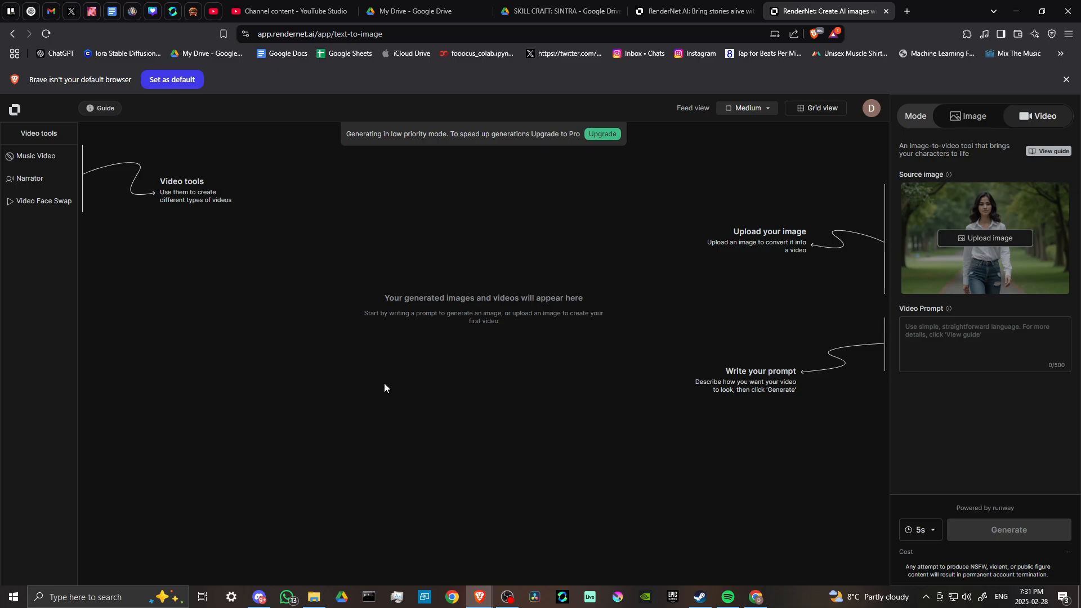
mouse_move(715, 299)
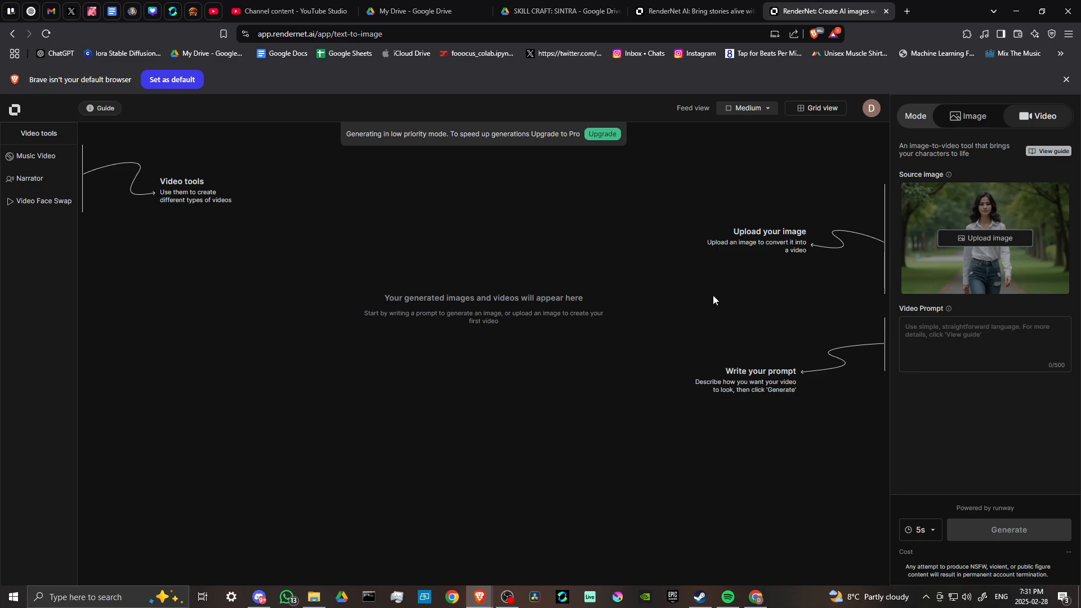
mouse_move(1046, 209)
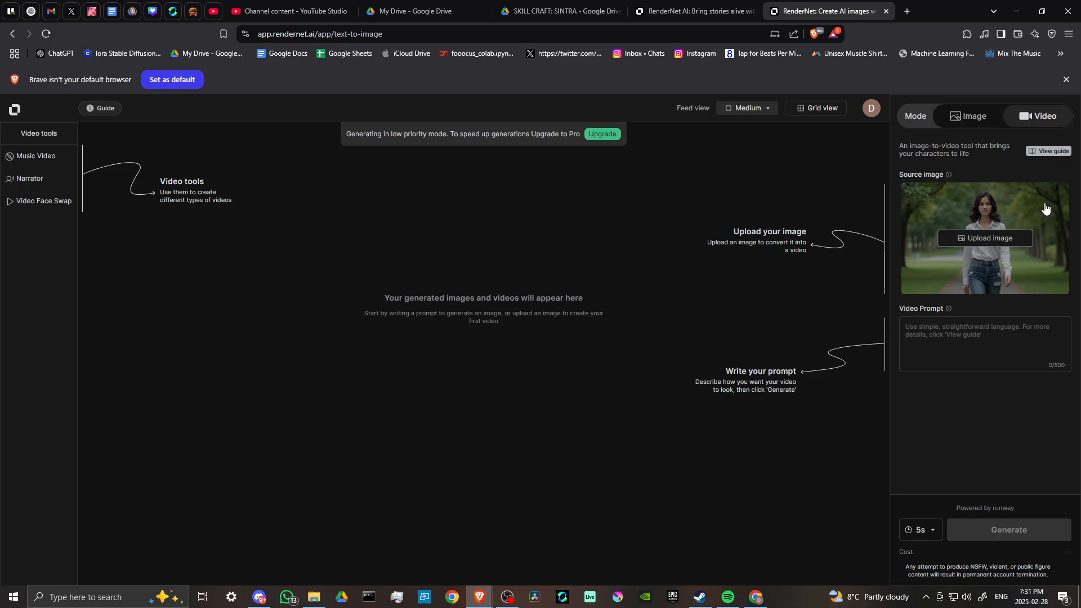
mouse_move(1031, 211)
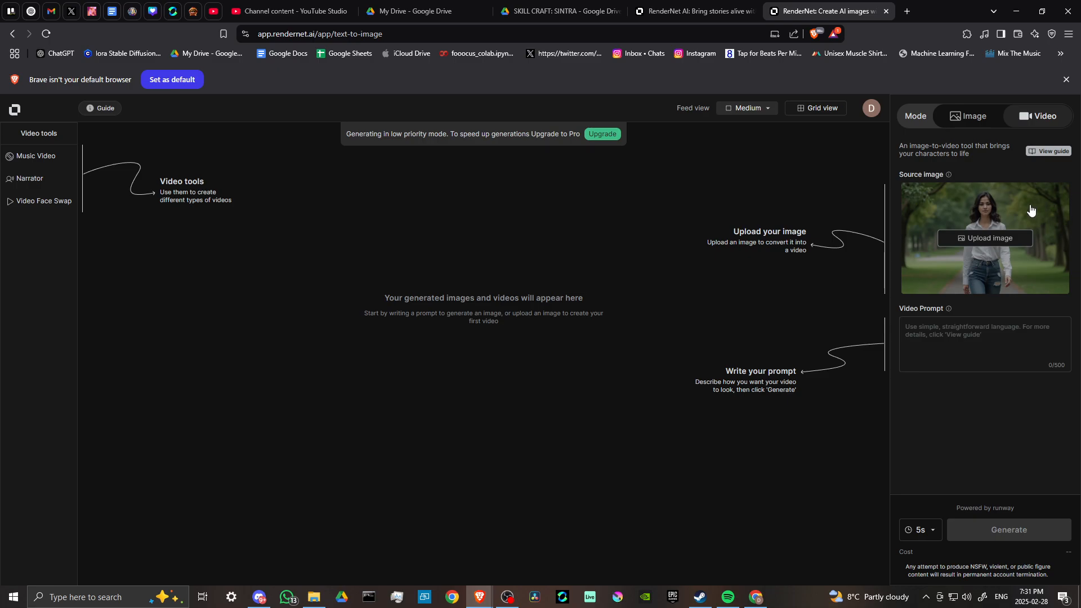
mouse_move(797, 99)
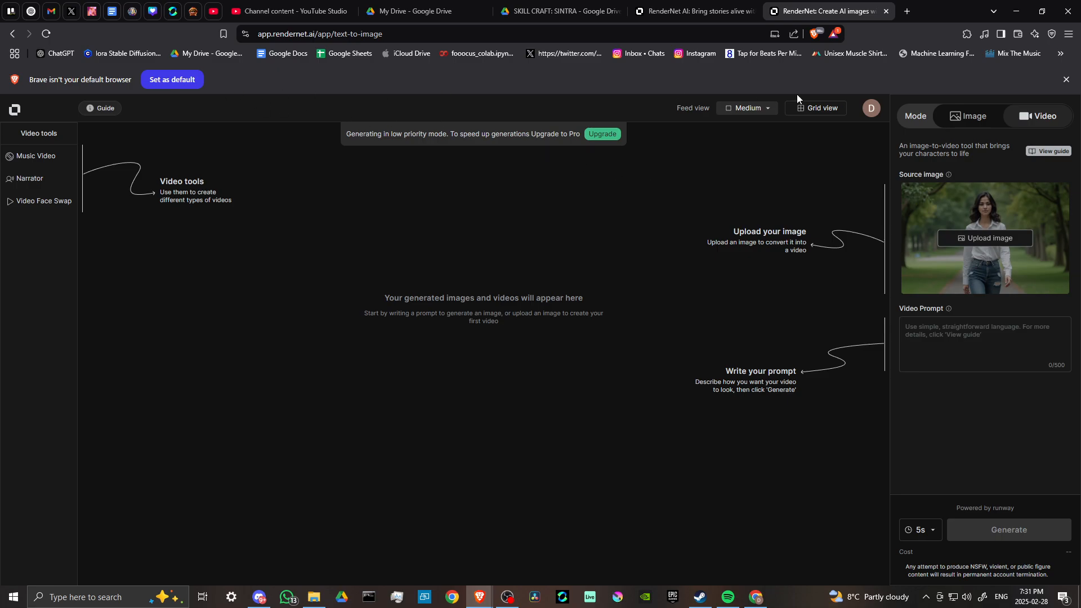
mouse_move(892, 191)
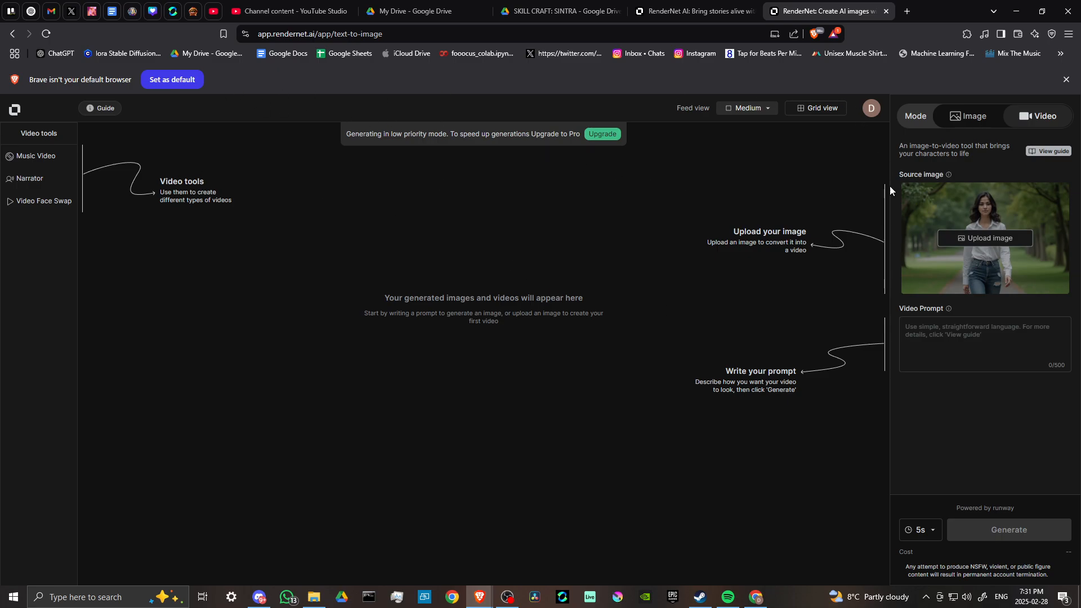
mouse_move(975, 161)
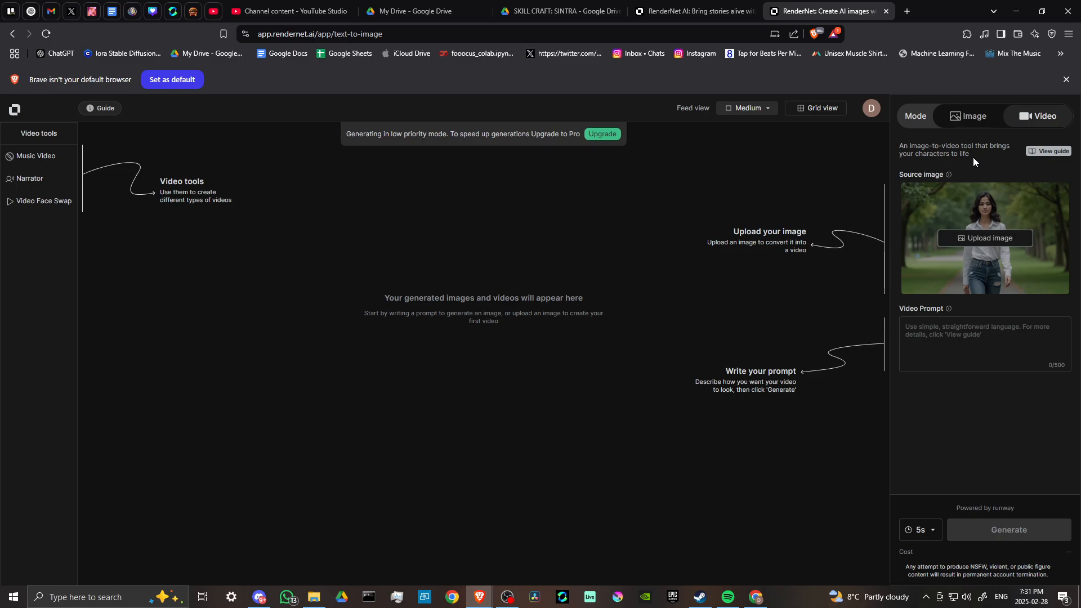
mouse_move(723, 175)
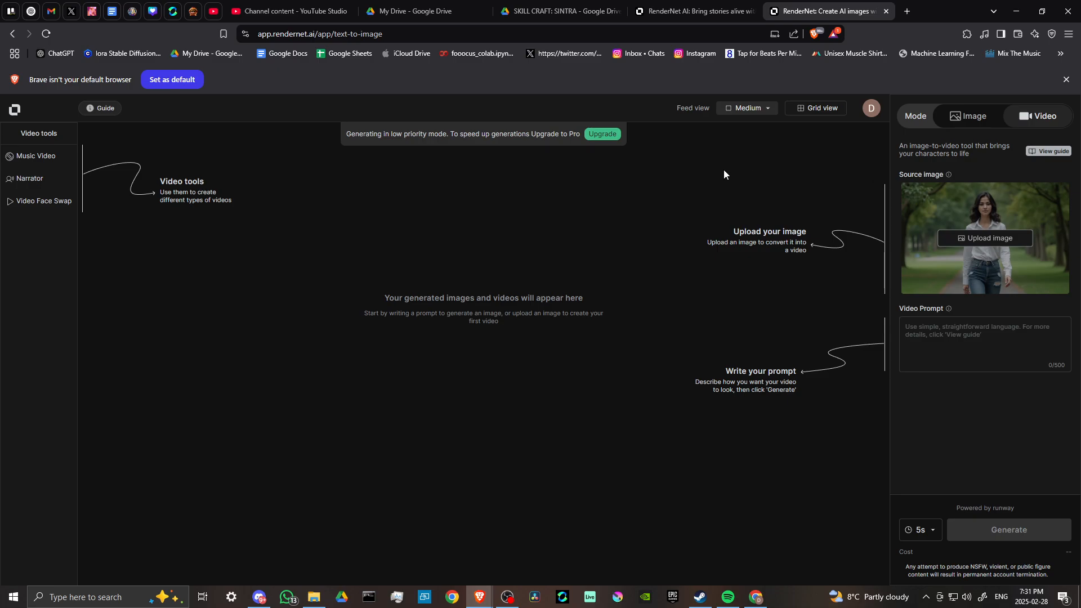
mouse_move(855, 235)
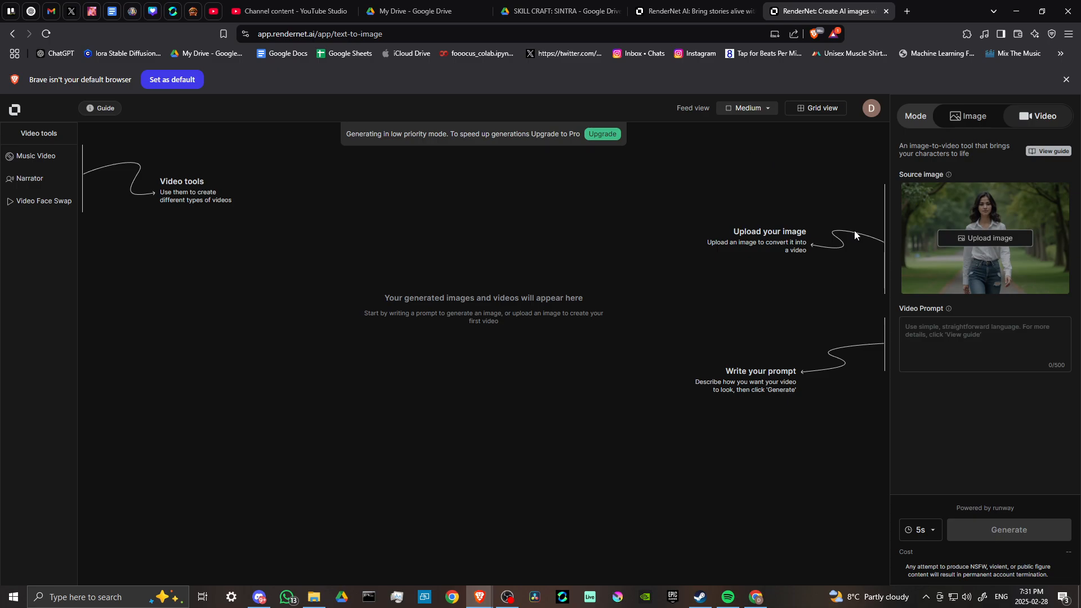
mouse_move(788, 339)
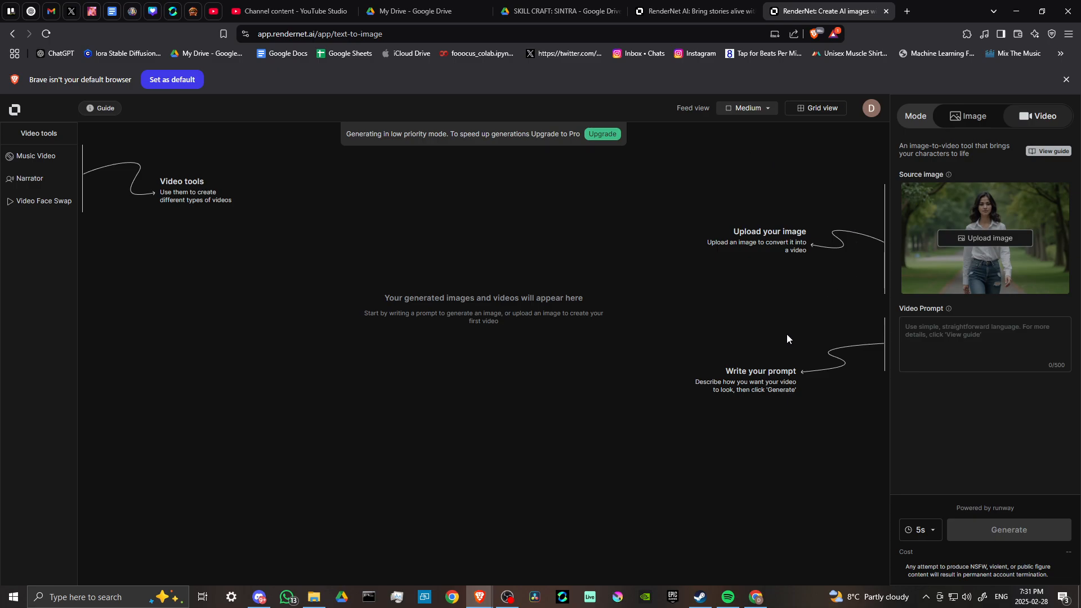
mouse_move(653, 229)
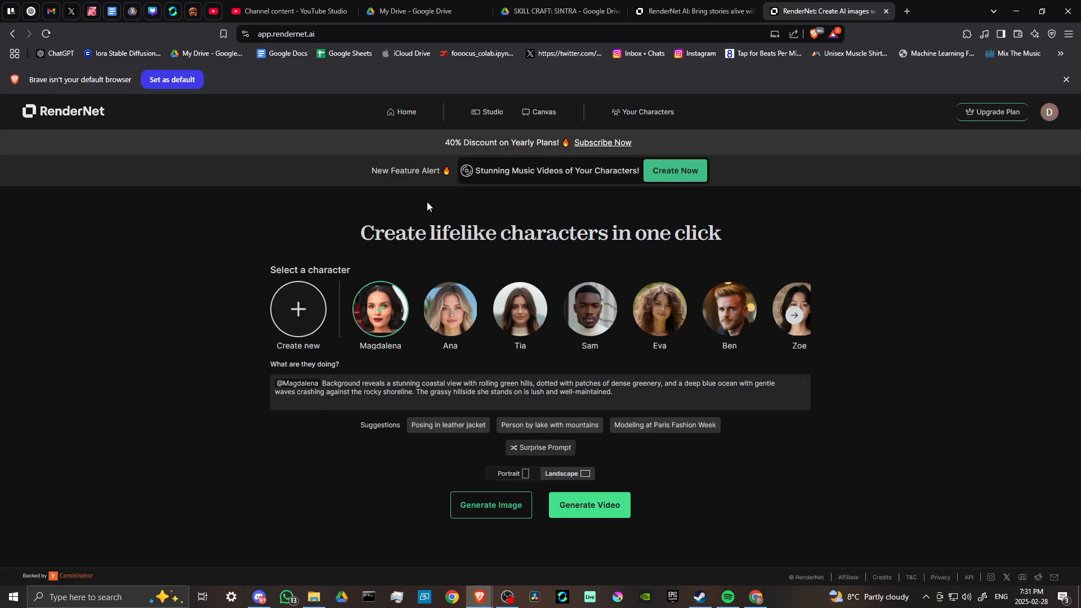
Visit Your Characters, return to the Studio, and bring up the account options menu.
left_click(648, 112)
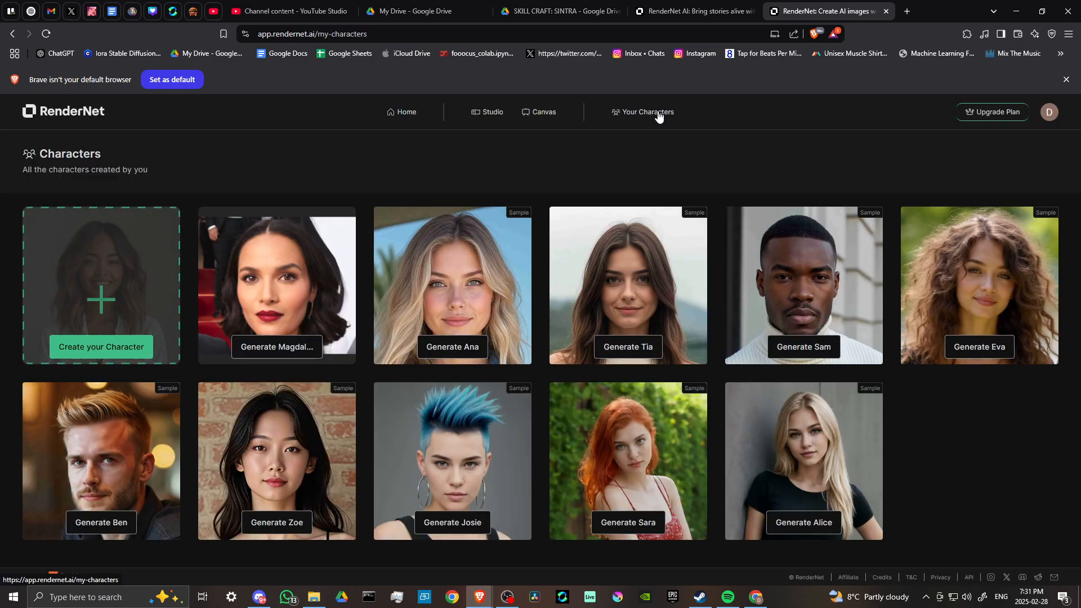
mouse_move(557, 132)
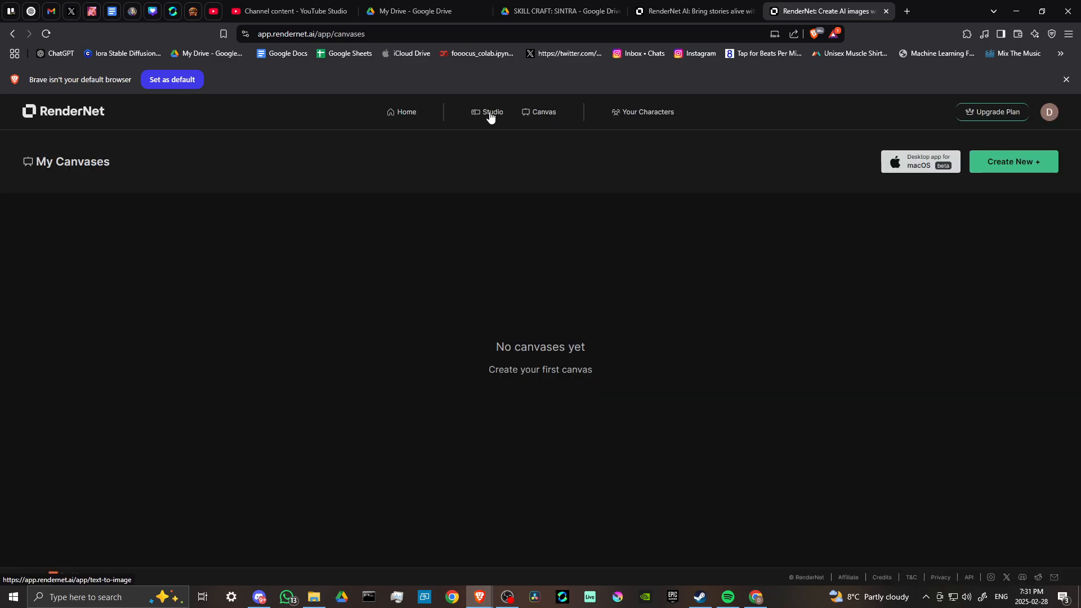
left_click(492, 111)
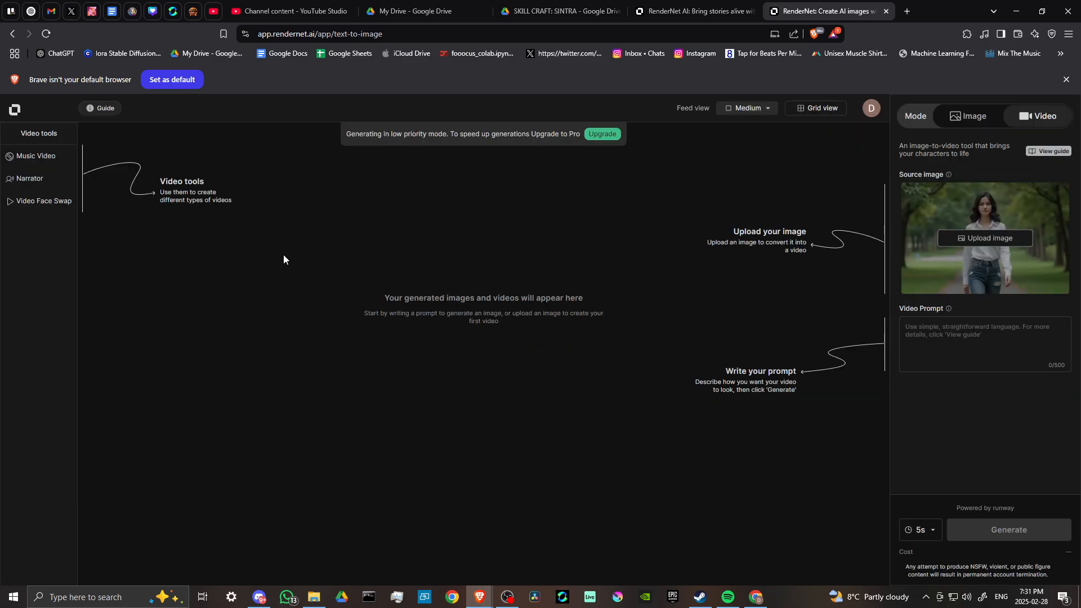
mouse_move(597, 364)
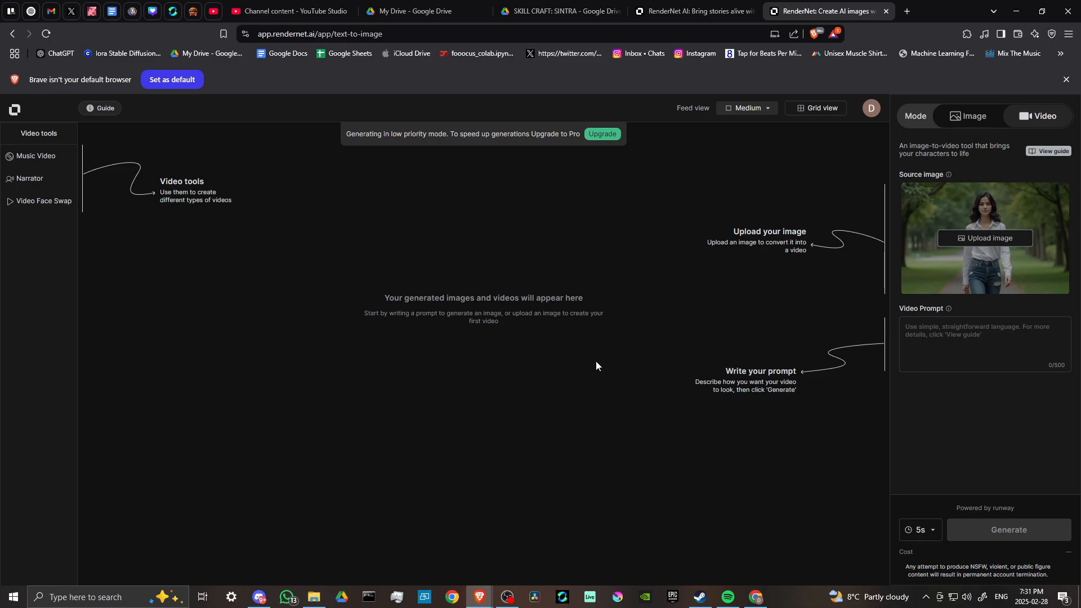
mouse_move(41, 159)
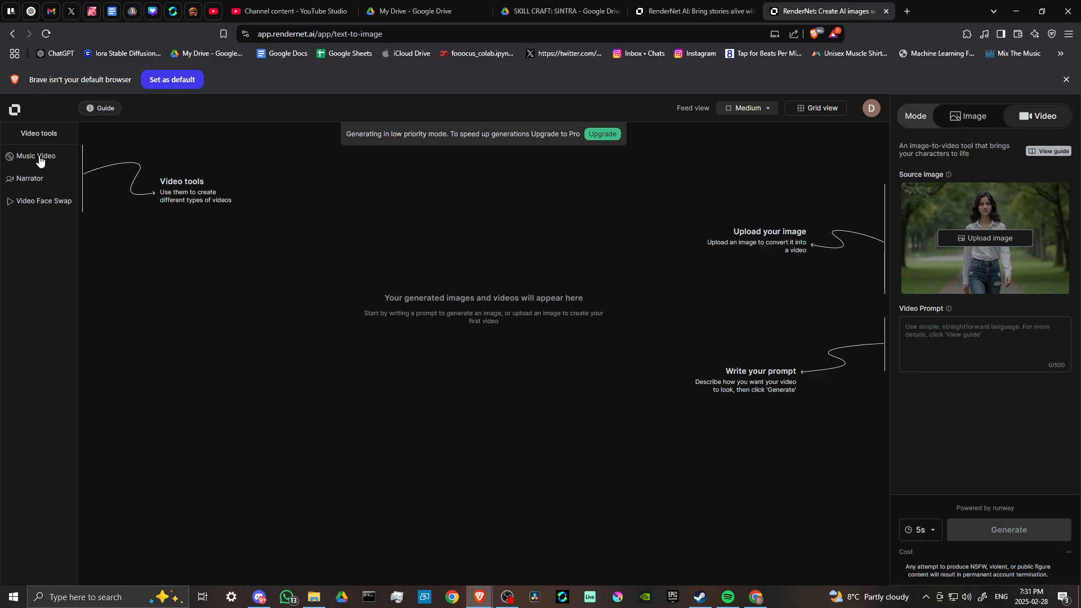
mouse_move(997, 88)
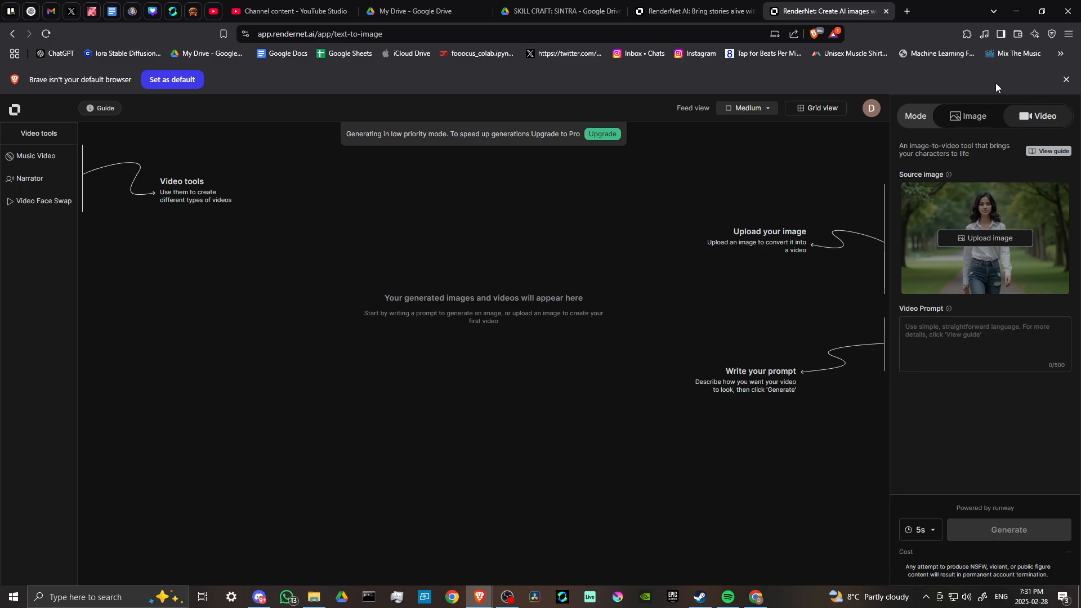
left_click(870, 108)
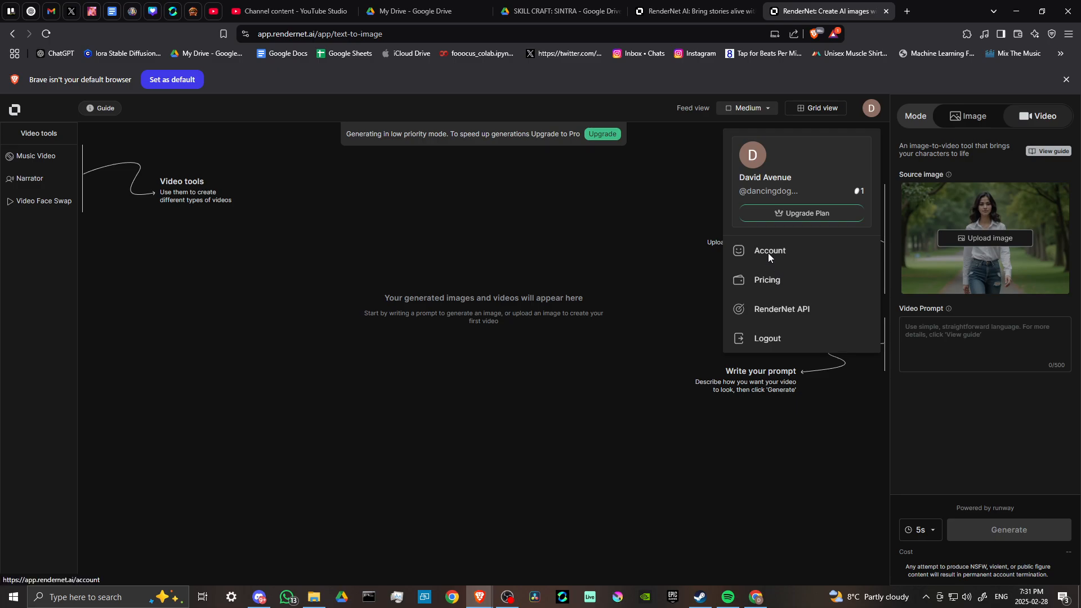
Go to Account Details, showing the free plan with one available credit.
left_click(769, 250)
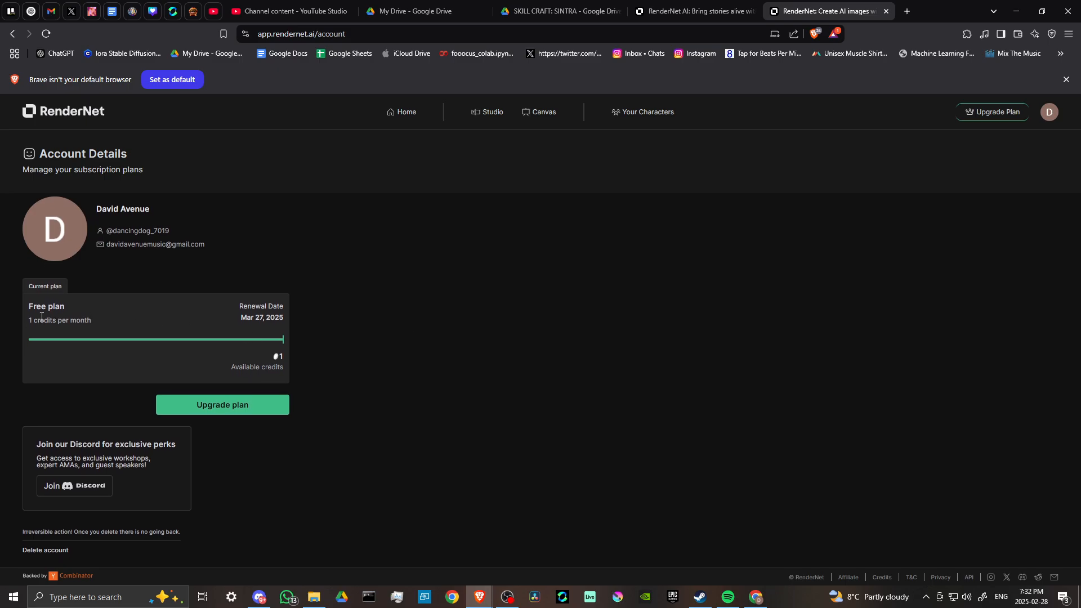
mouse_move(281, 358)
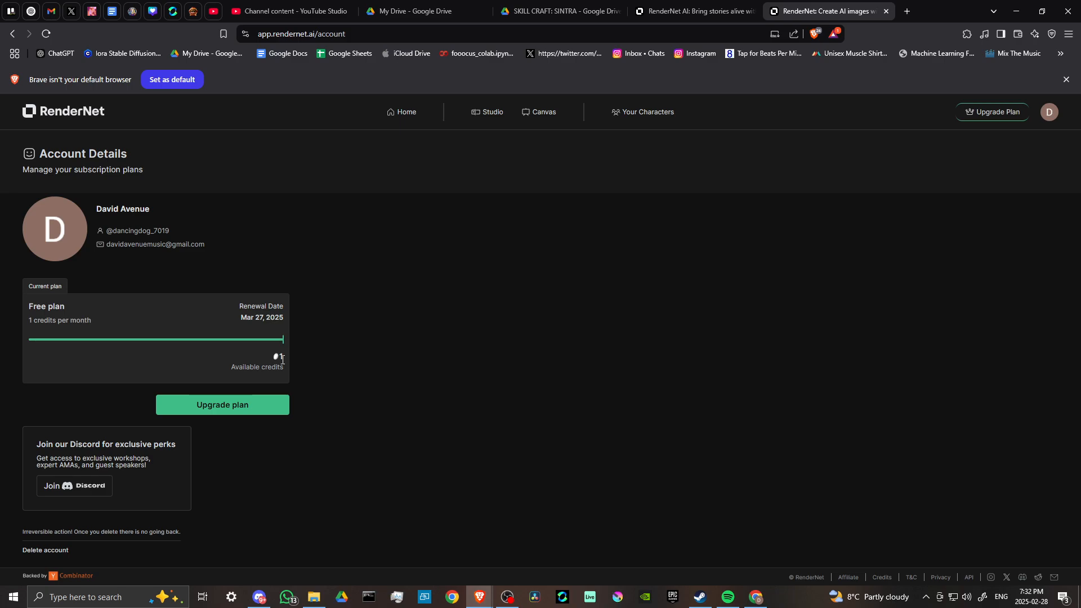
mouse_move(394, 428)
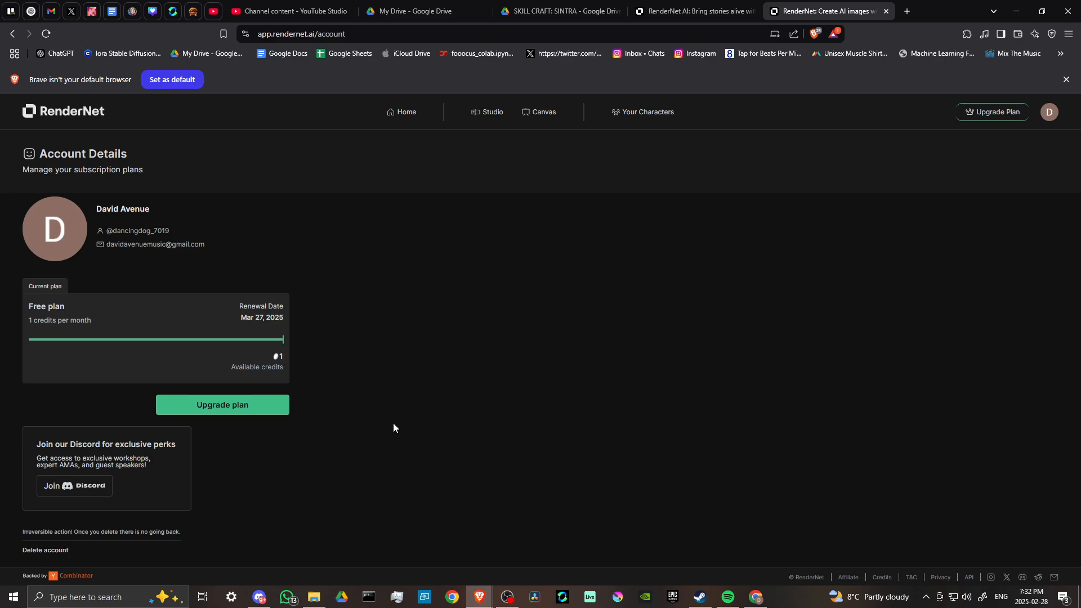
mouse_move(401, 426)
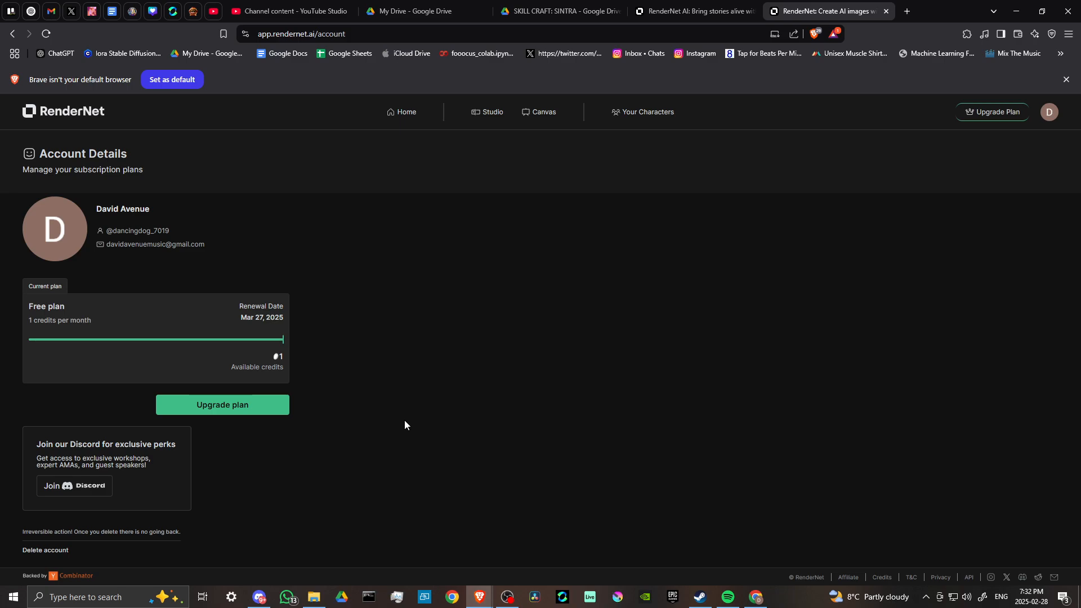
mouse_move(433, 373)
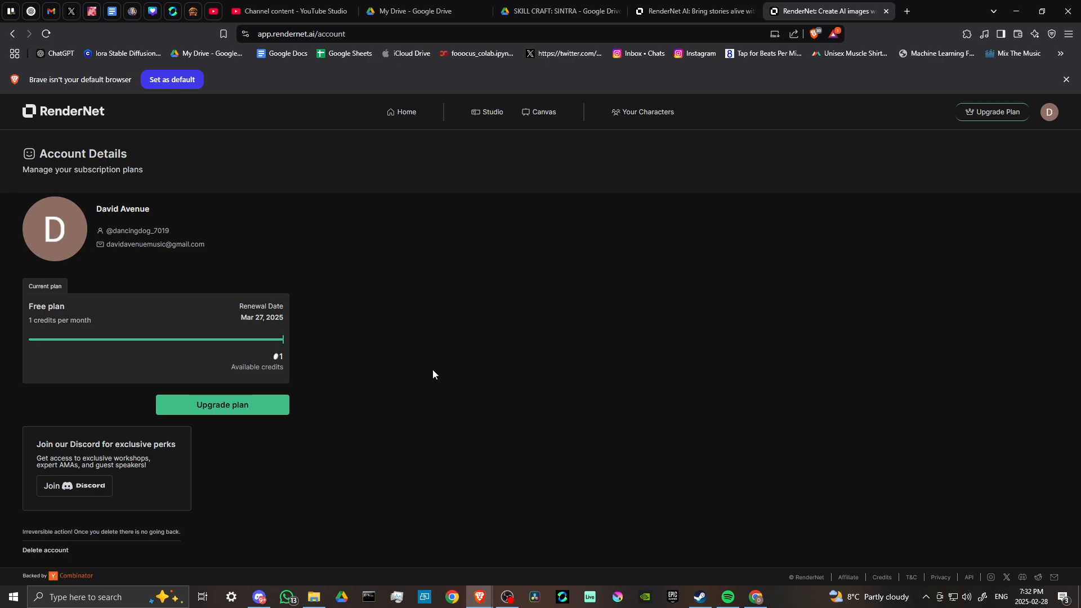
mouse_move(449, 267)
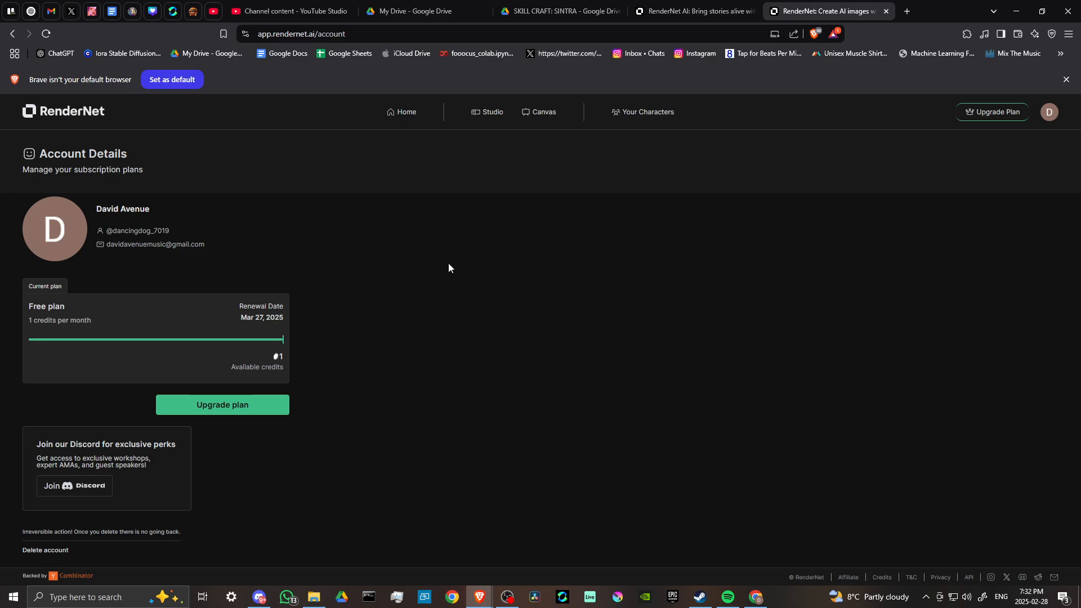
mouse_move(408, 433)
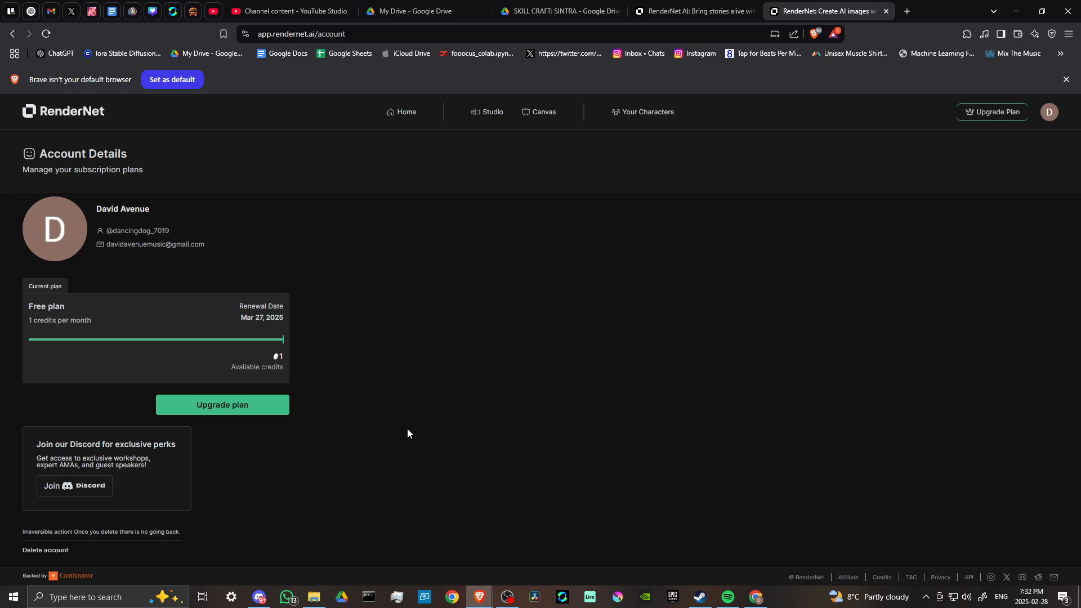
mouse_move(288, 426)
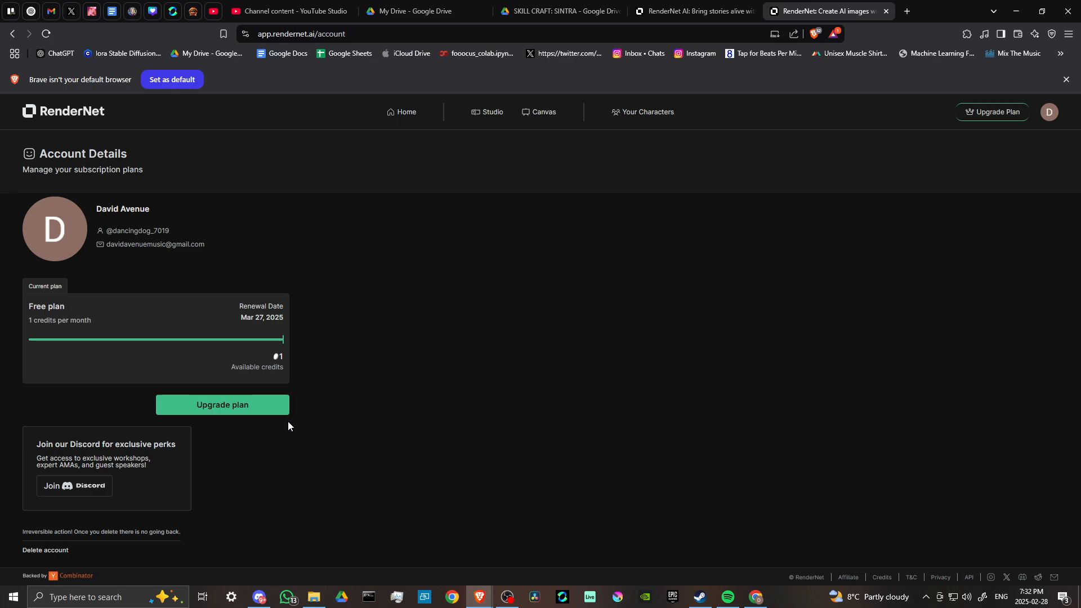
mouse_move(726, 281)
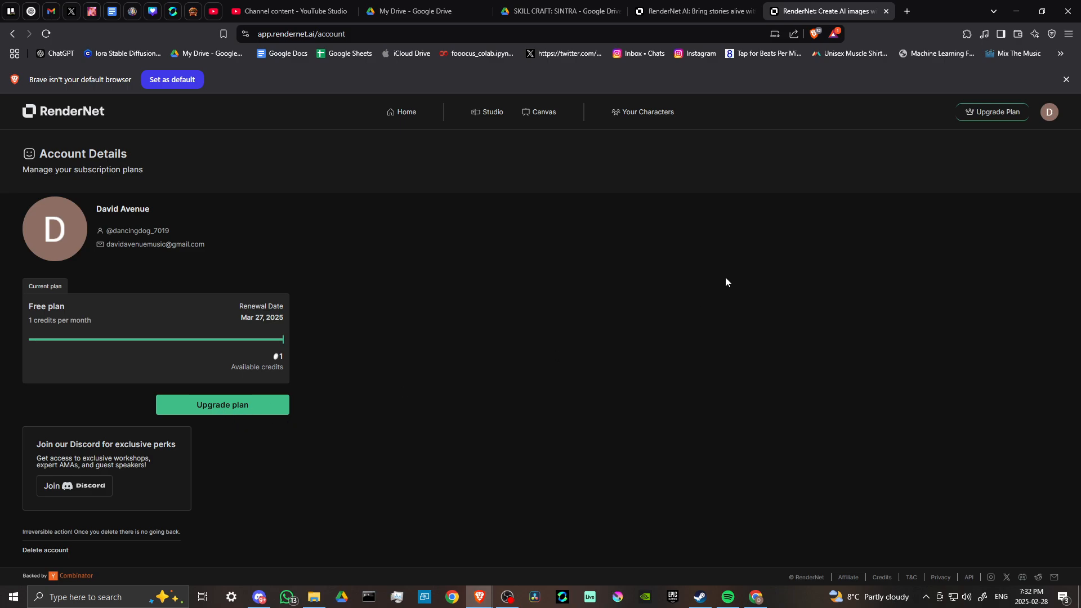